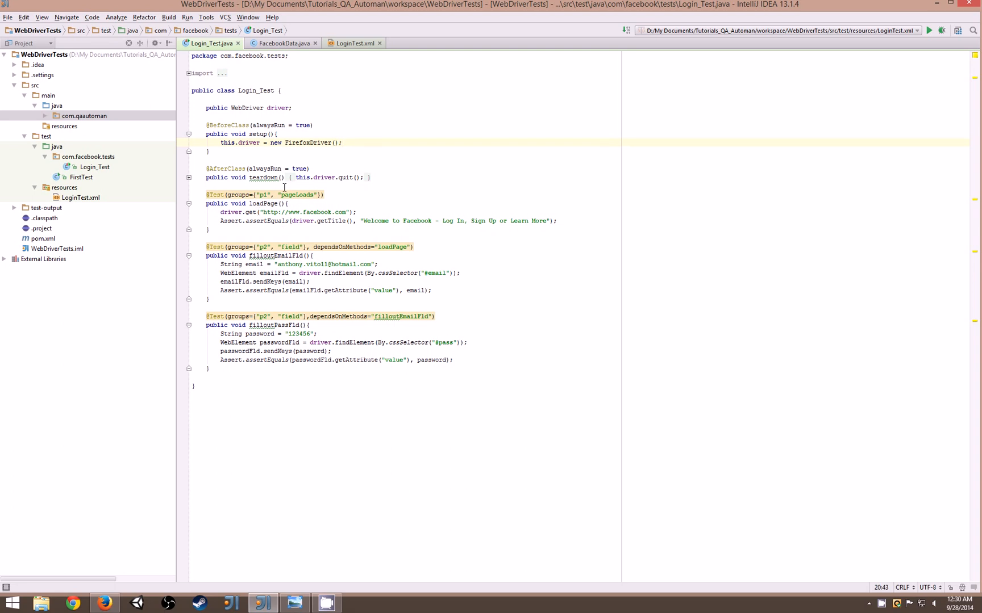
mouse_move(119, 169)
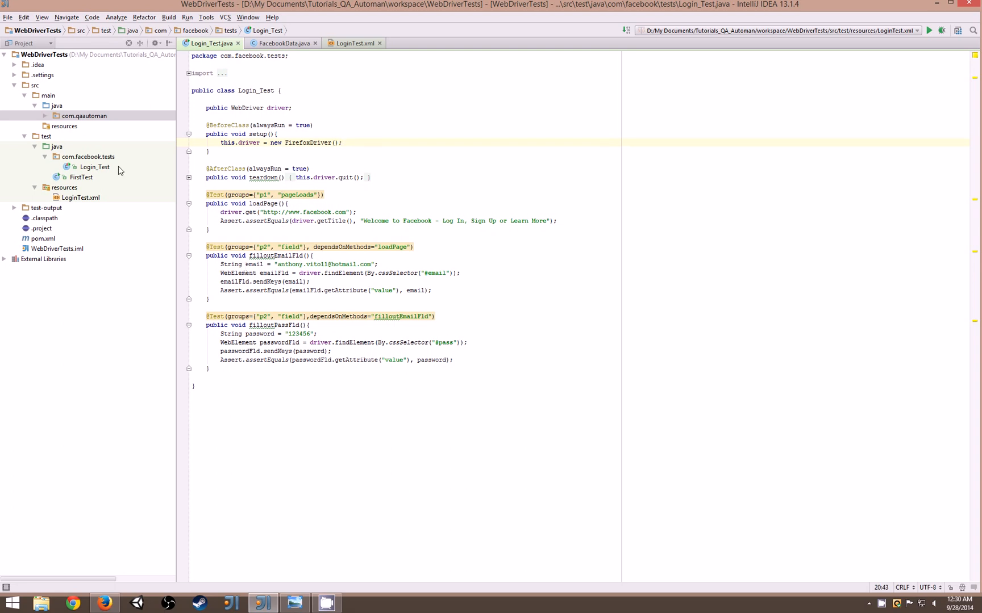
Step: Expand com.qaautoman, review FacebookData.java, and return to Login_Test.java
click(83, 116)
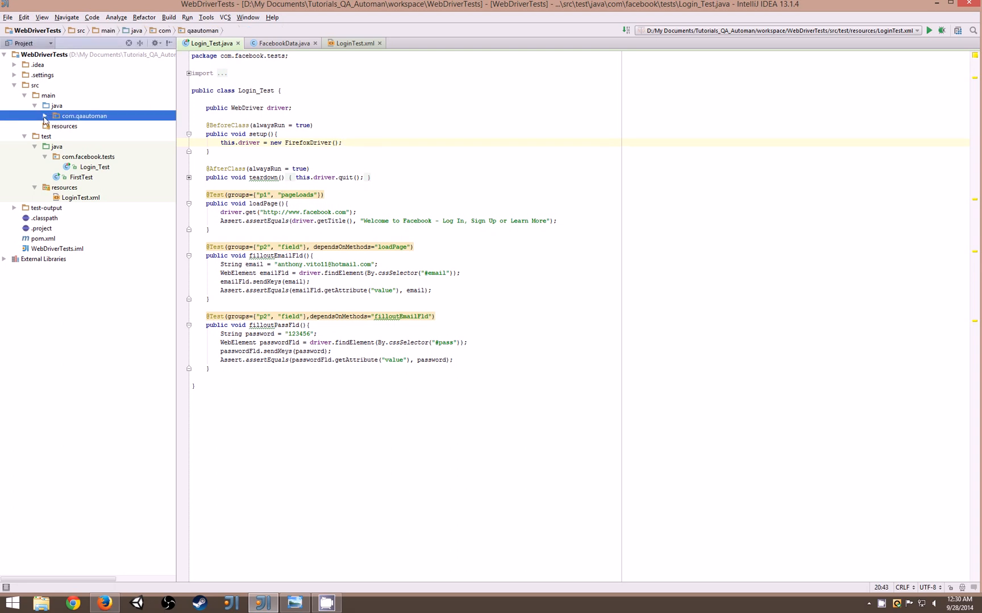
click(279, 43)
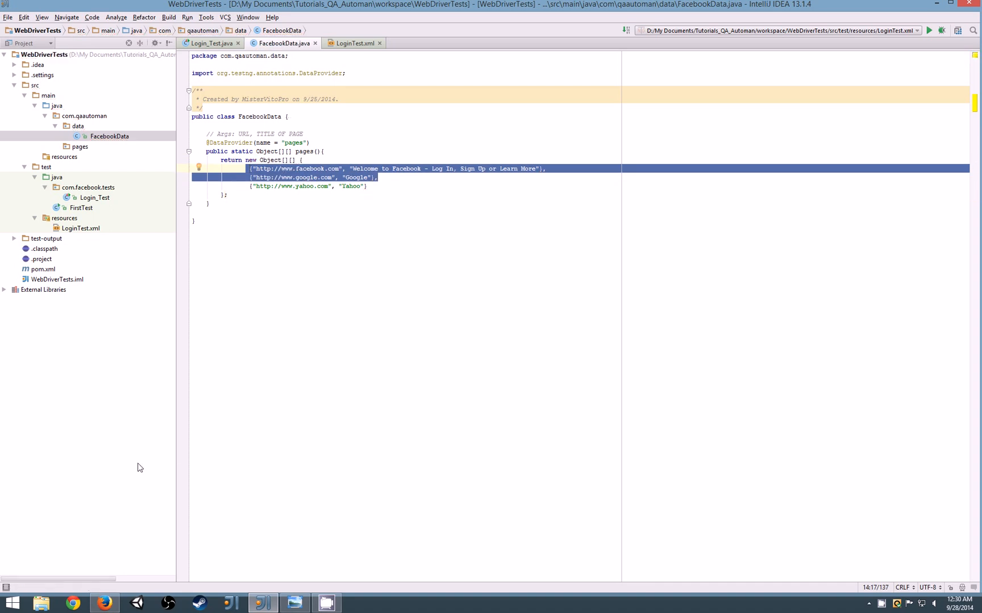
mouse_move(268, 515)
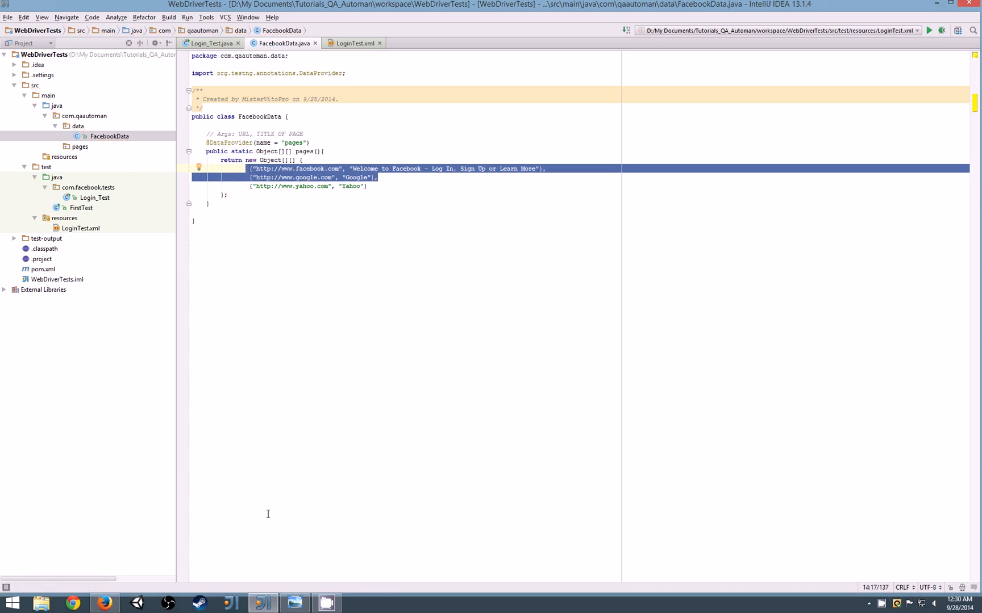
click(209, 43)
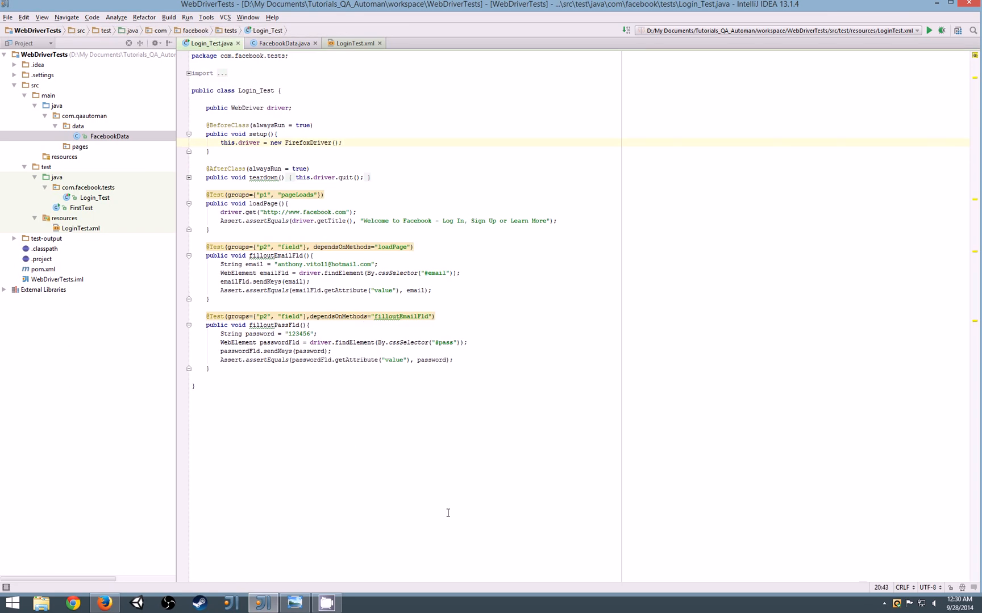
mouse_move(294, 316)
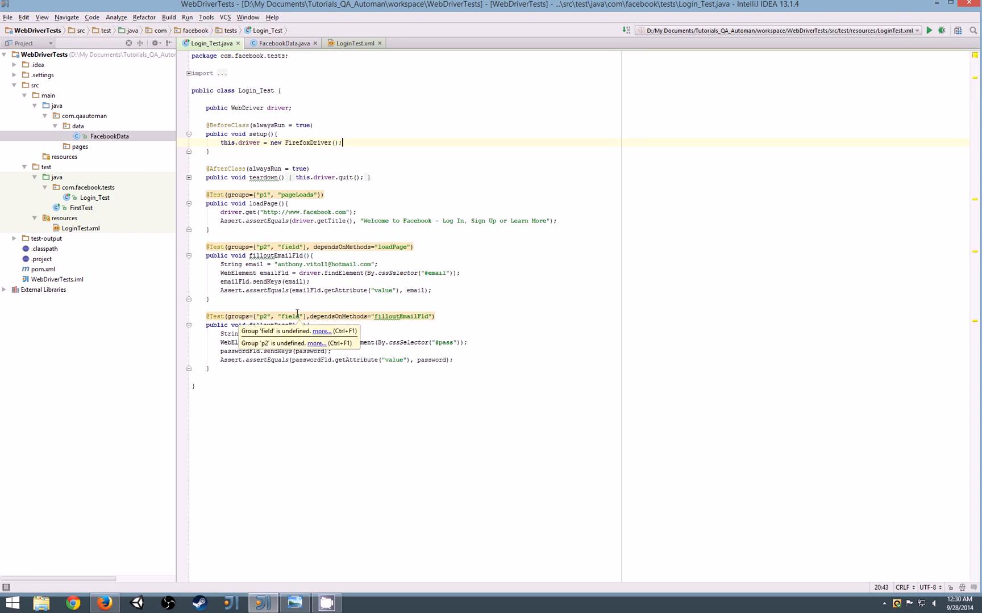
mouse_move(263, 601)
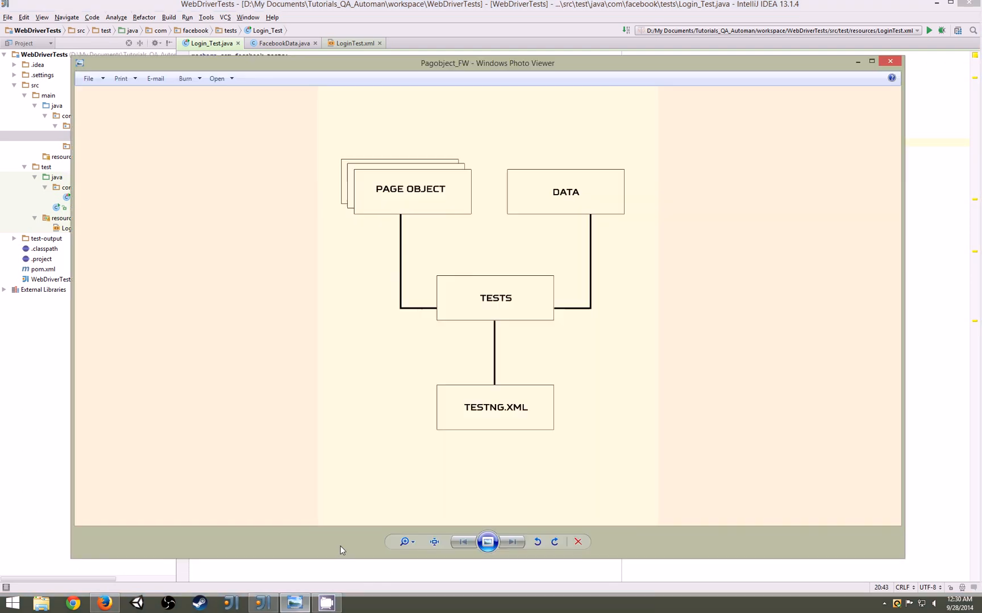
mouse_move(422, 239)
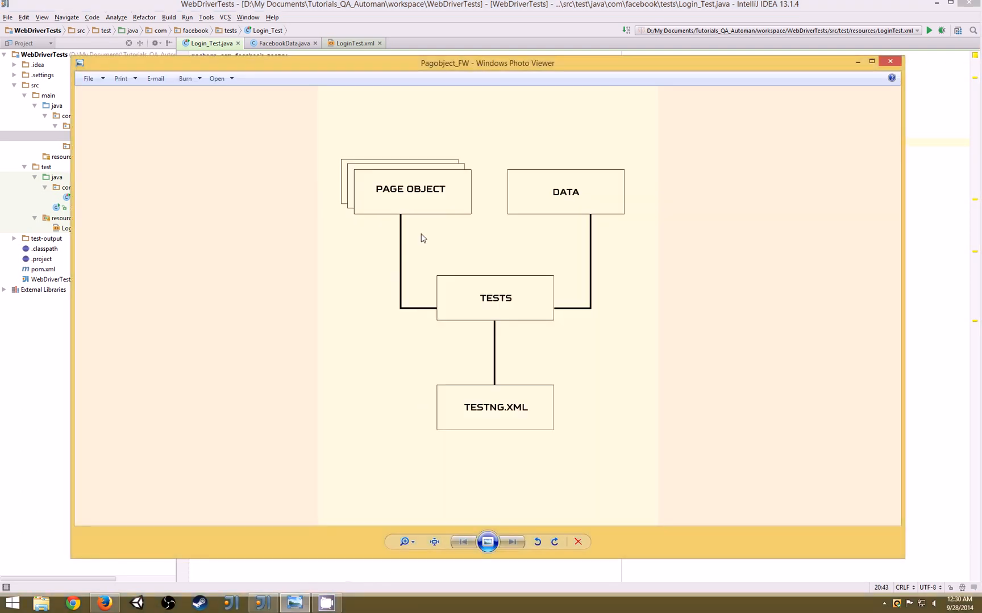
mouse_move(417, 210)
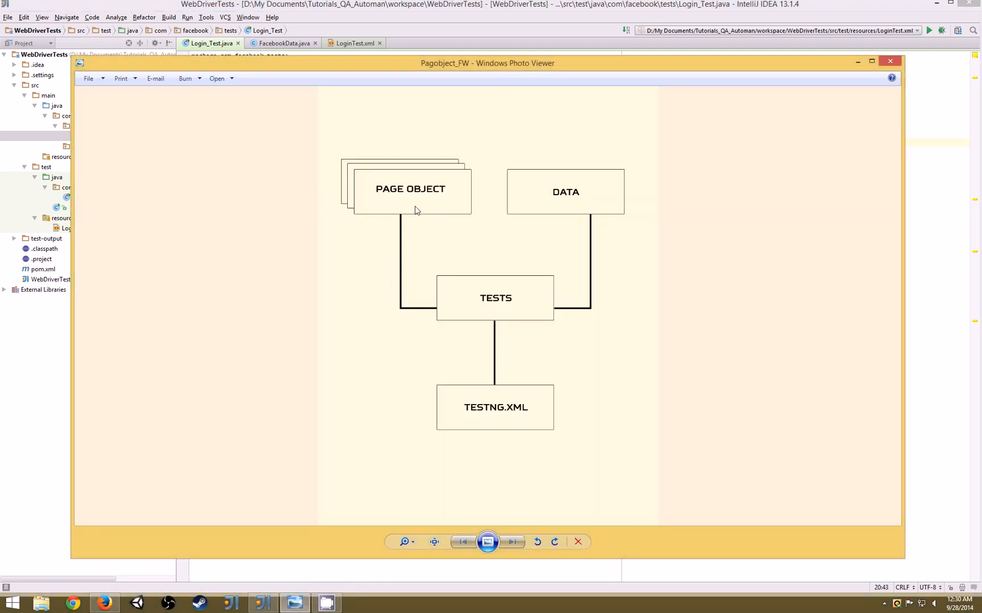
mouse_move(420, 203)
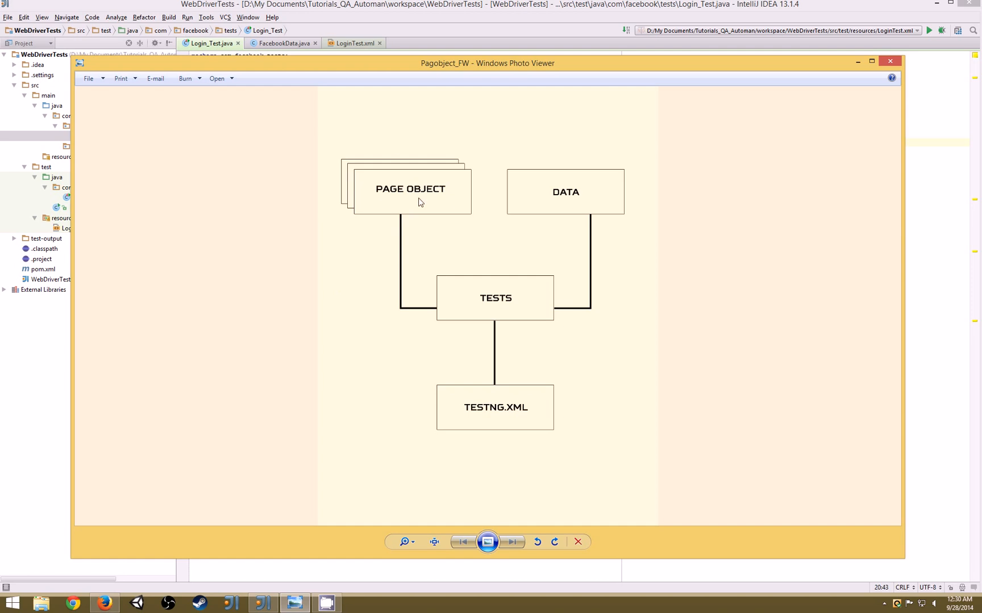
mouse_move(423, 180)
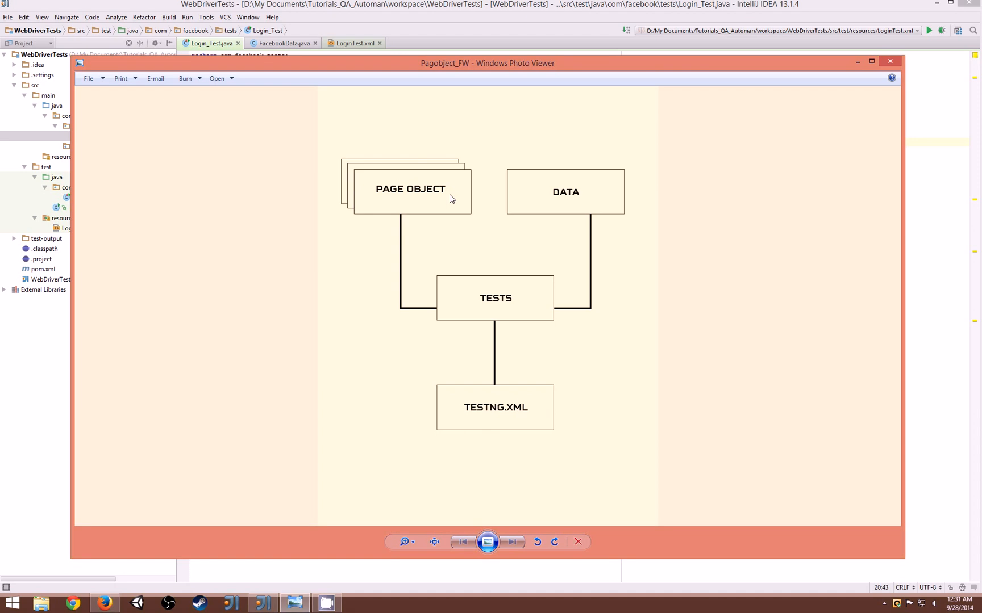
mouse_move(218, 518)
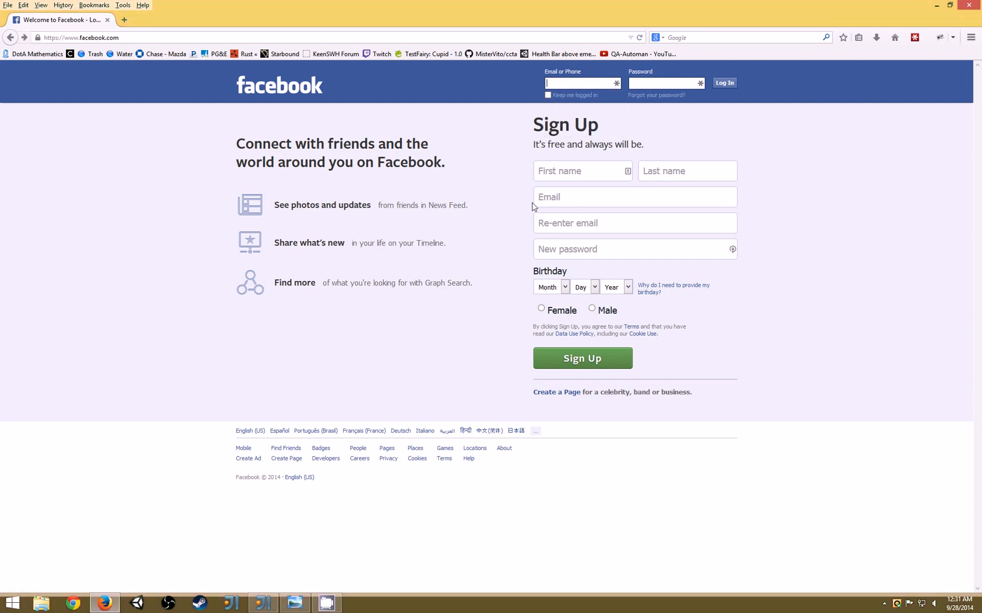
mouse_move(572, 389)
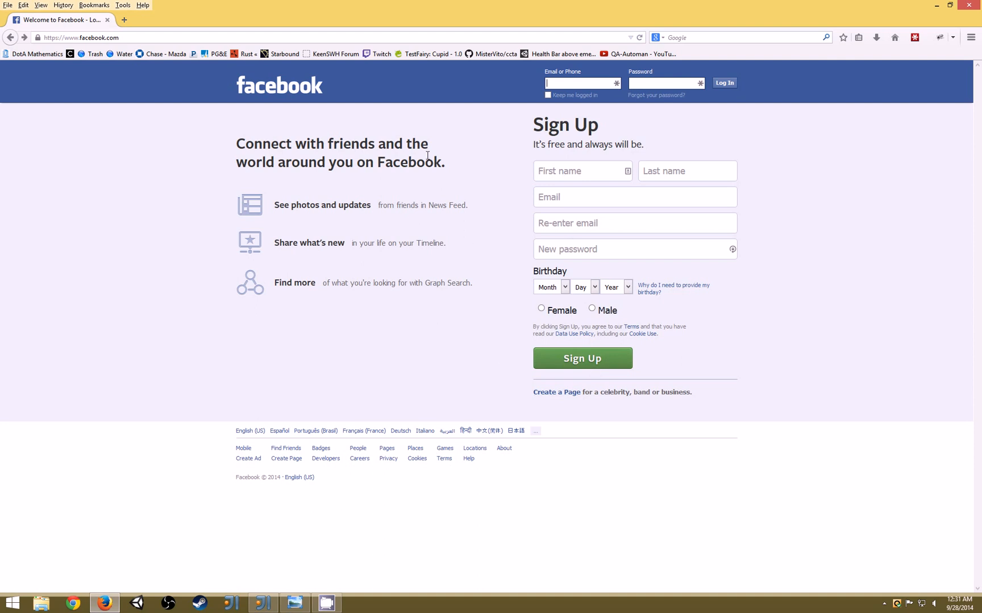
mouse_move(423, 296)
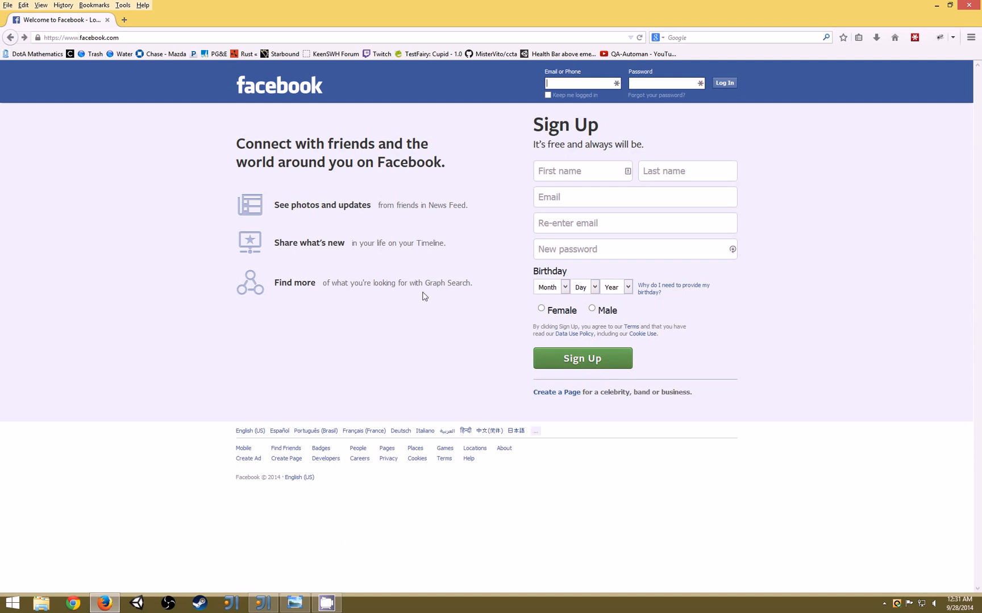
Step: Look over Facebook's login and sign-up fields, opening and closing the birthday Month list
click(564, 171)
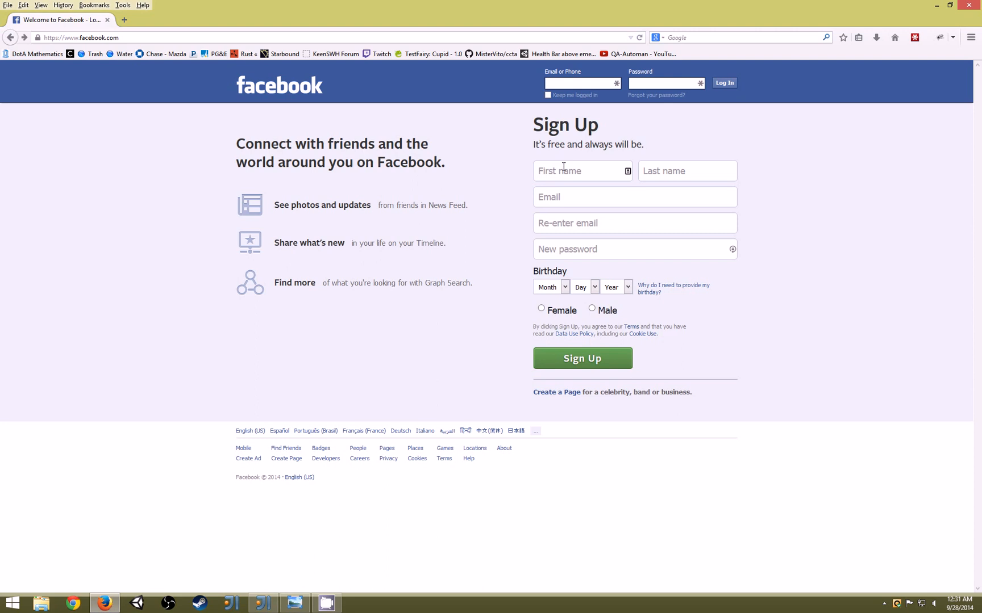
mouse_move(620, 185)
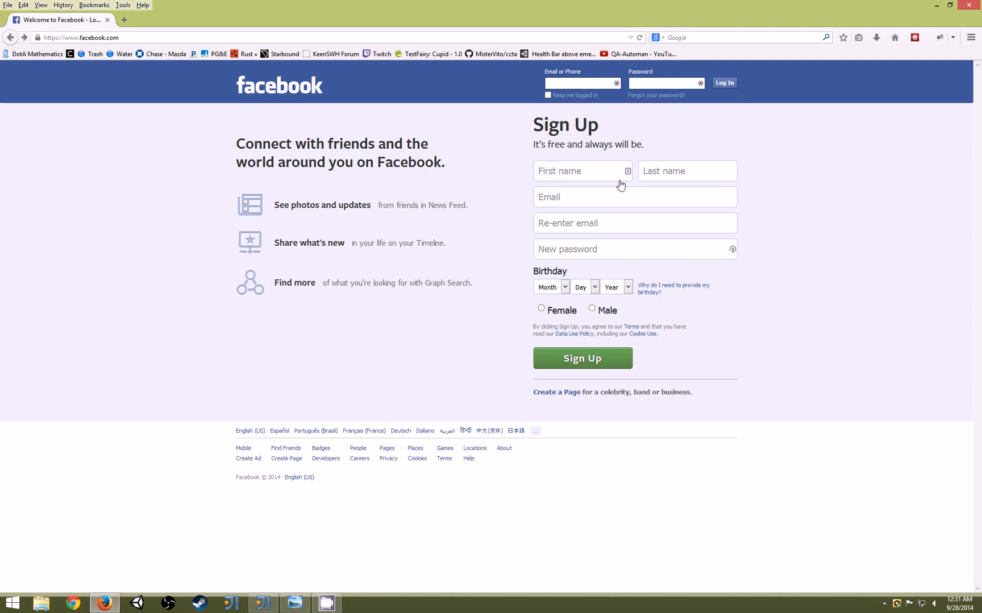
mouse_move(560, 306)
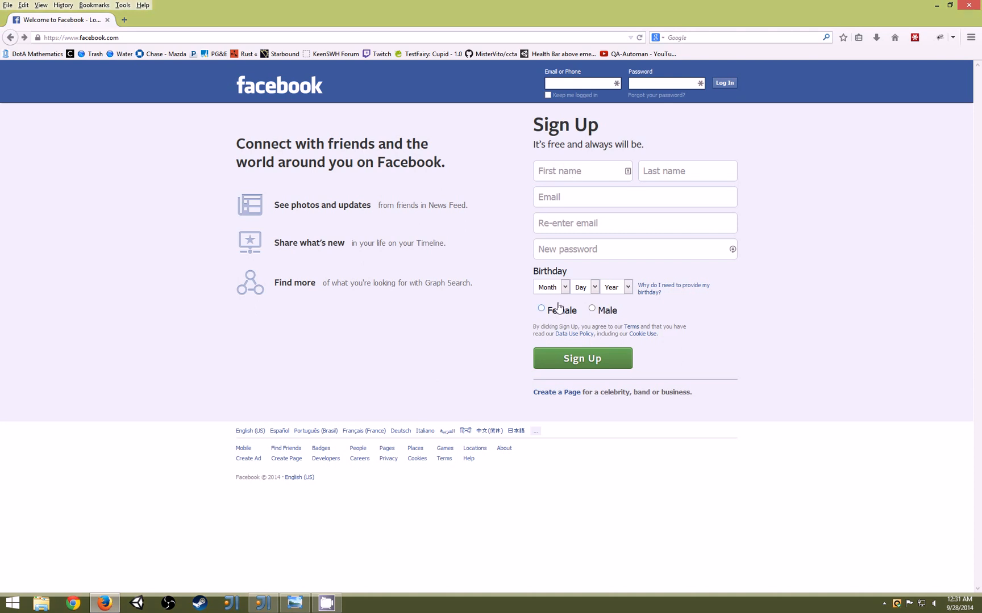
click(551, 287)
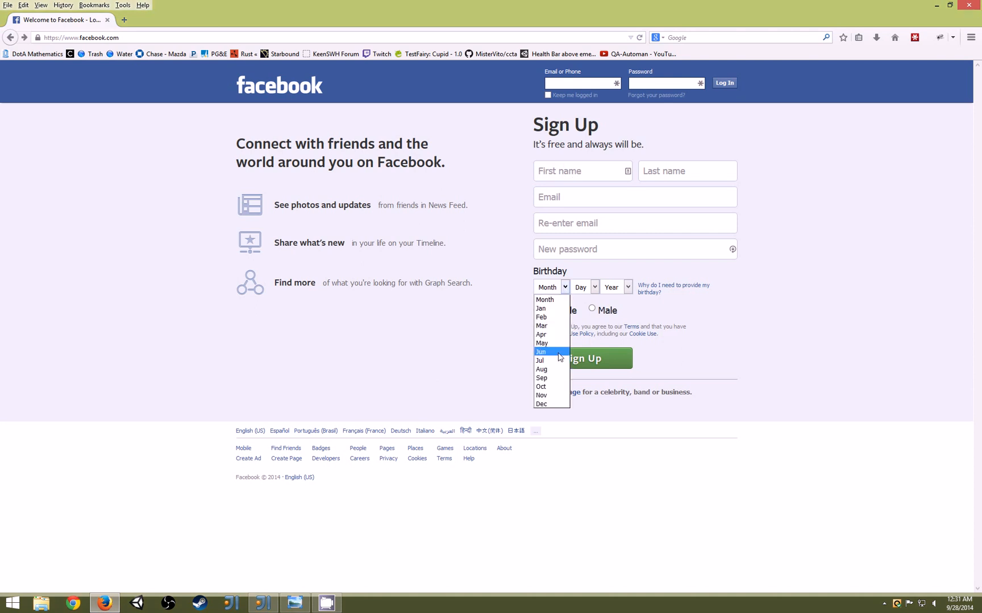
click(438, 338)
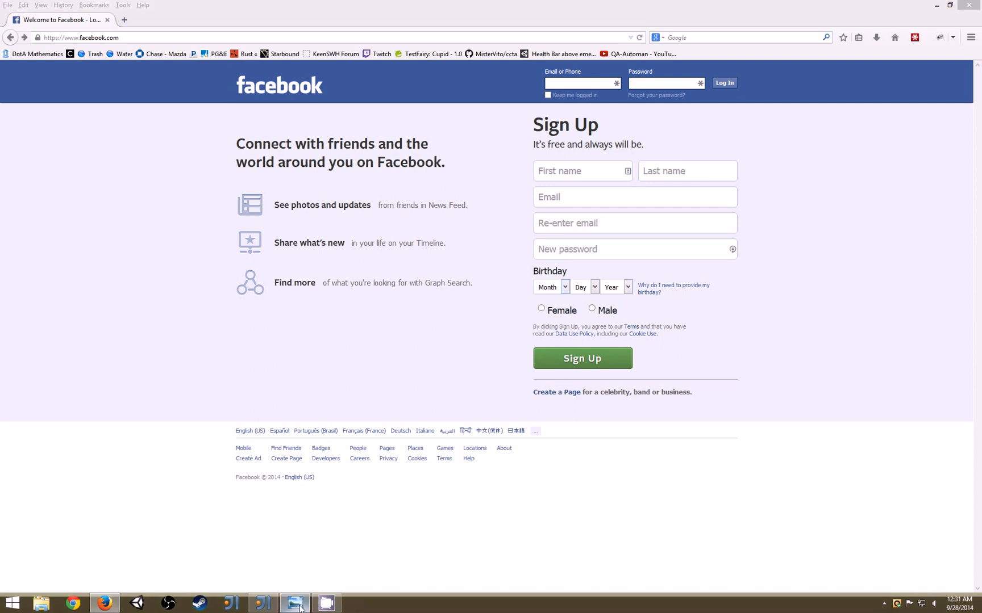
Step: Review the page objects, data, tests and testng.xml framework diagram, then close Photo Viewer
click(294, 602)
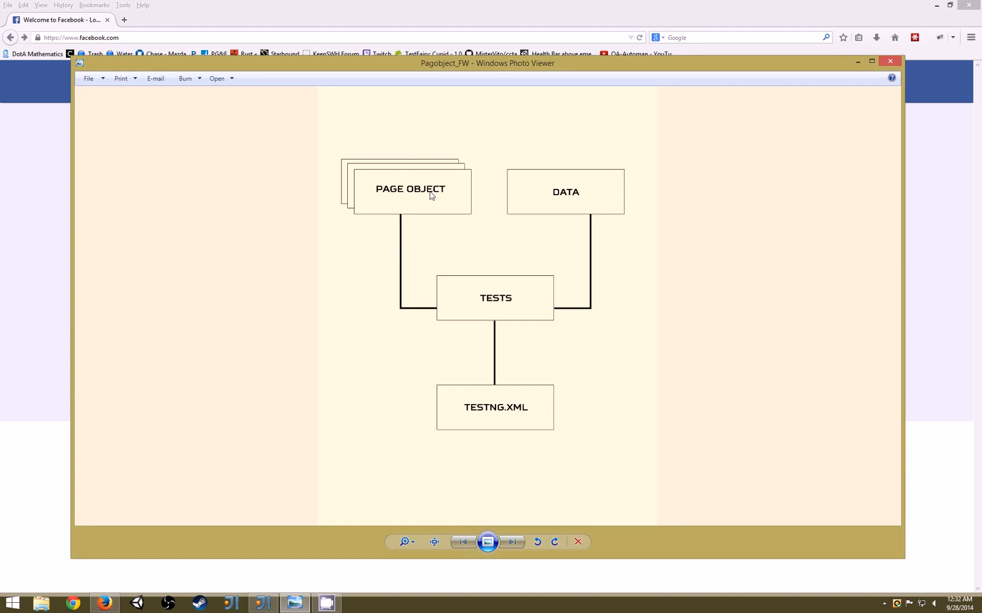
mouse_move(381, 192)
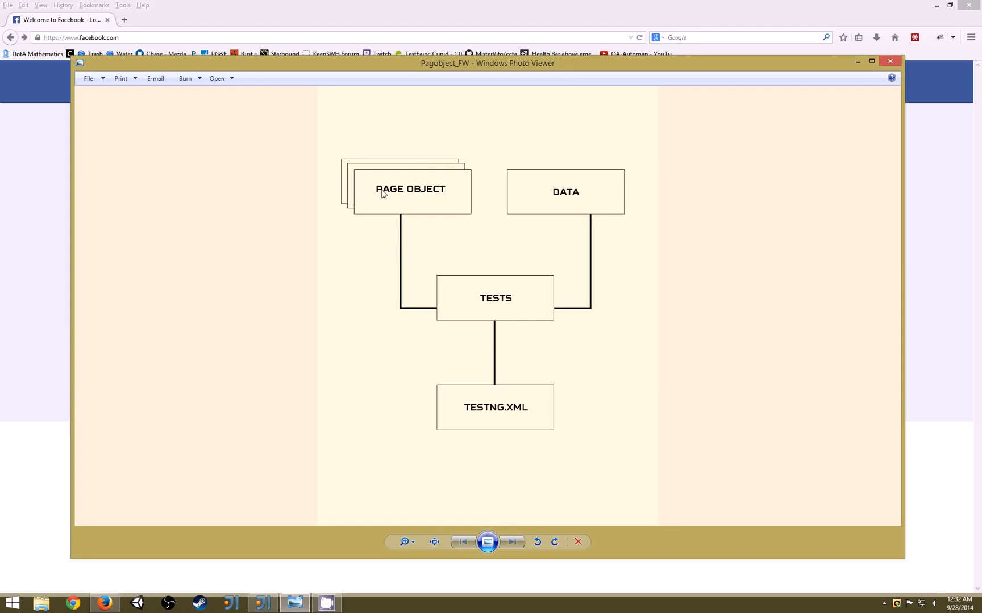
mouse_move(521, 296)
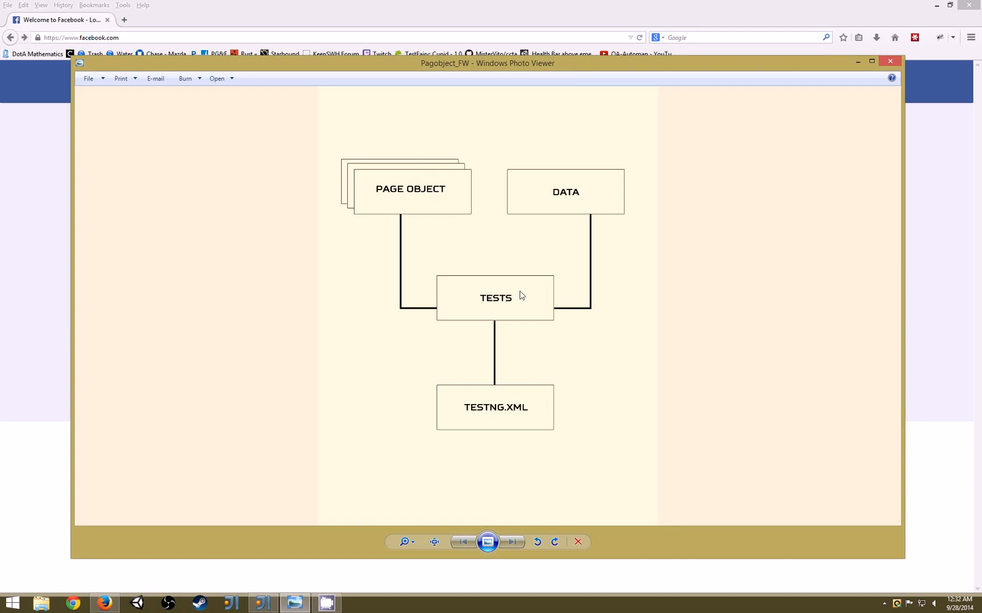
mouse_move(616, 251)
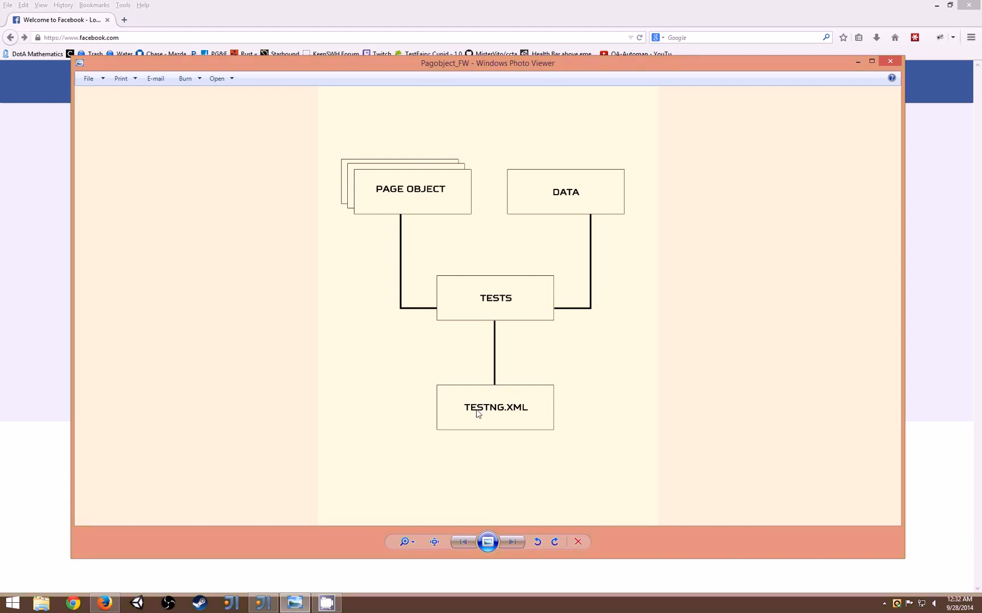
mouse_move(759, 183)
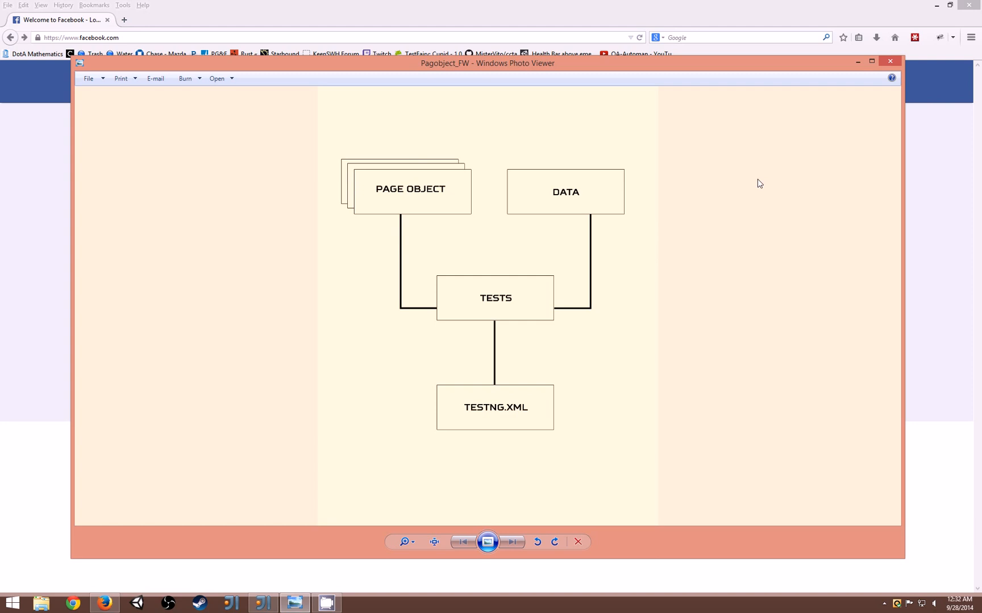
click(890, 61)
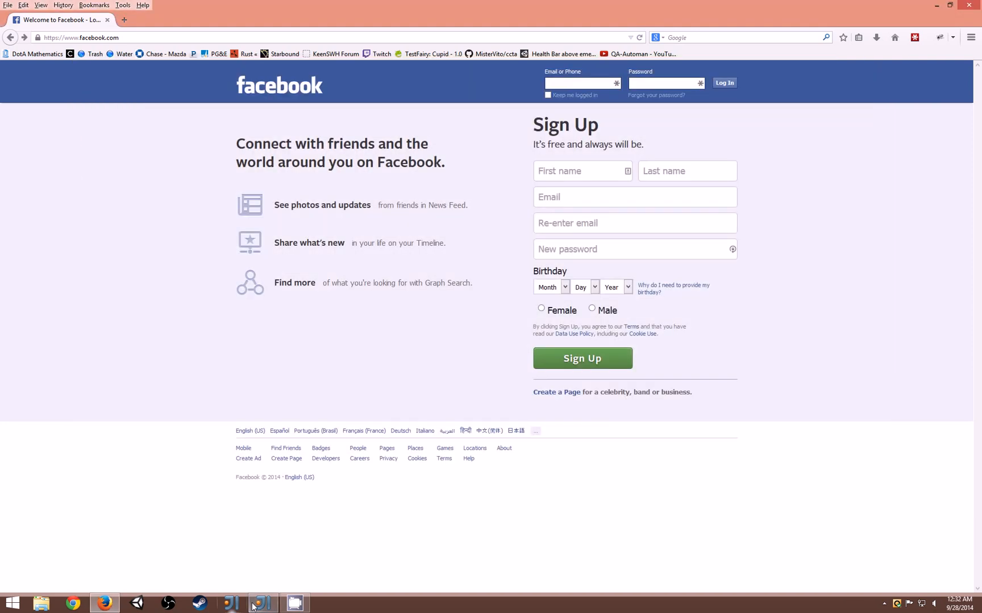
Step: Add a FacebookMainPage Java class to the pages package
click(263, 602)
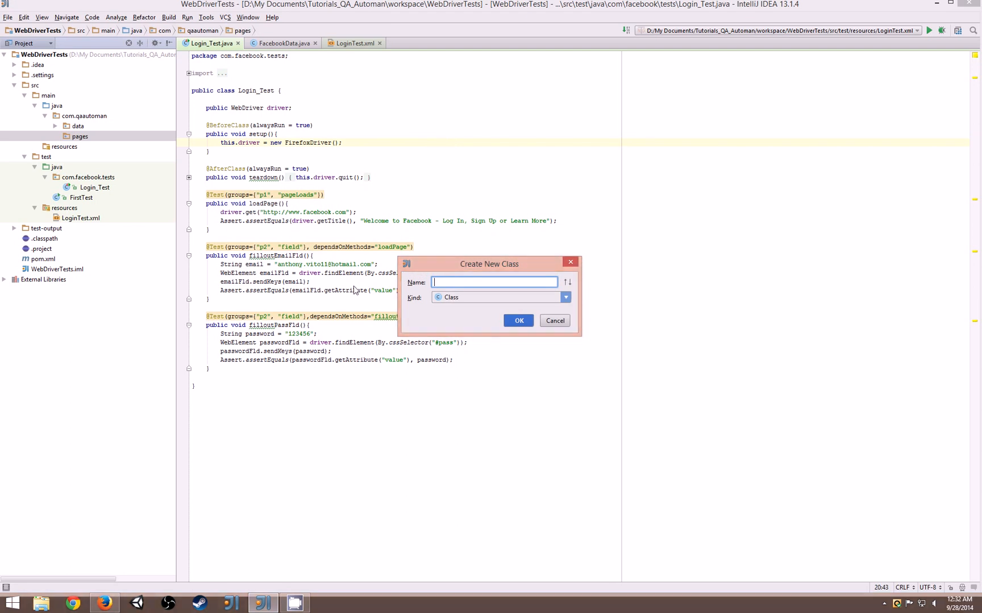
mouse_move(319, 305)
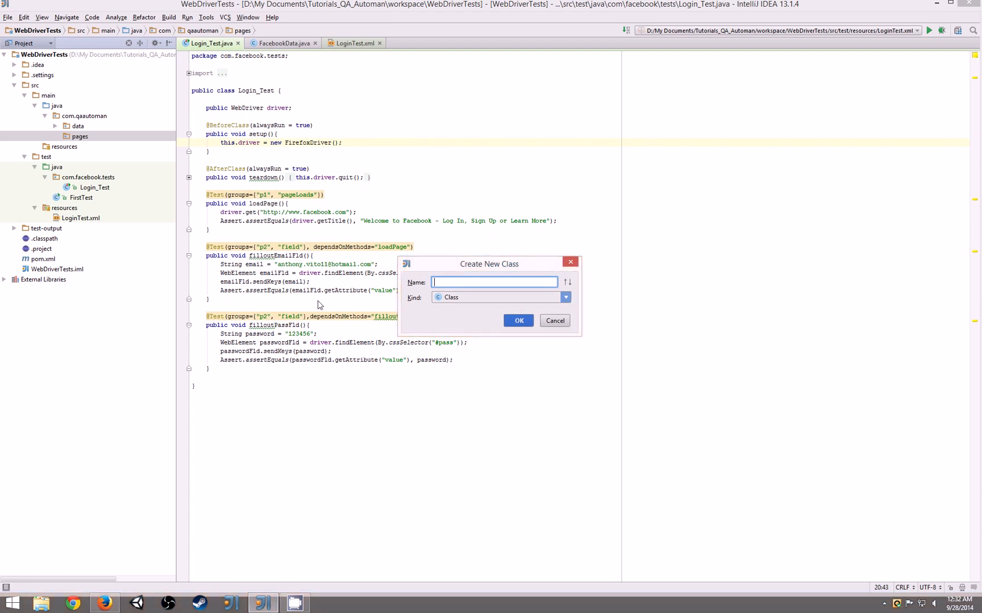
mouse_move(277, 267)
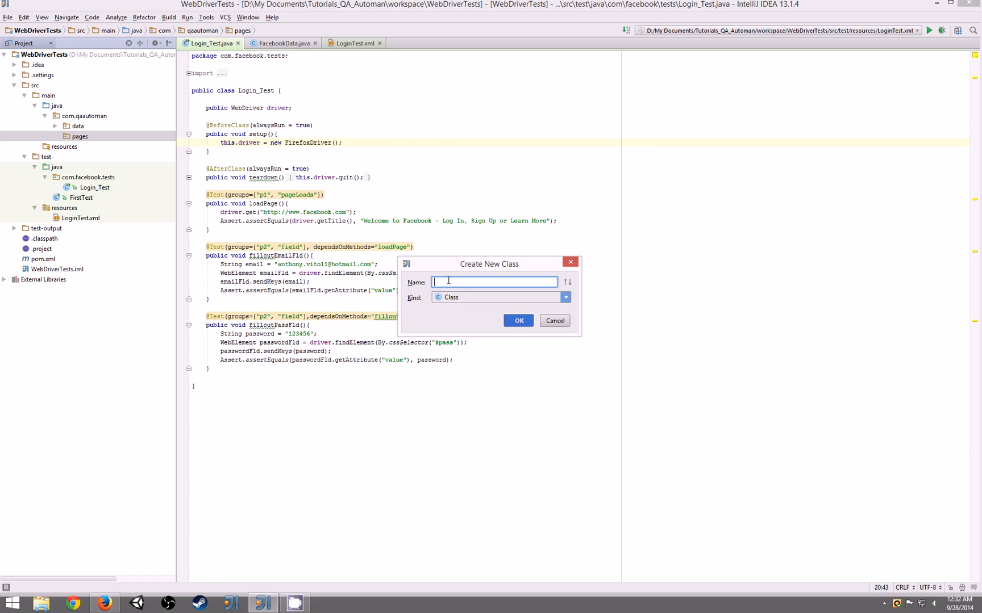
text(FacebookM)
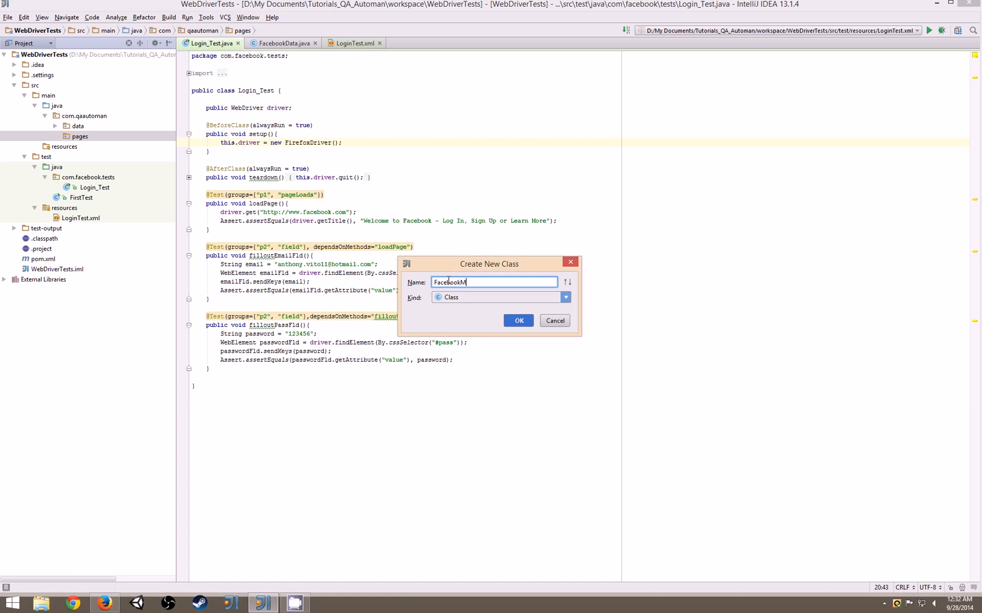
text(ainPage)
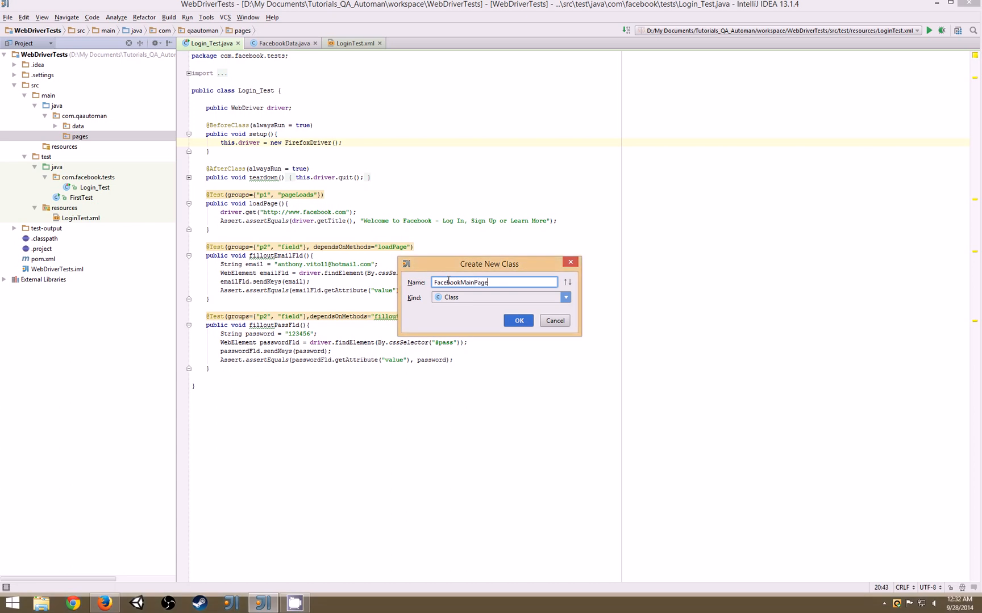
click(519, 320)
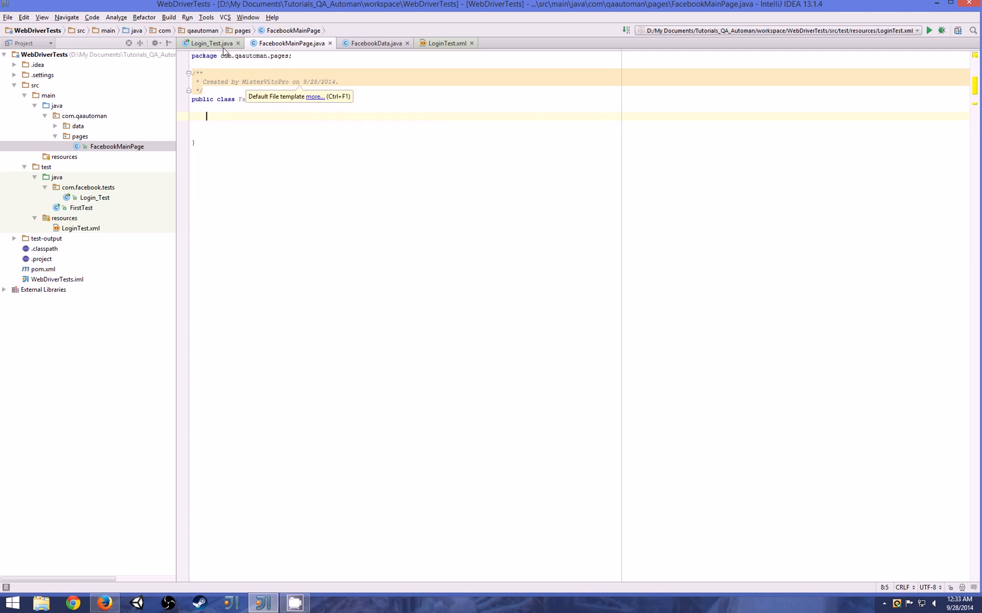
Step: Compare the Login_Test code with the new FacebookMainPage class
click(209, 43)
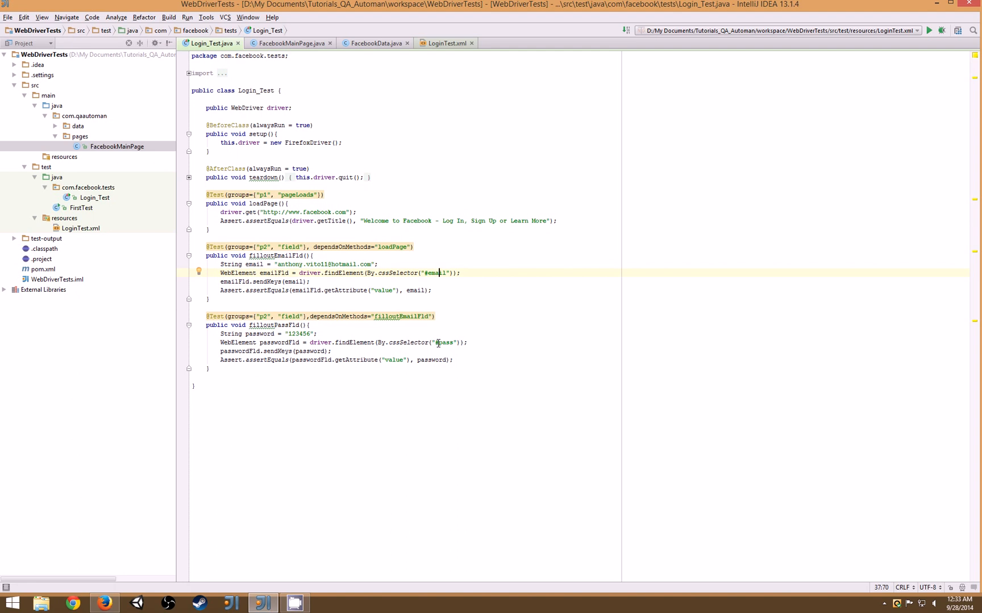
click(286, 43)
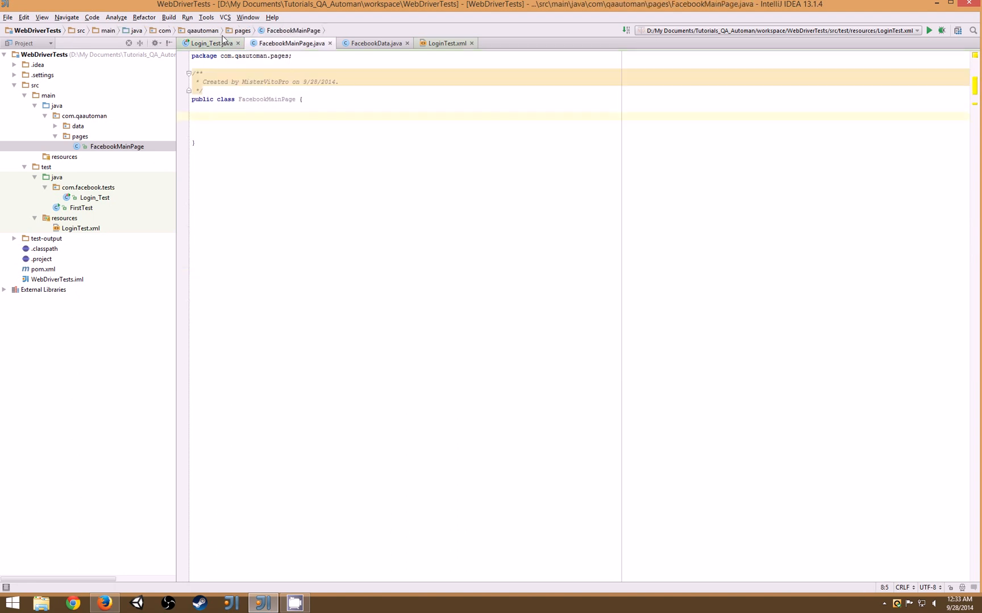
click(210, 44)
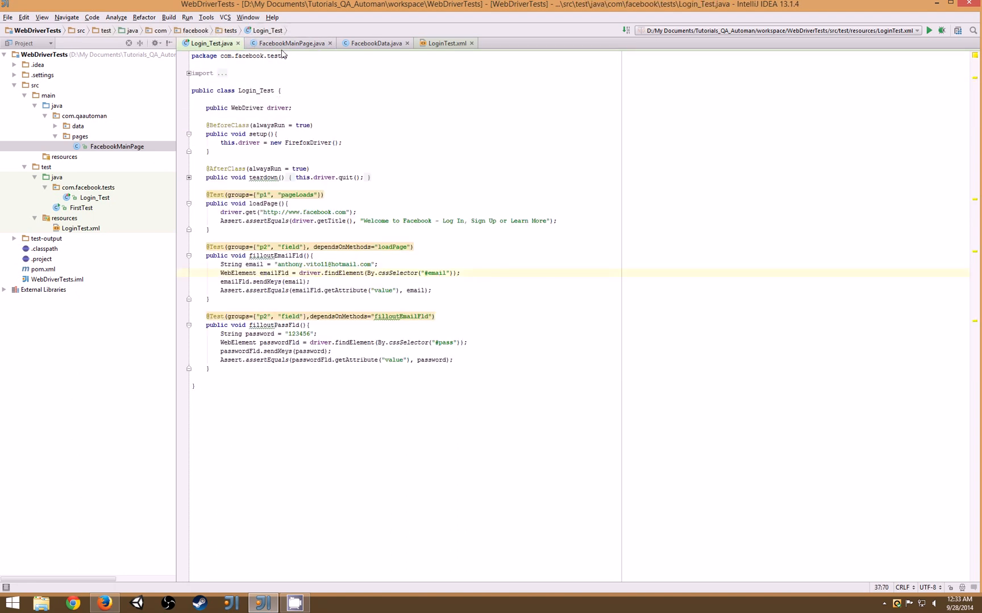
click(291, 42)
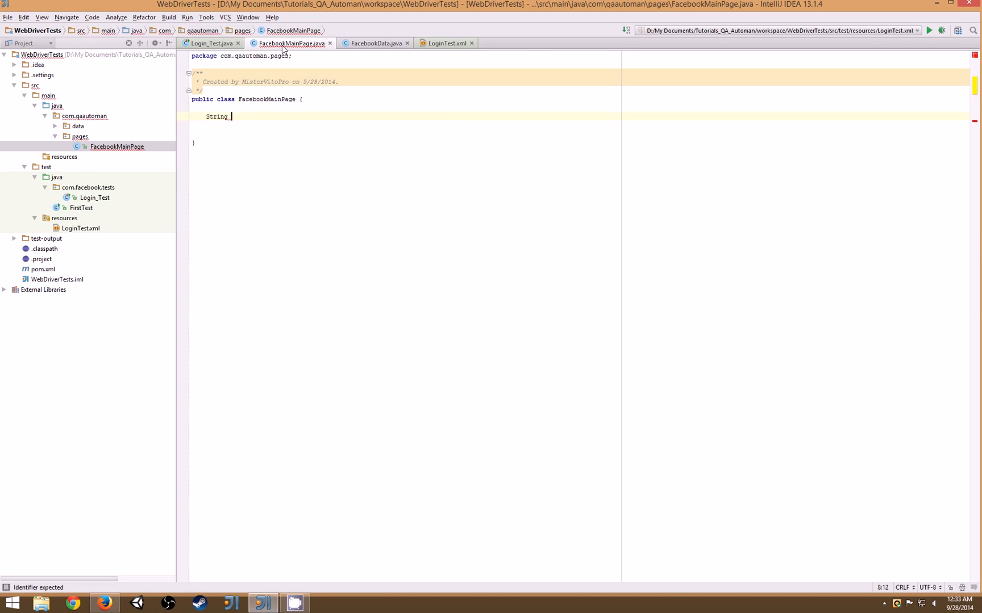
Step: Declare empty String fields field_Email and field_Password in FacebookMainPage
text(text)
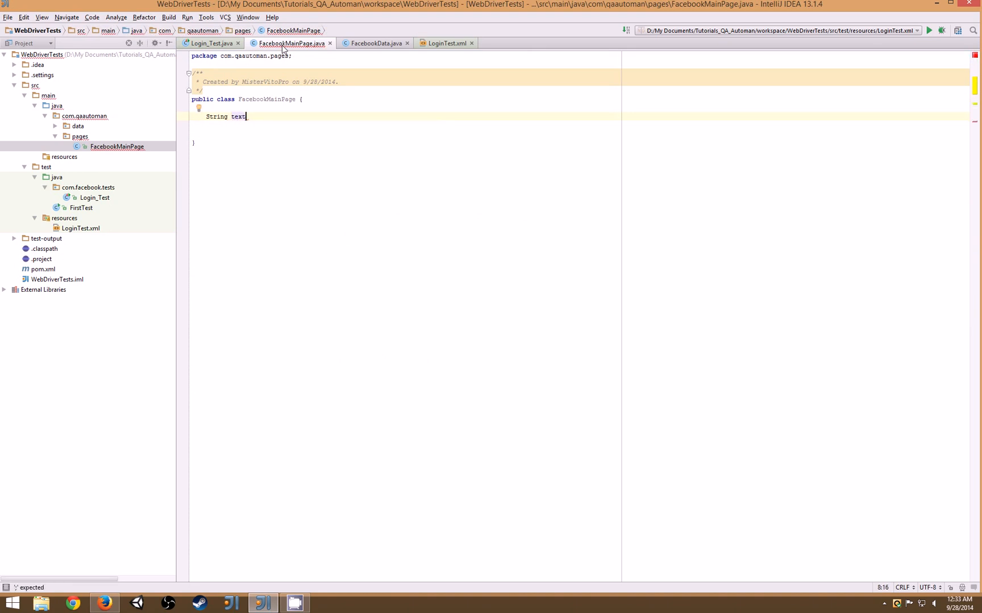
key(BackSpace)
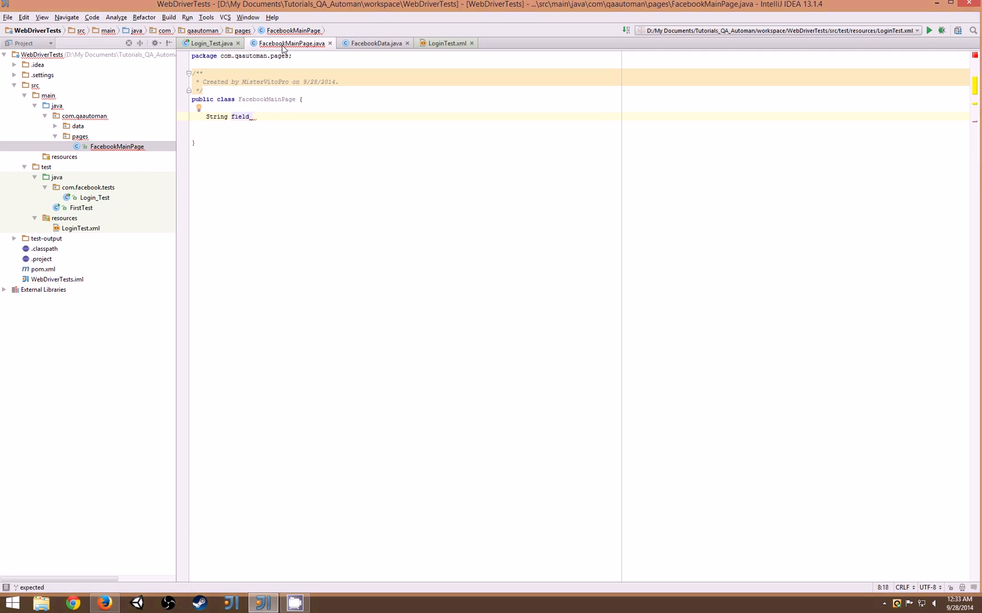
text(Email = "";)
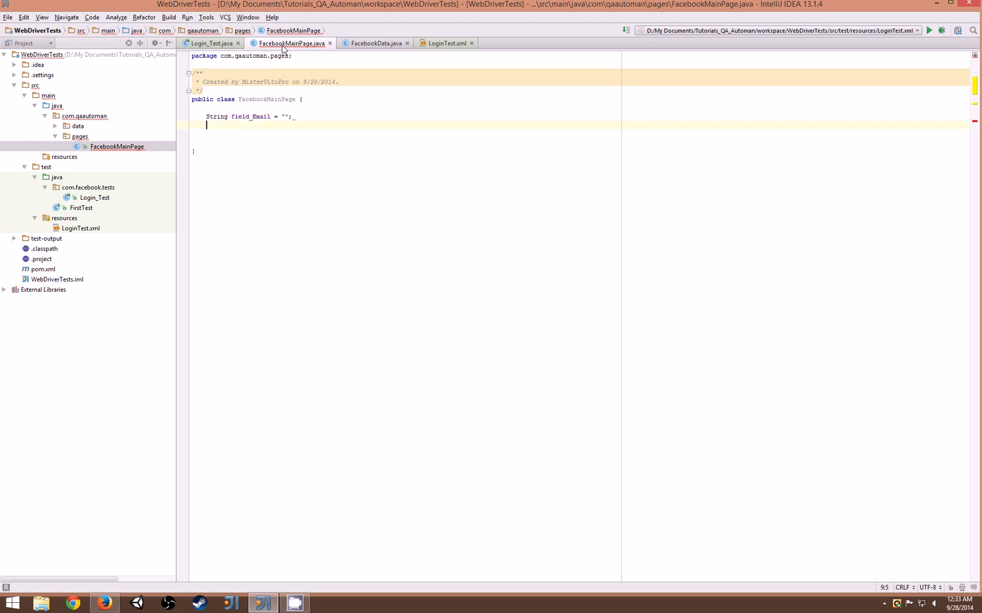
text(String)
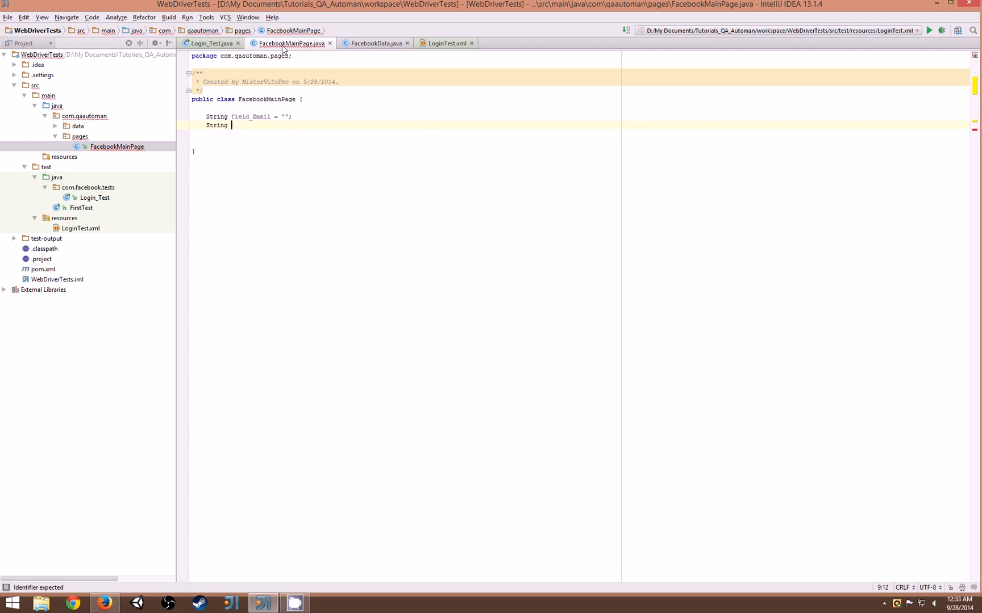
text(f)
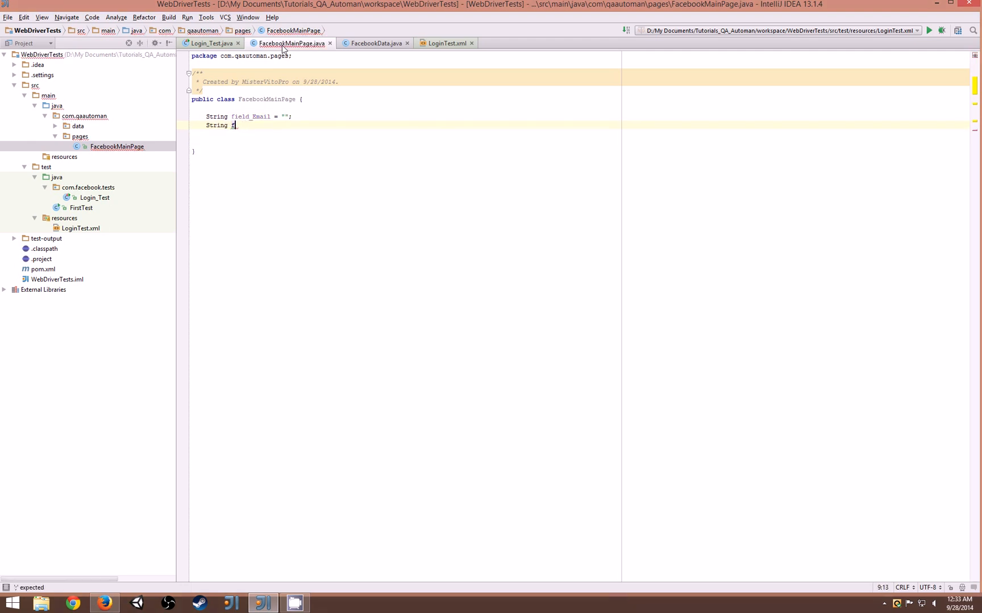
text(ield_Password = "";)
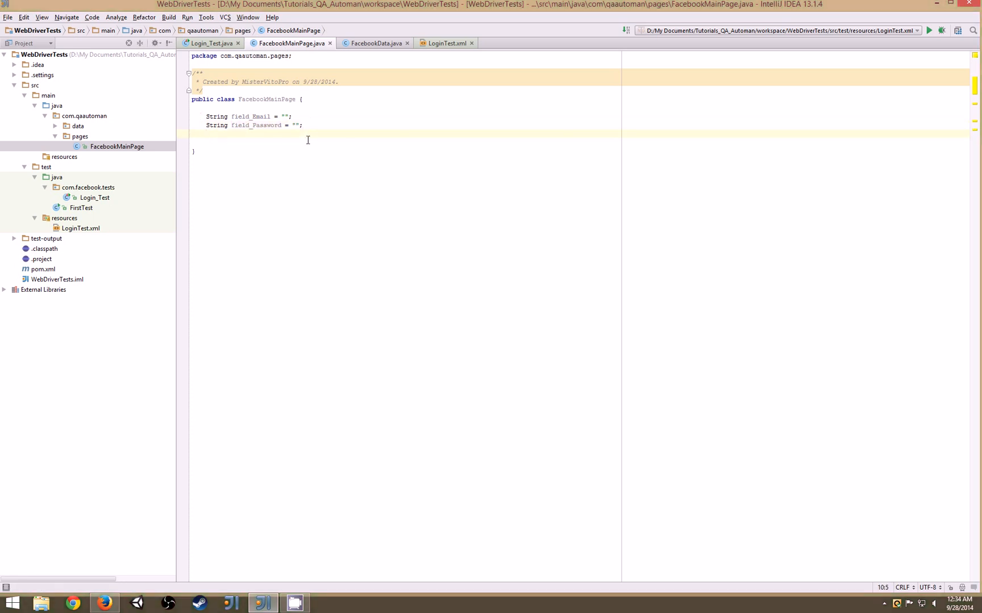
Step: Fill field_Email with "#email" and field_Password with "#pass" copied from Login_Test
click(208, 42)
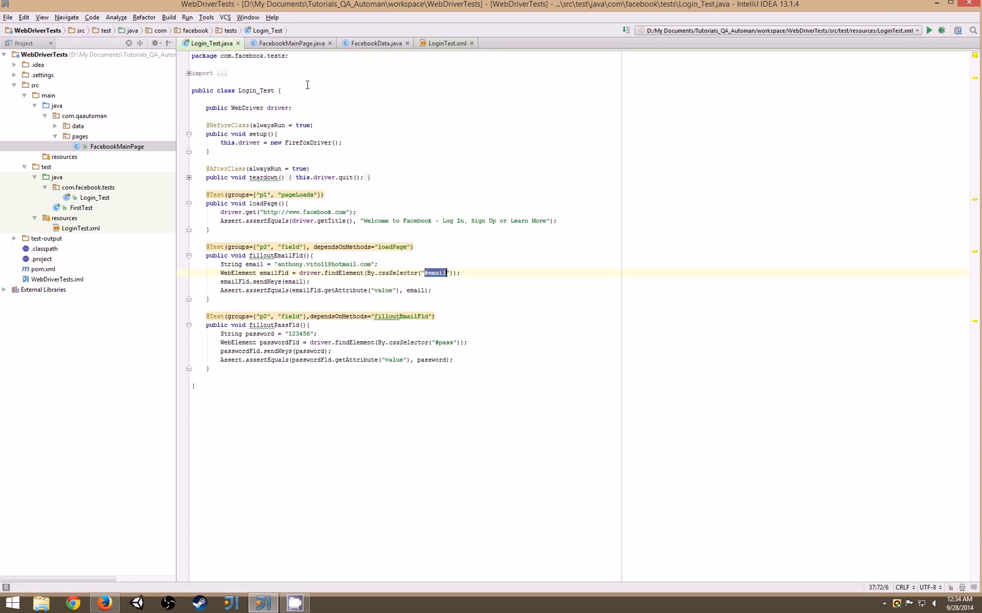
click(288, 43)
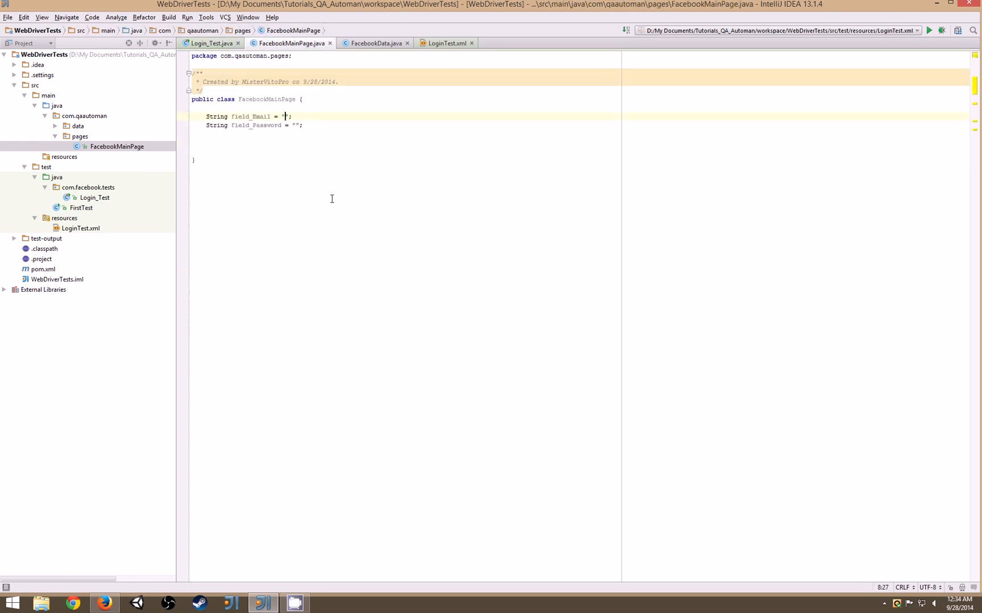
click(203, 43)
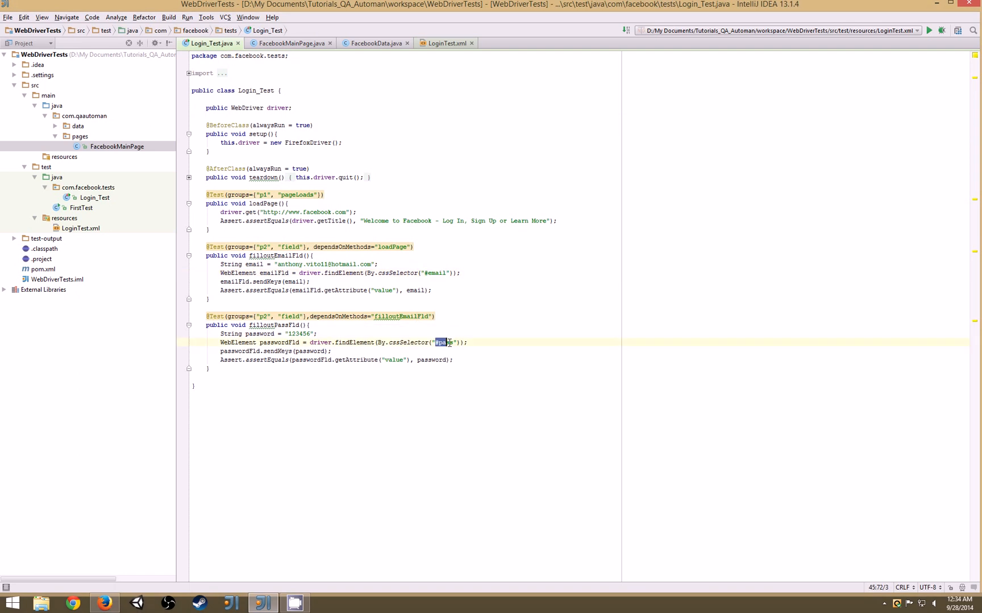
click(290, 43)
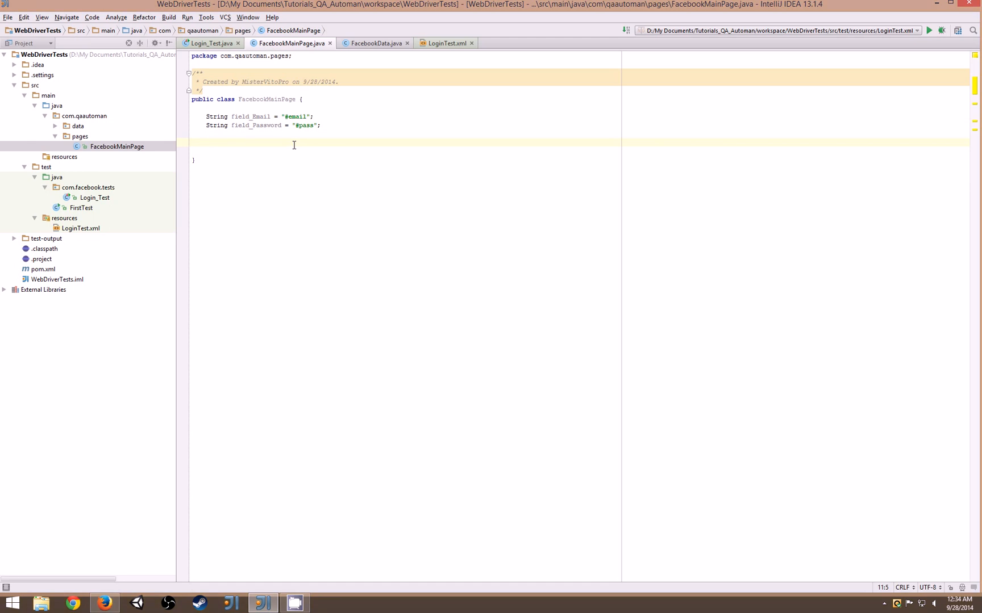
Step: Add a WebDriver driver field and a FacebookMainPage(WebDriver driver) constructor assigning this.driver = driver
text(public)
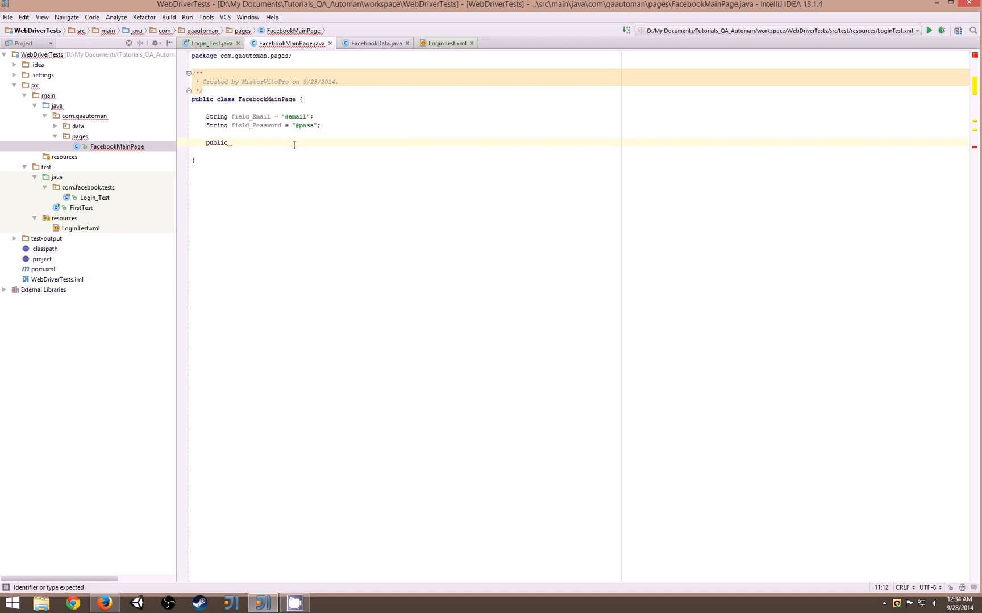
text(FacebookMainPage)
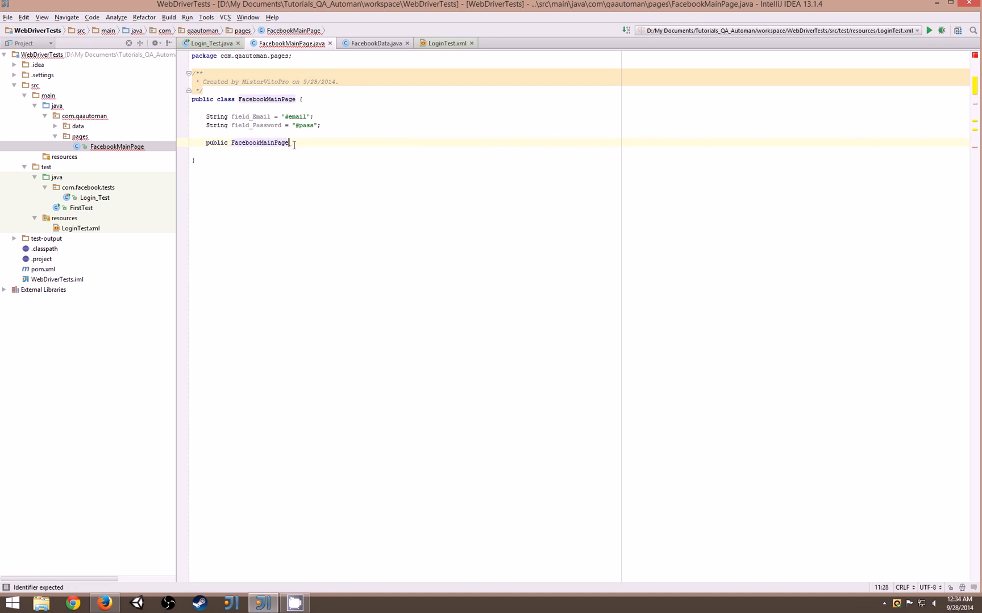
text((WebDriver driver)
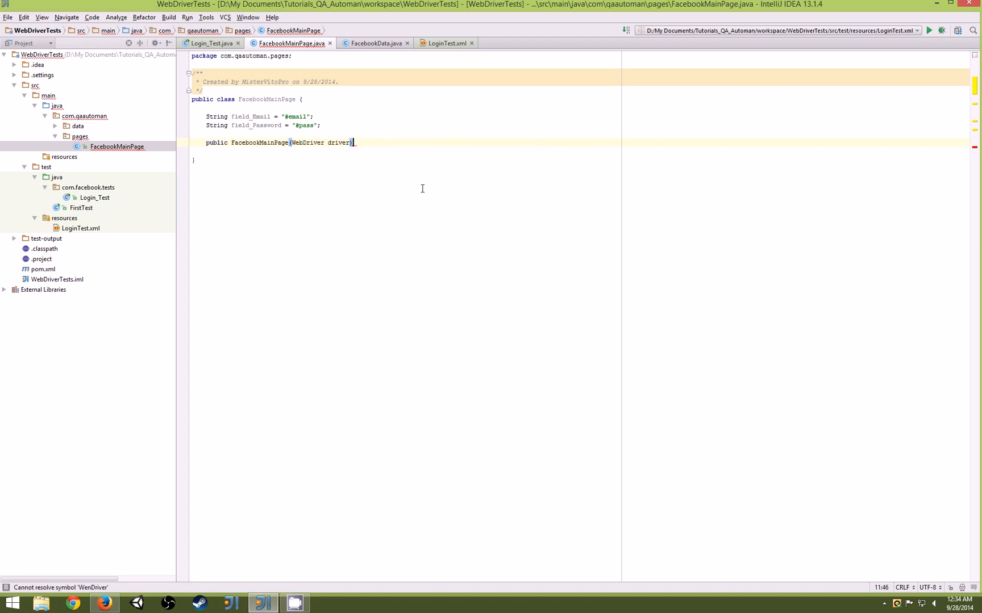
text({)
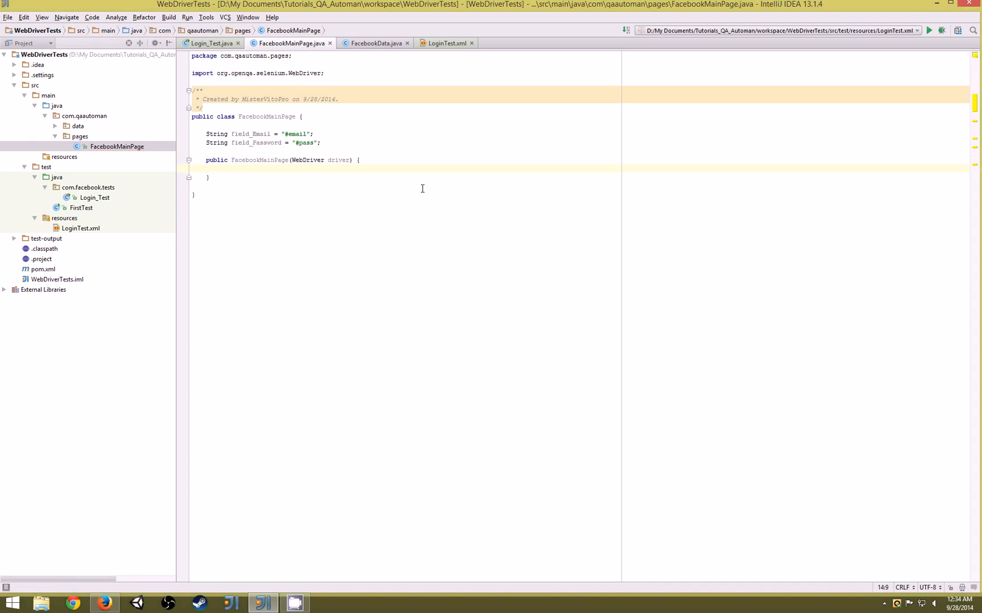
text(this.)
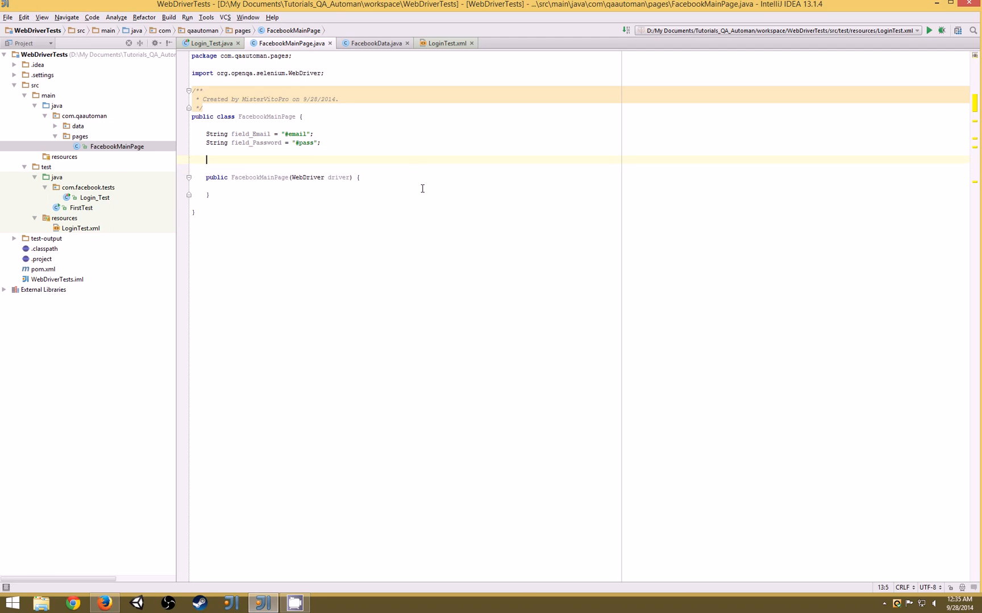
text(WebDriver driver;)
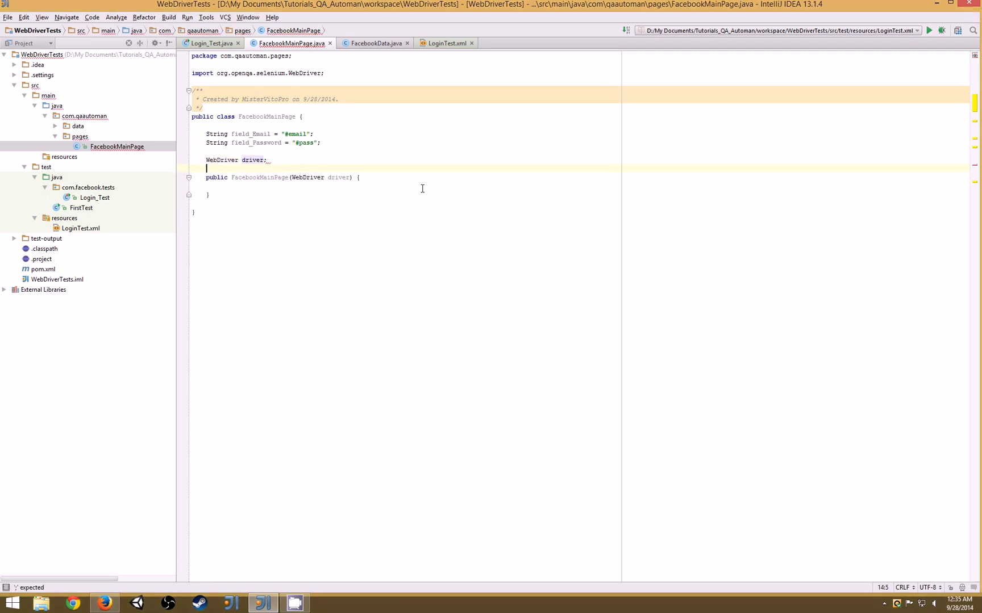
text(this.d)
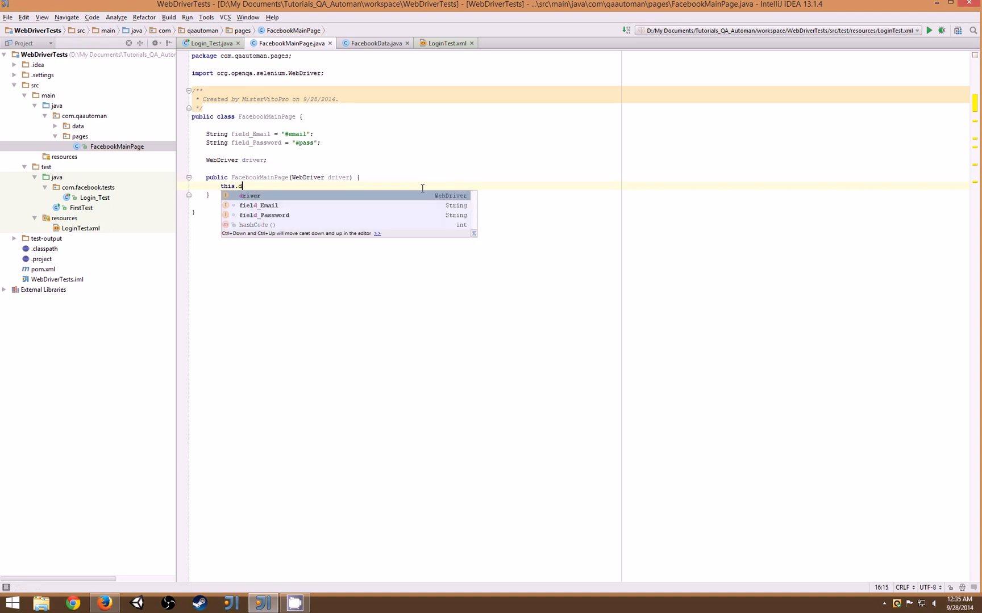
text(river =)
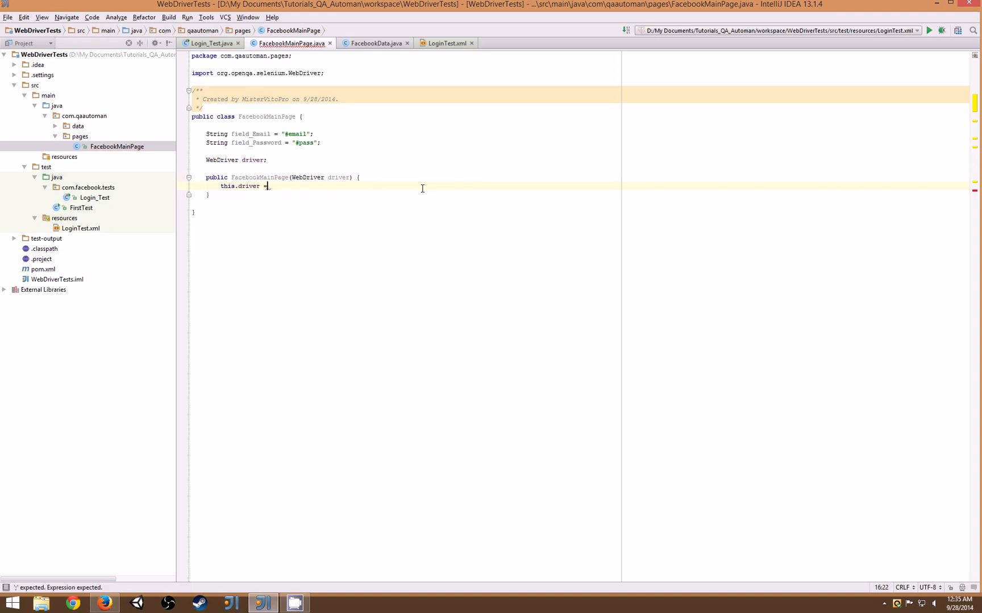
text(driver;)
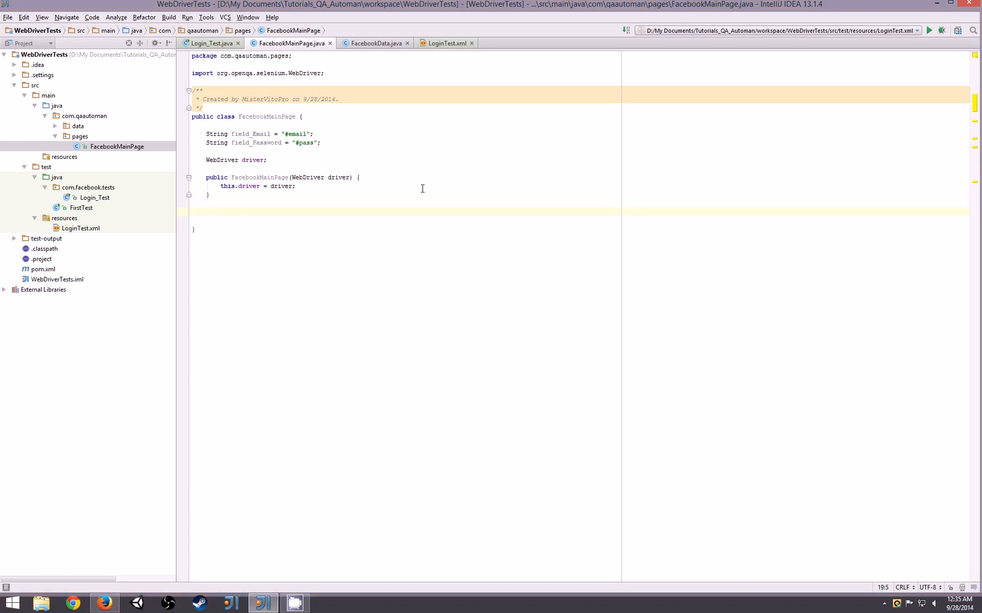
click(210, 43)
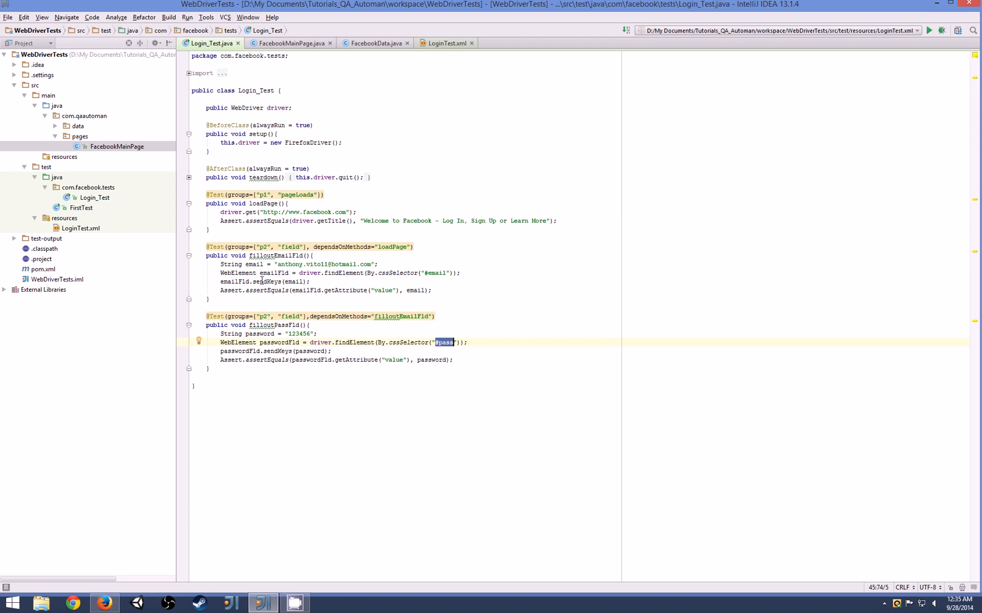
mouse_move(270, 275)
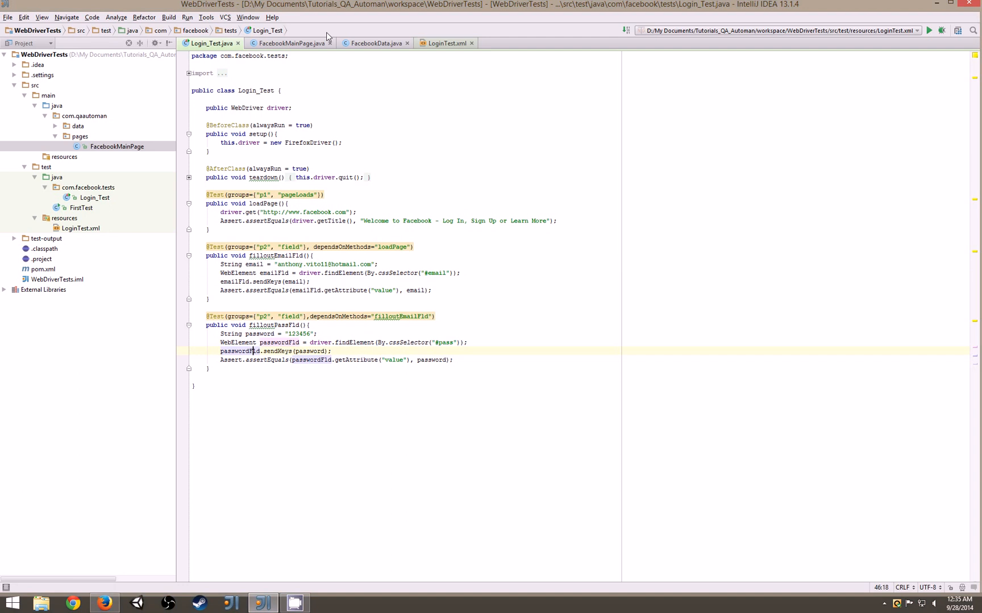
Step: Type the method declaration 'public void setText_EmailLogin' below the constructor
click(293, 42)
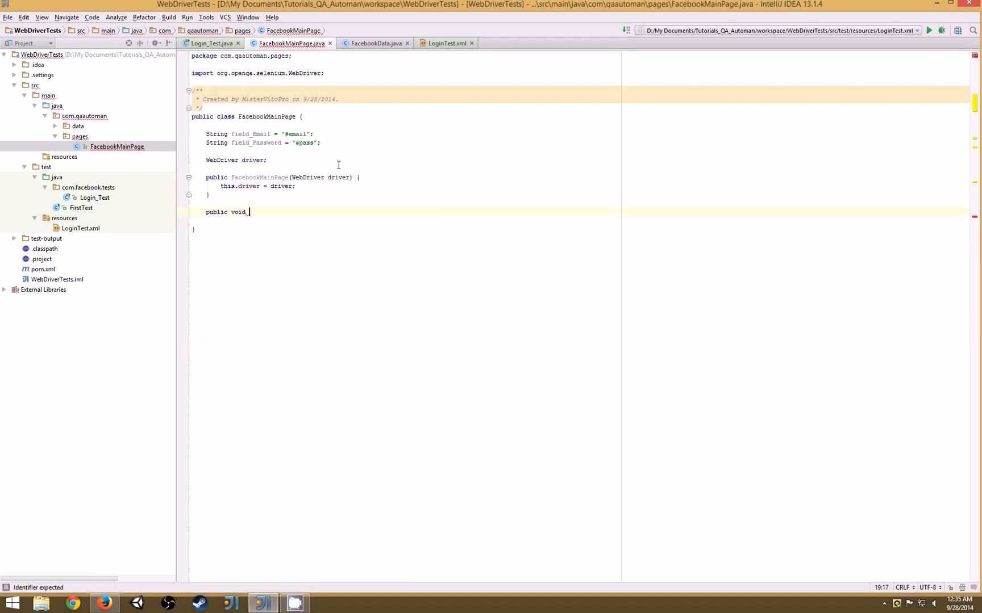
text(setI)
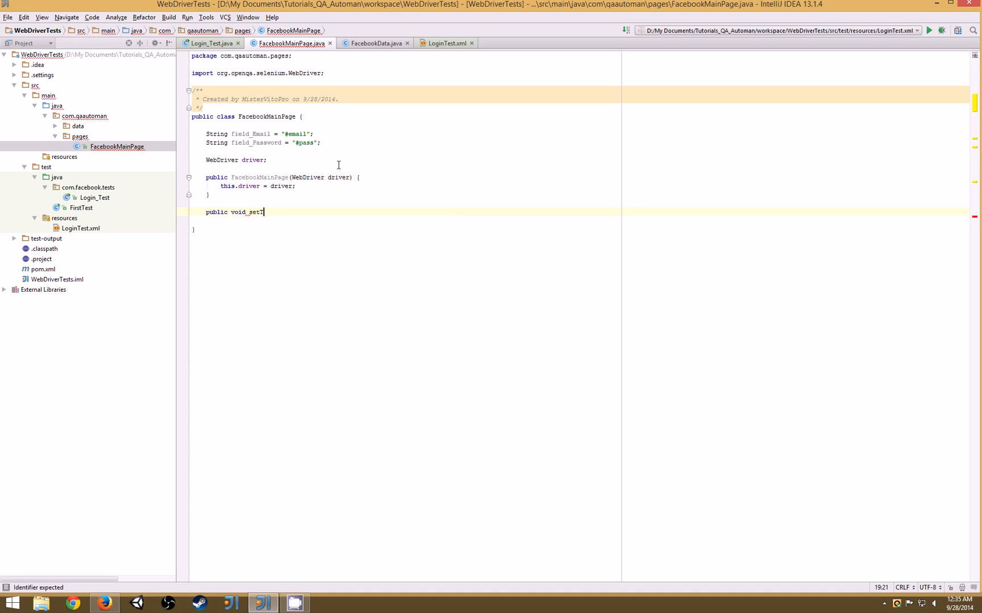
text(ext)
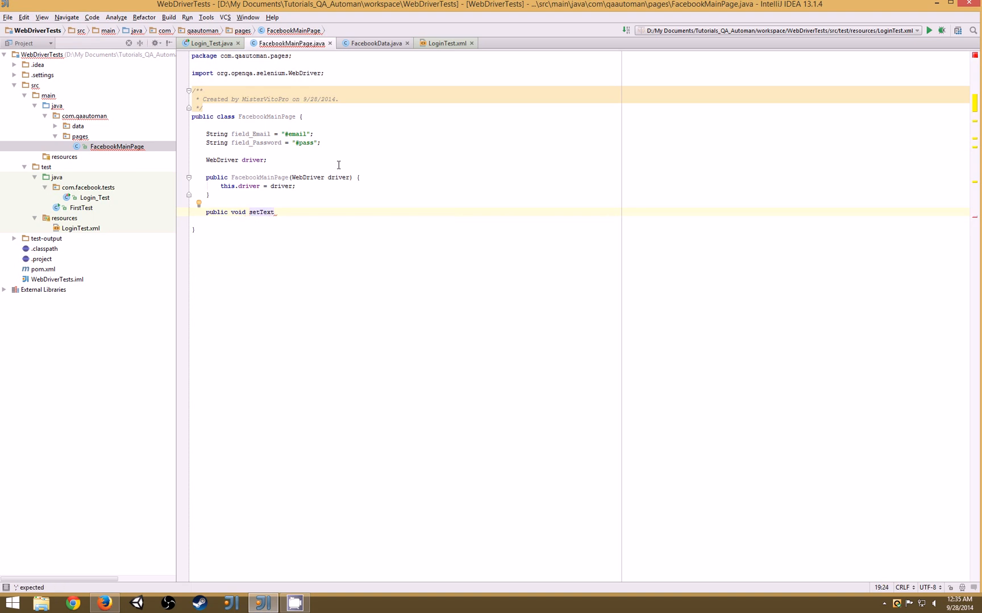
text(_EmailFie)
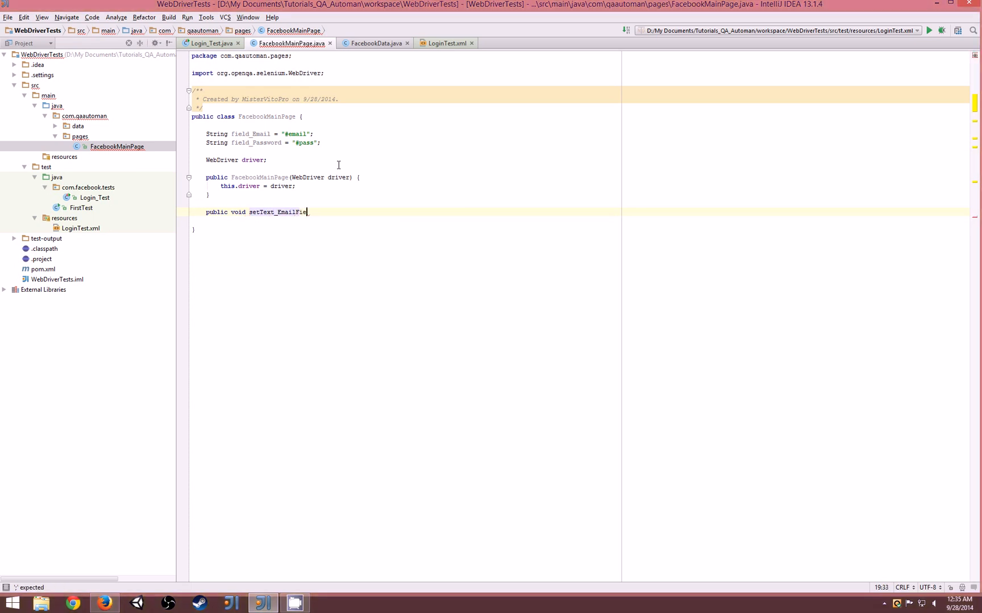
key(Backspace)
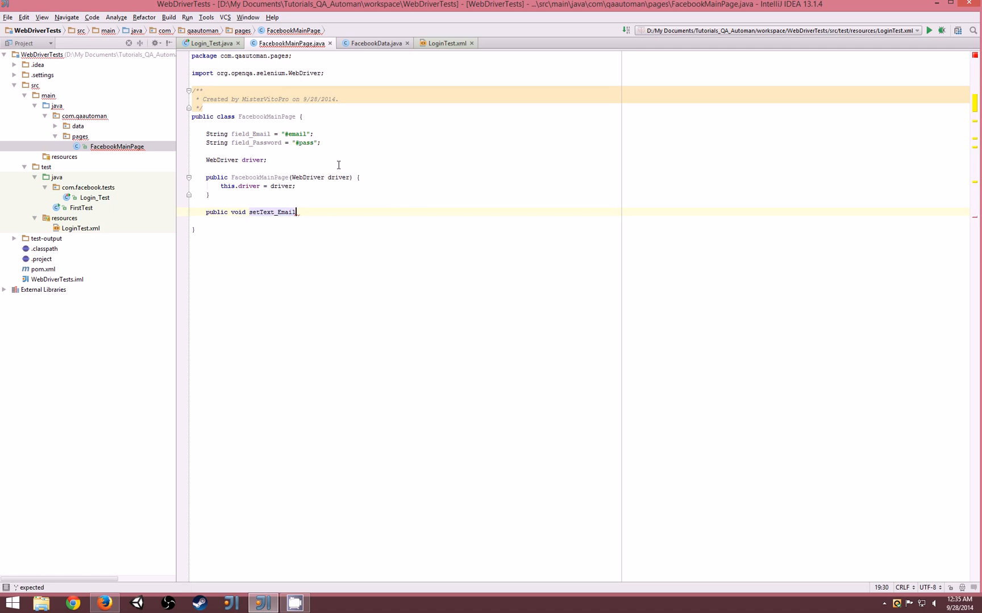
text(Login)
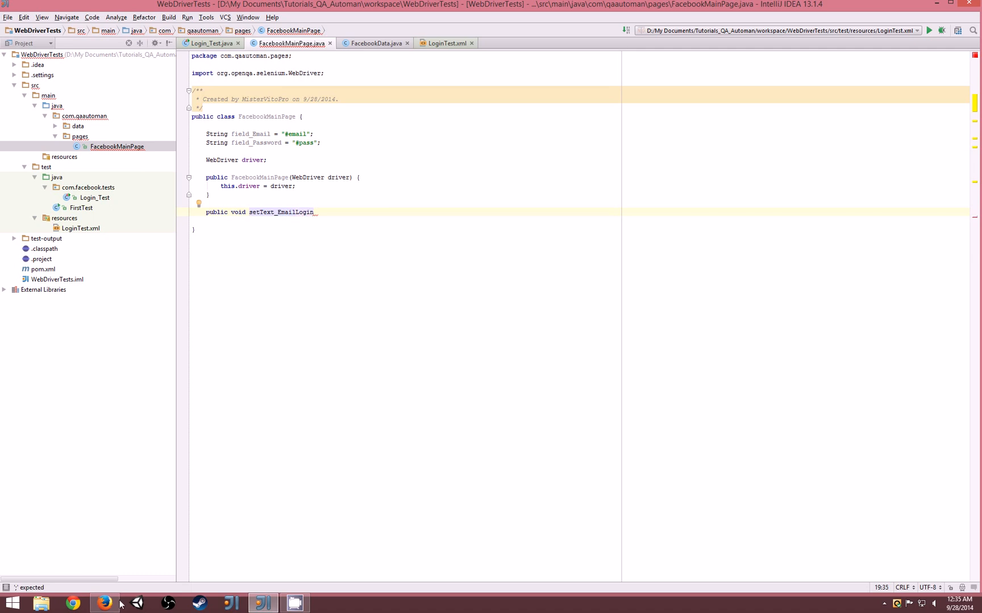
click(106, 600)
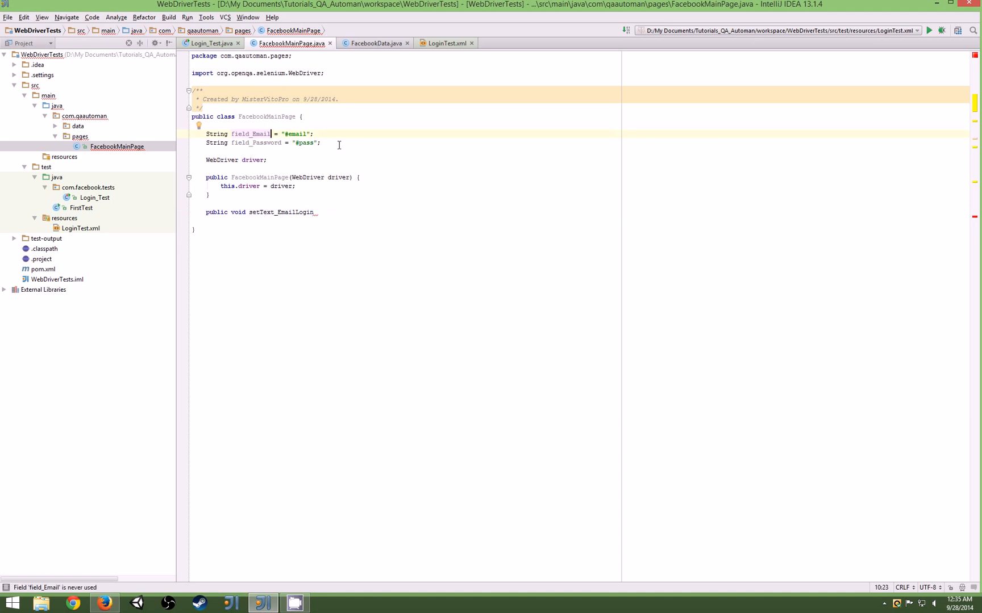
Step: Rename fields to field_EmailLogin and field_PasswordLogin; give setText_EmailLogin a String text parameter
text(Login)
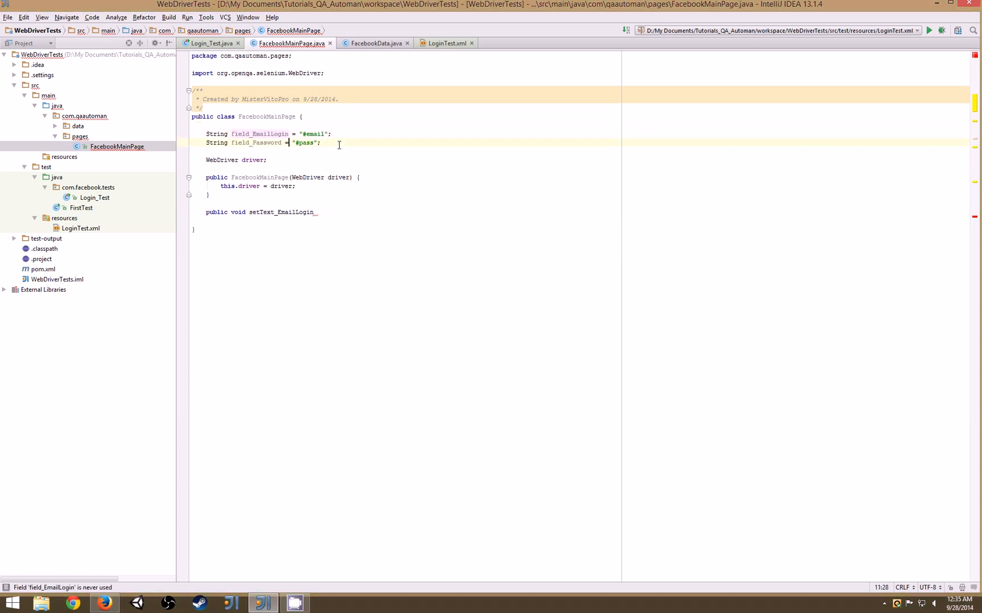
text(Login)
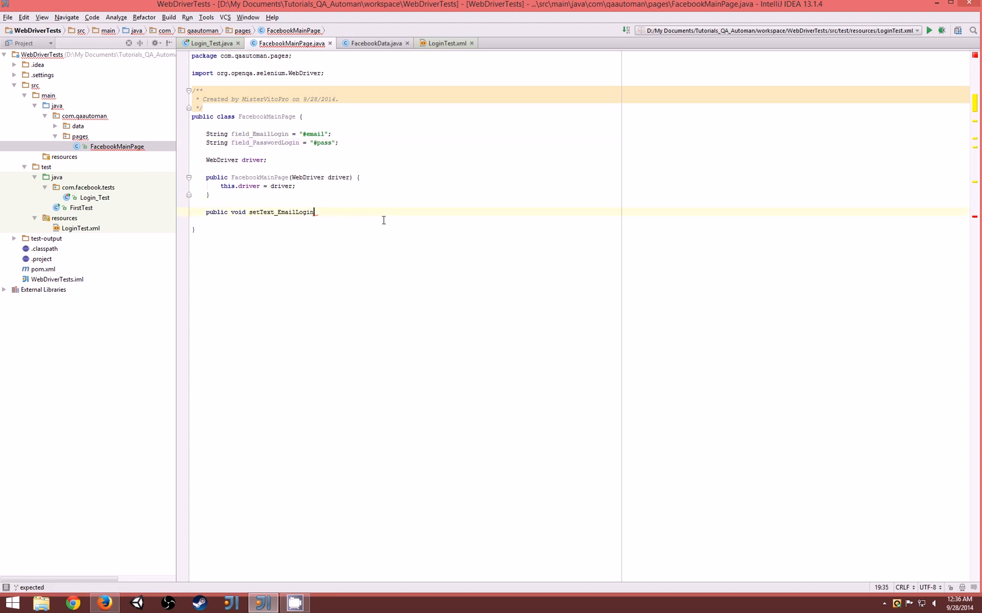
text(())
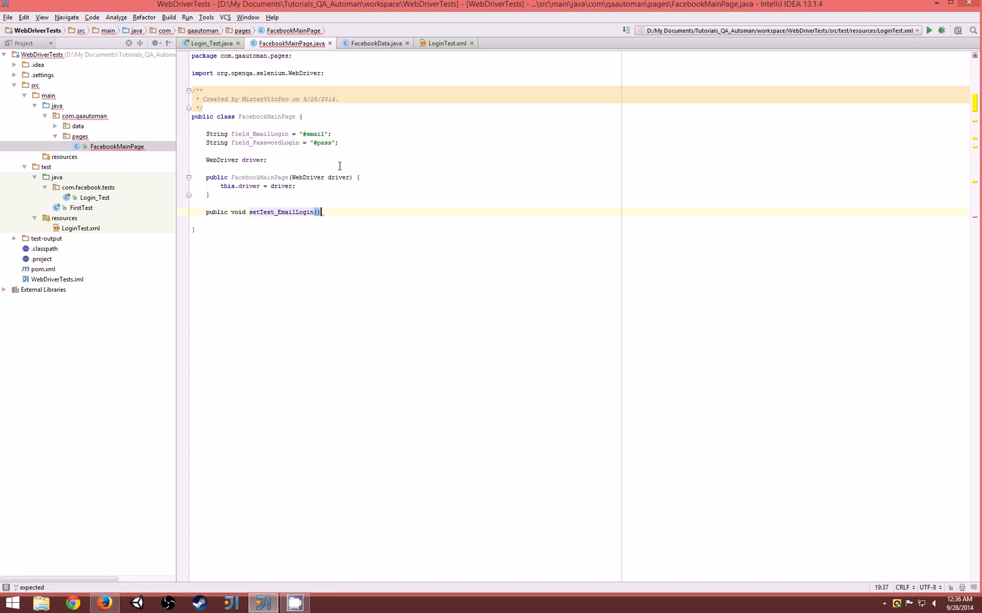
text(String)
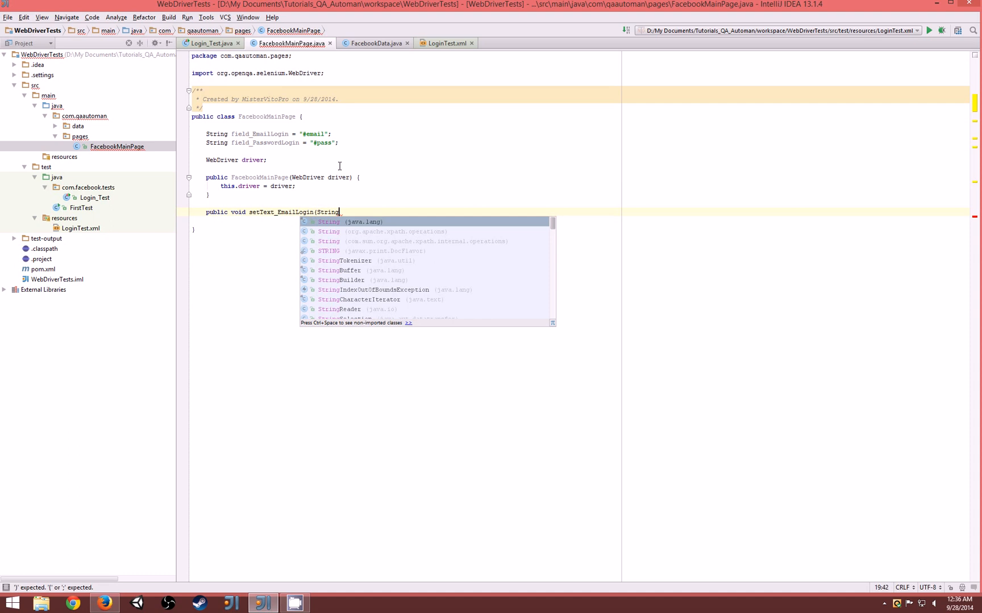
text(text))
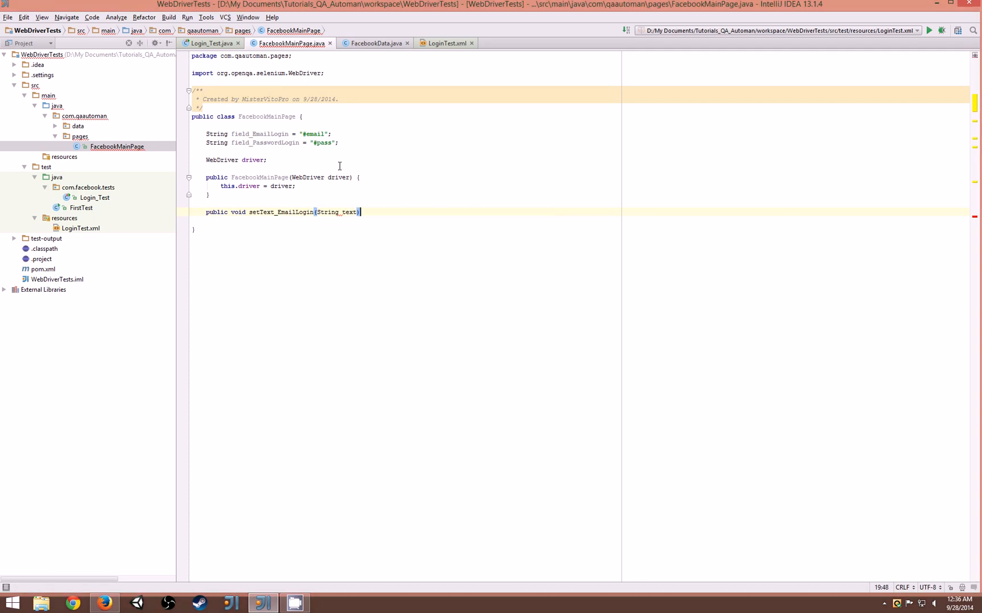
text({)
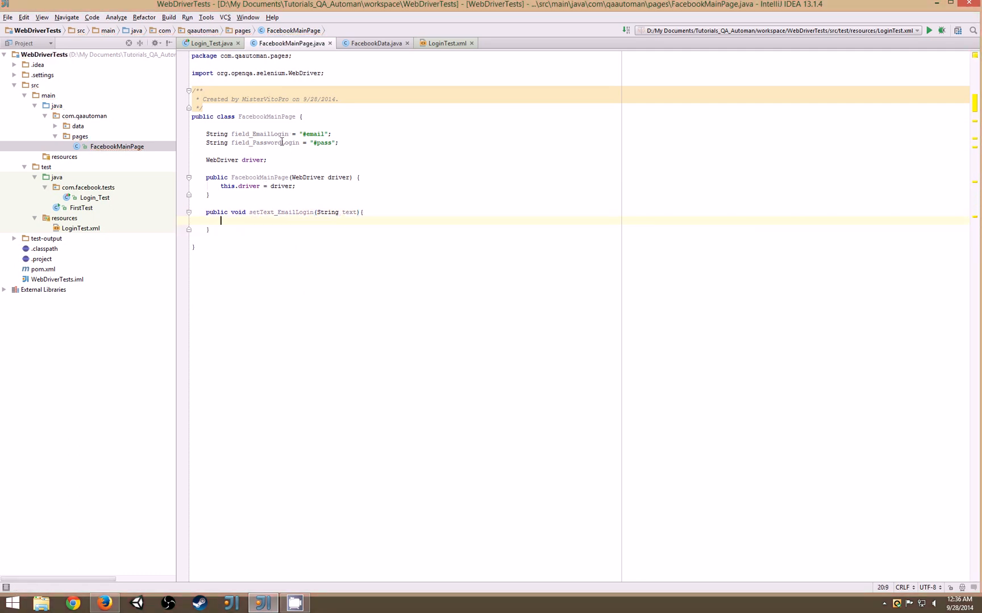
Step: Find the element by cssSelector(field_EmailLogin), call sendKeys(text), and paste an Assert.assertEquals line
text(driver.findElement(B))
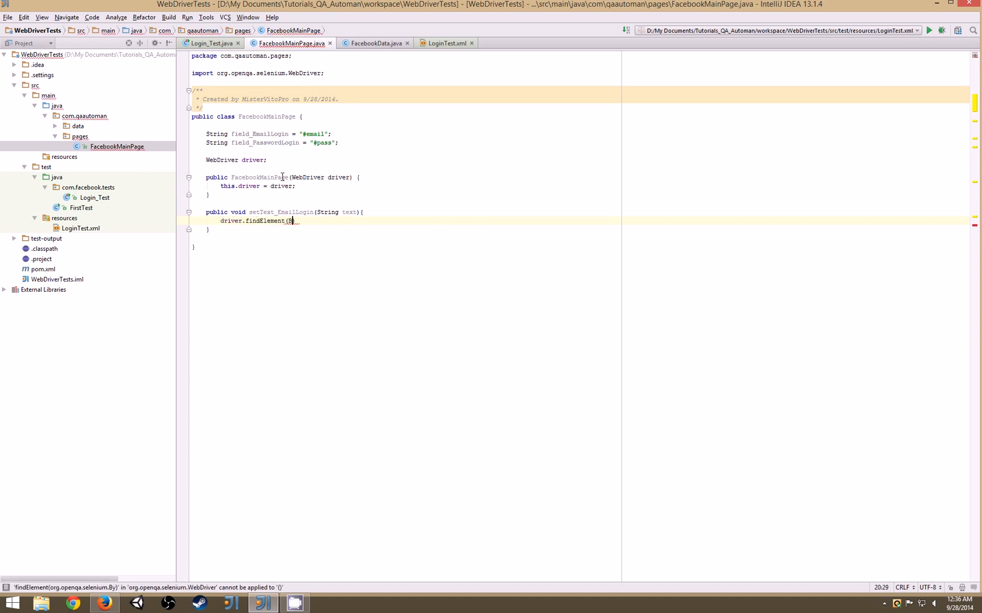
text(By.cssSelector())
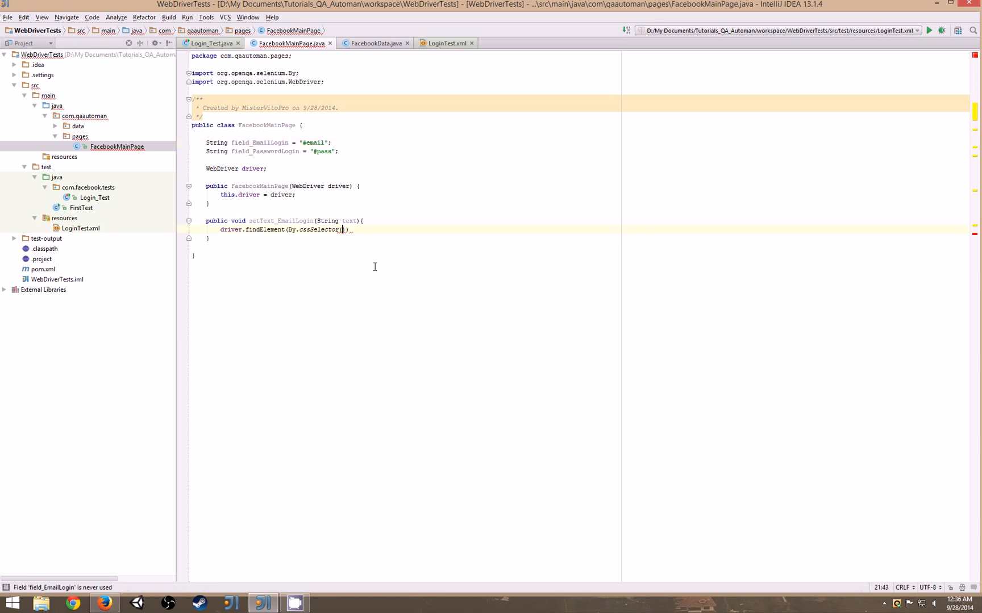
text(field_EmailLogin)
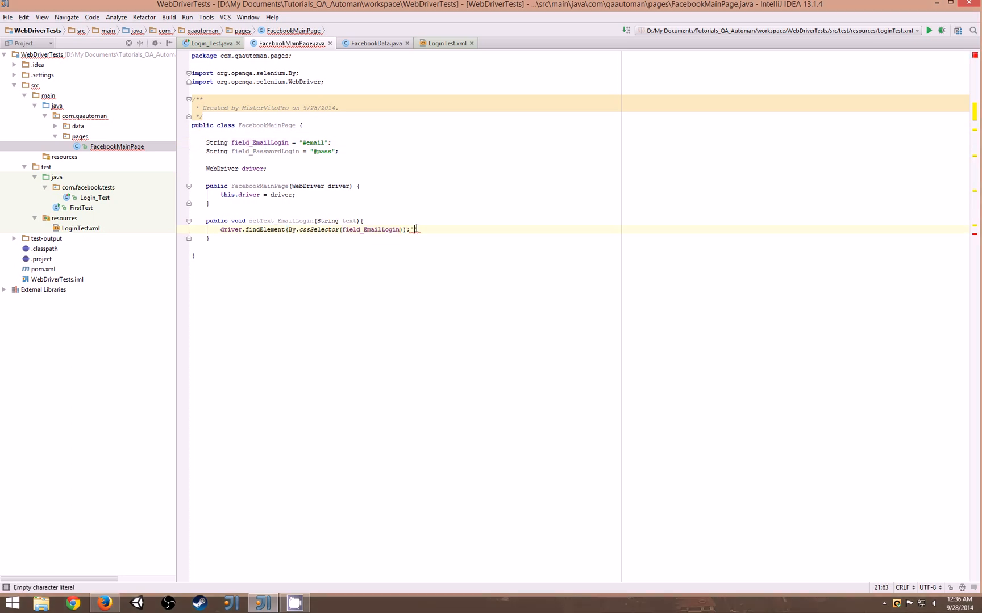
text(WebElement element =)
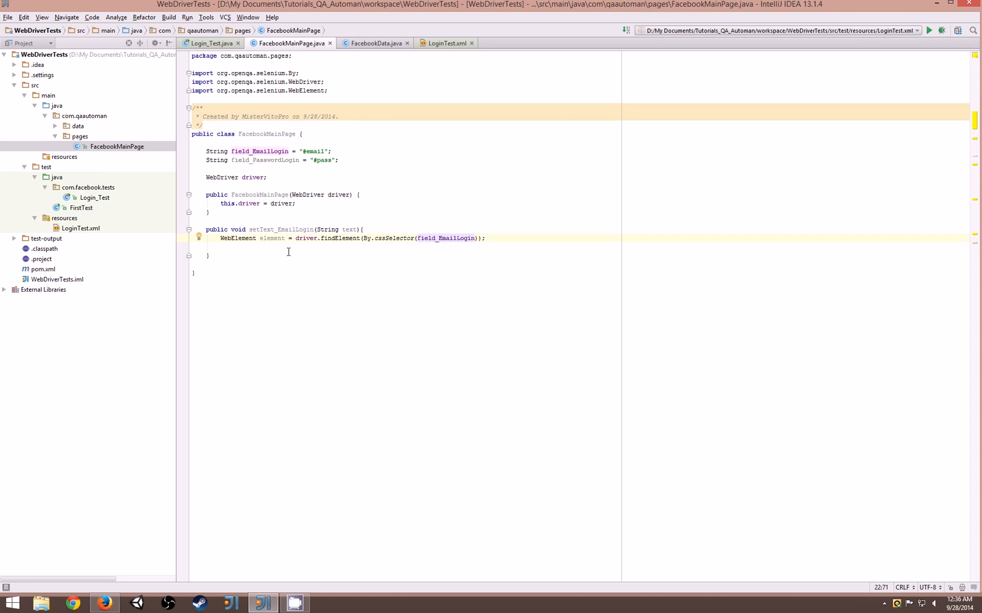
text(e)
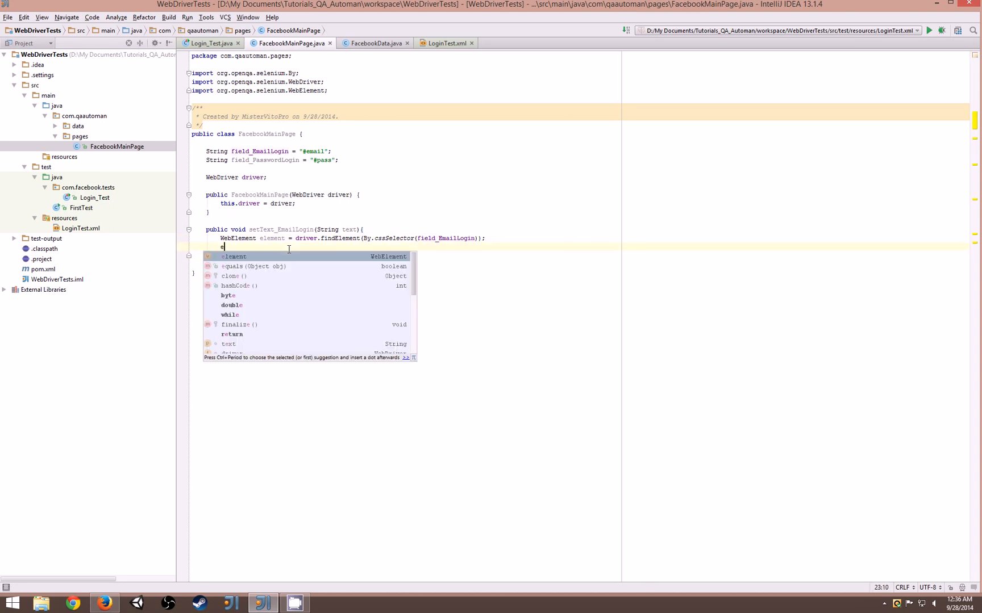
text(lement.)
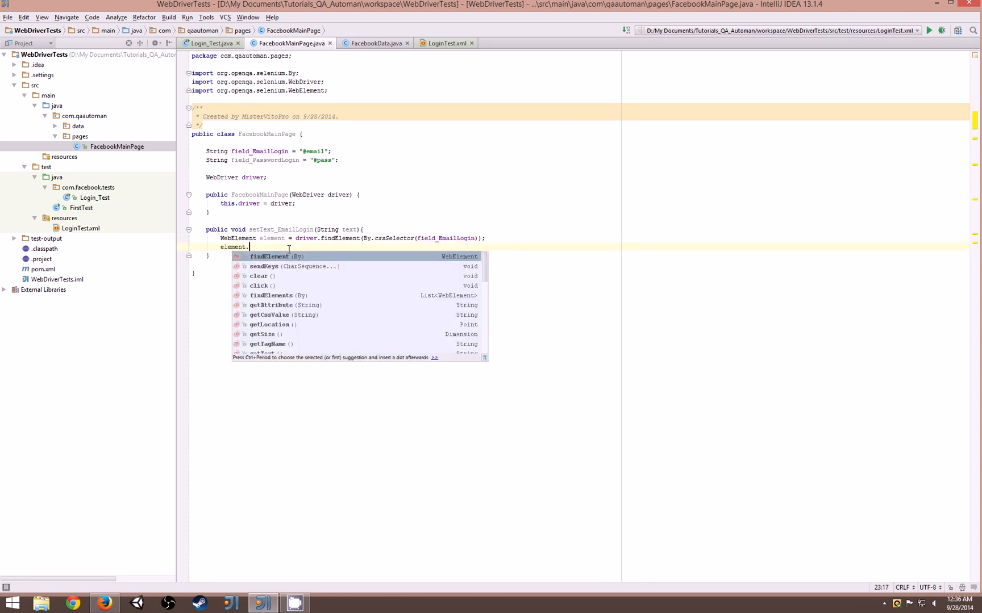
text(sendKeys(text);)
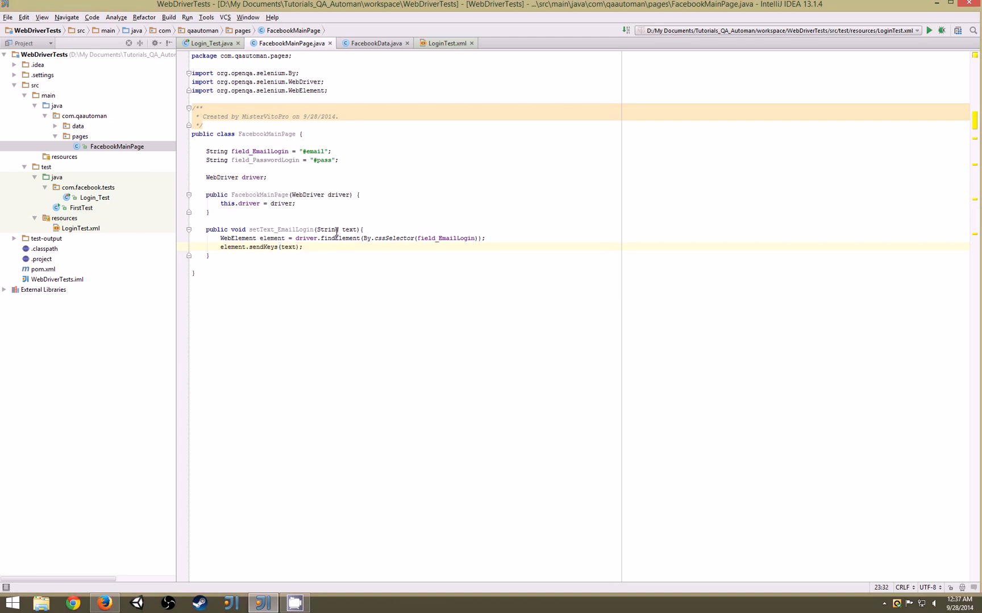
click(230, 275)
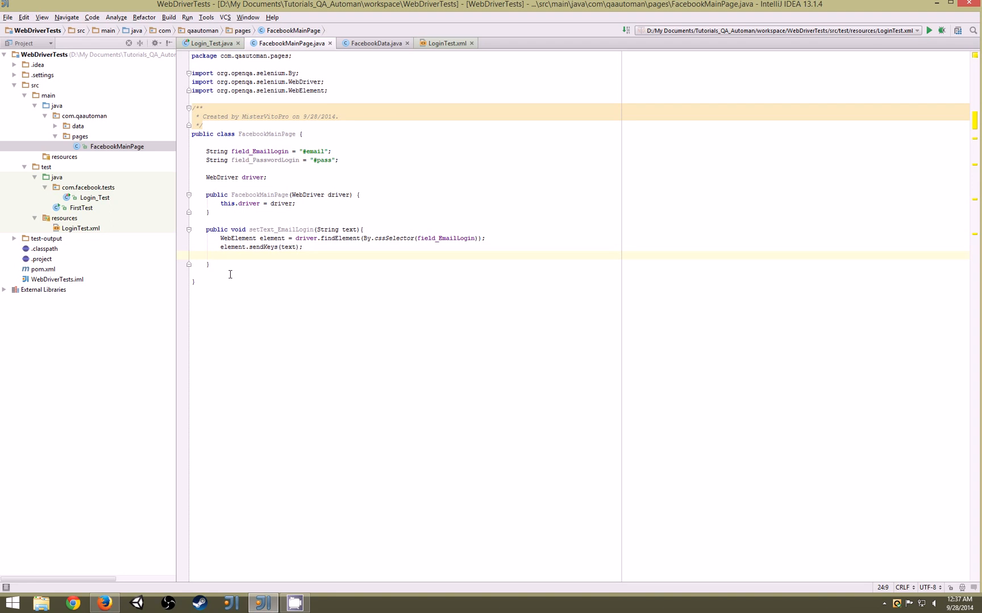
click(211, 43)
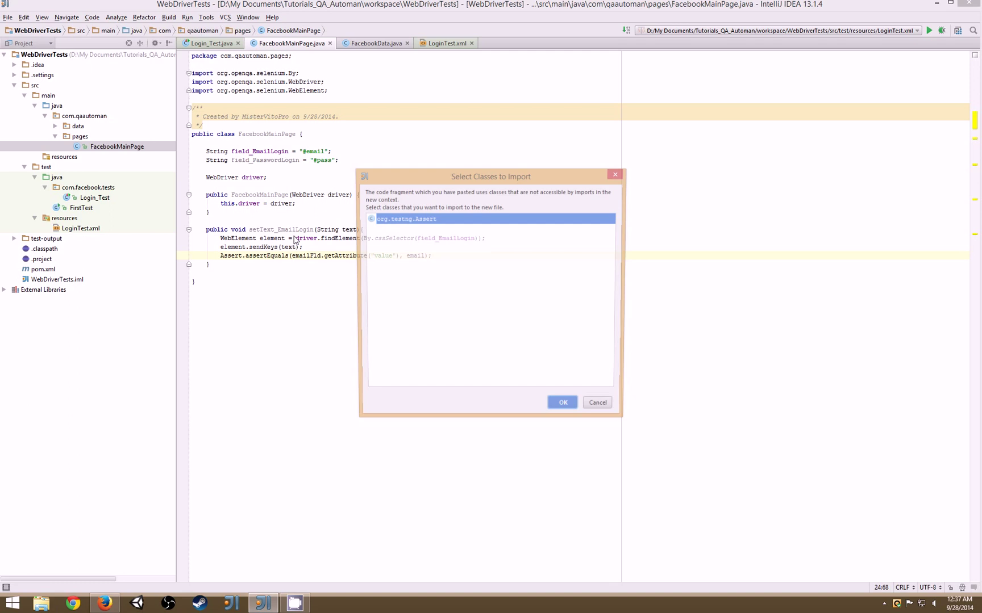
Step: Import TestNG's Assert and make the assertion compare element's value with text
click(562, 402)
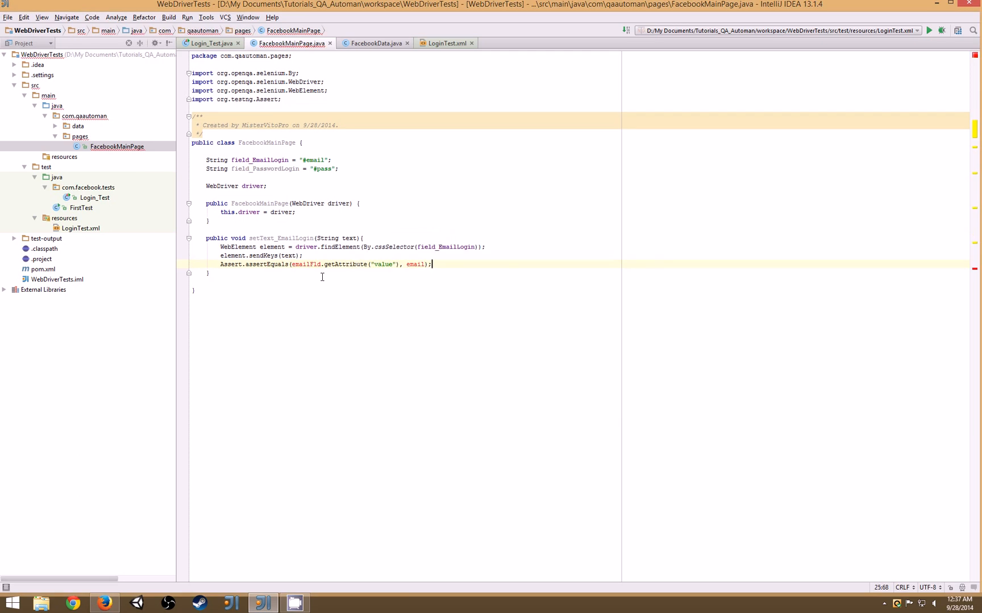
double_click(305, 265)
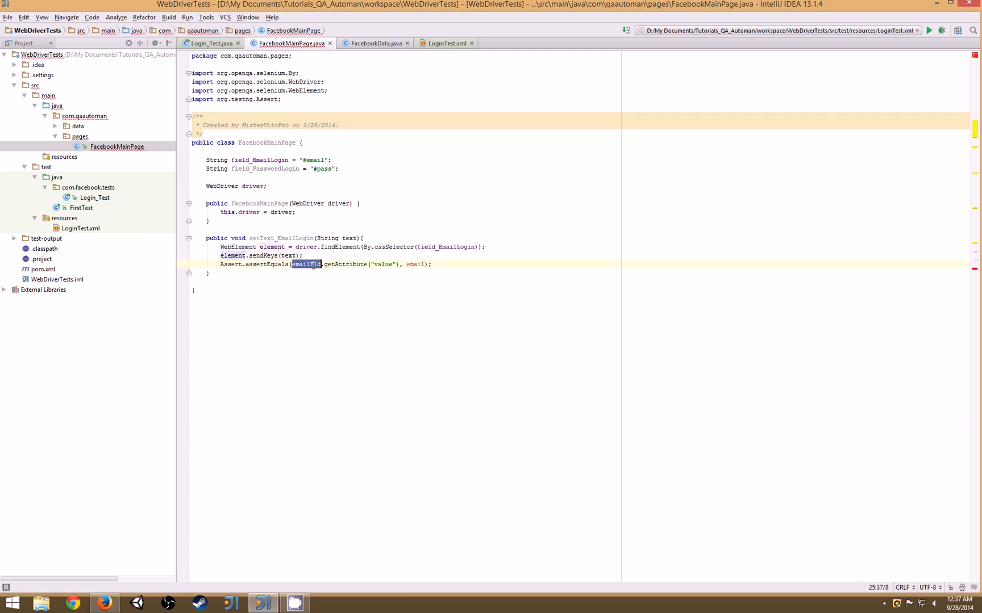
text(element)
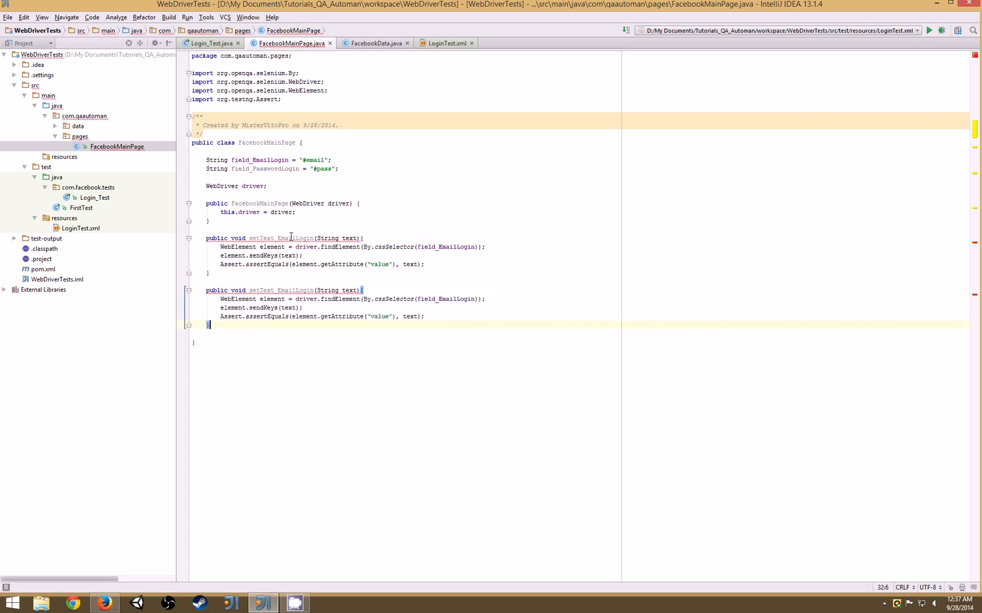
Step: Rename the duplicate to setText_PasswordLogin locating field_PasswordLogin, then switch to Login_Test
double_click(284, 290)
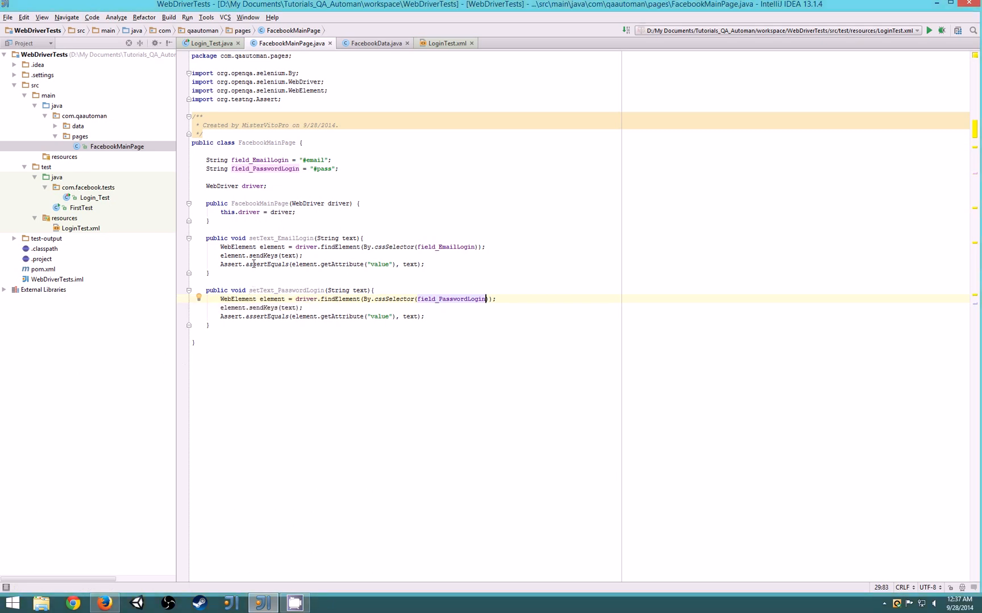
mouse_move(268, 247)
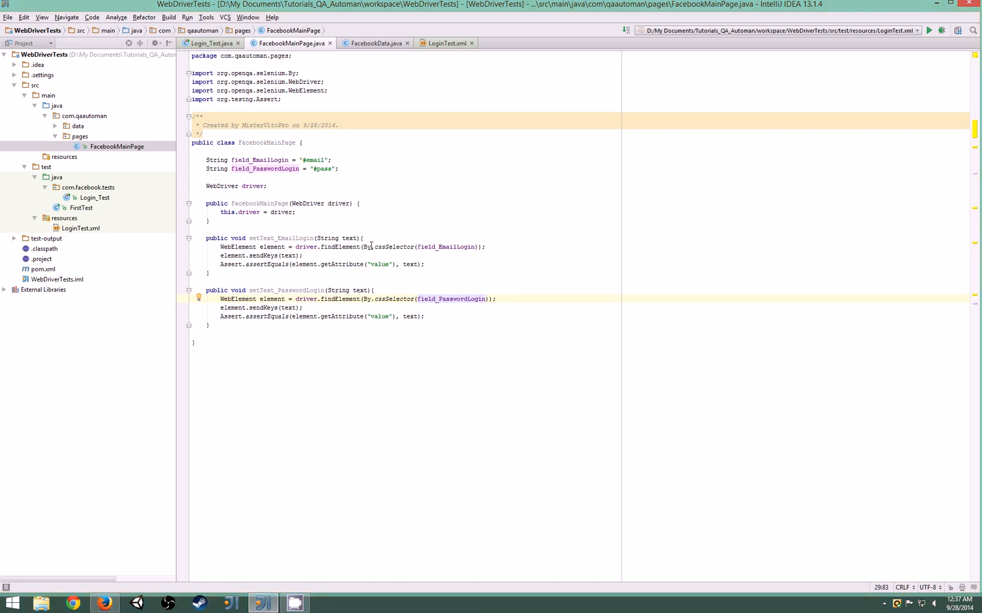
click(456, 299)
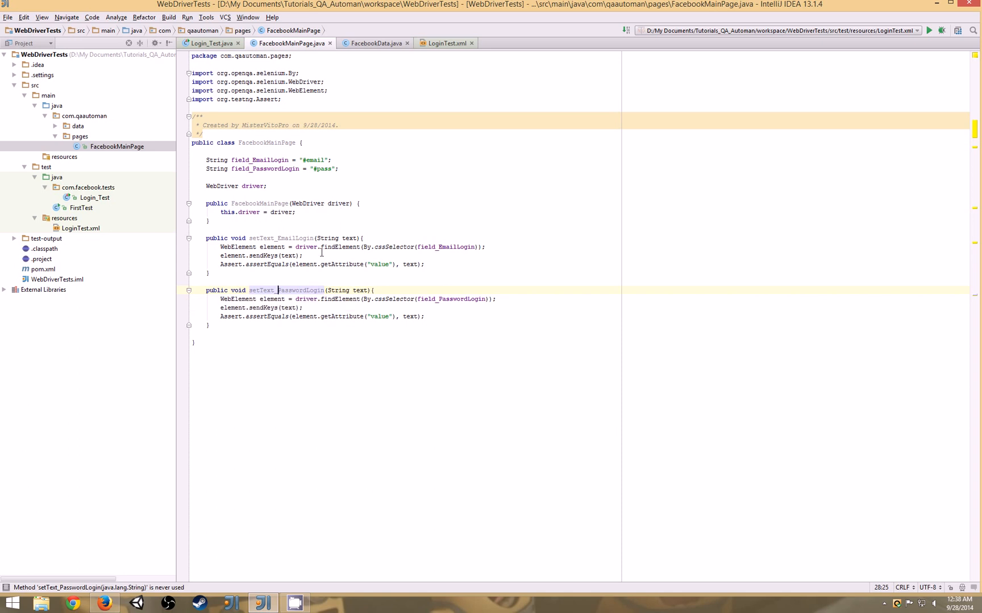
click(211, 43)
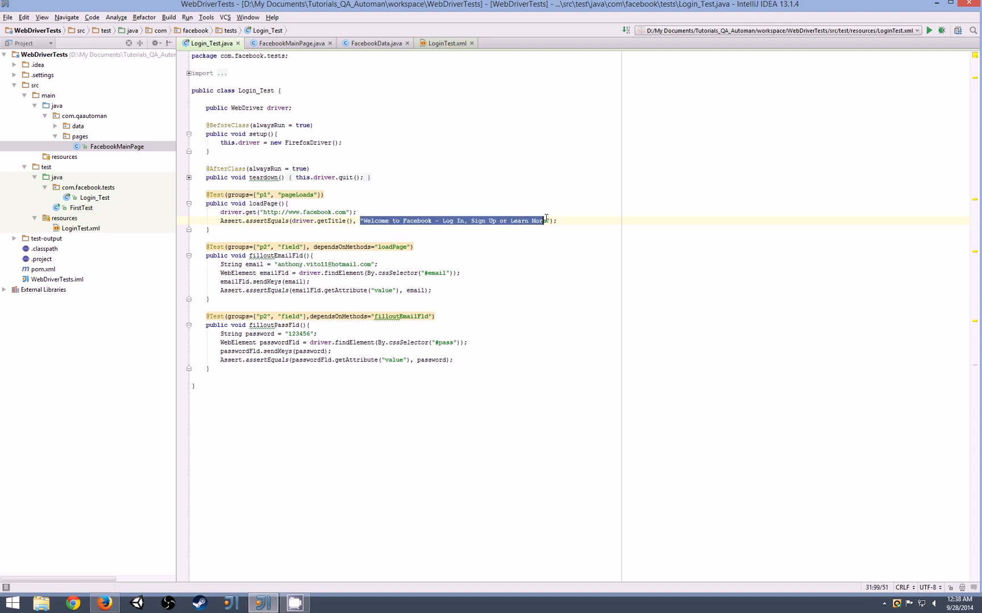
Step: Declare public static final String PAGE_TITLE holding "Welcome to Facebook - Log In, Sign Up or Learn More"
click(290, 43)
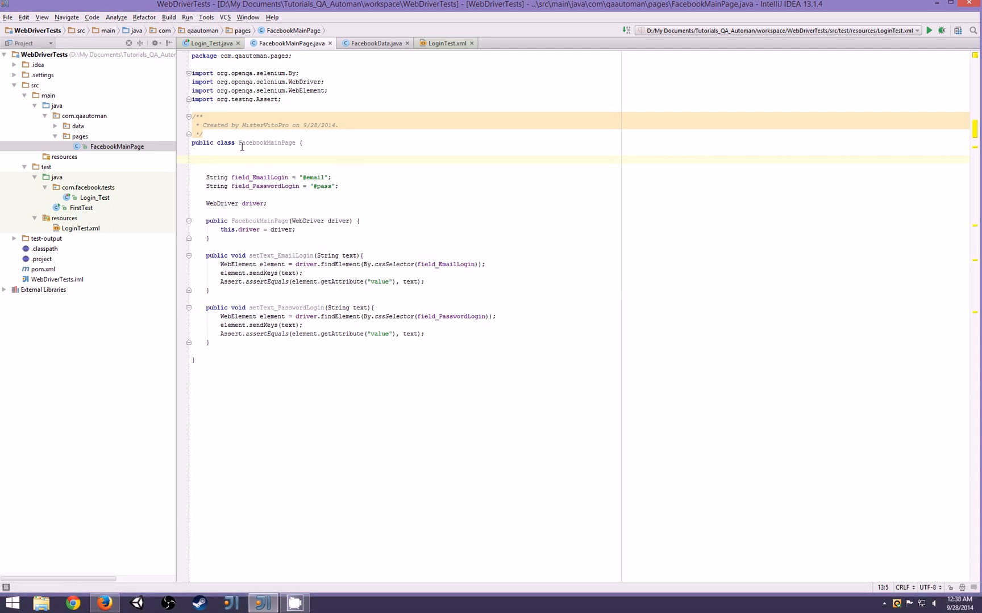
text(public static)
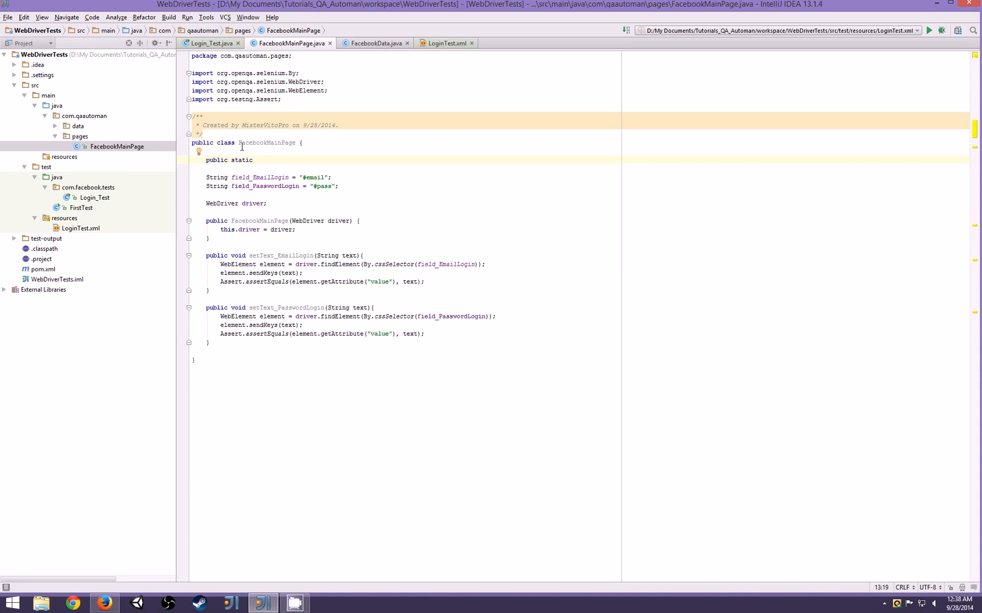
text(final)
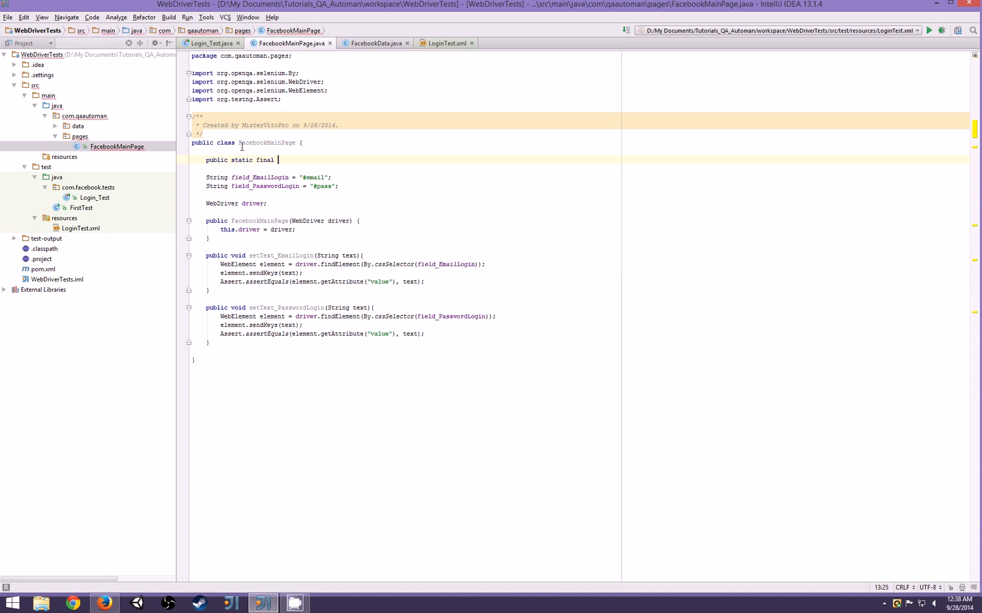
text(String)
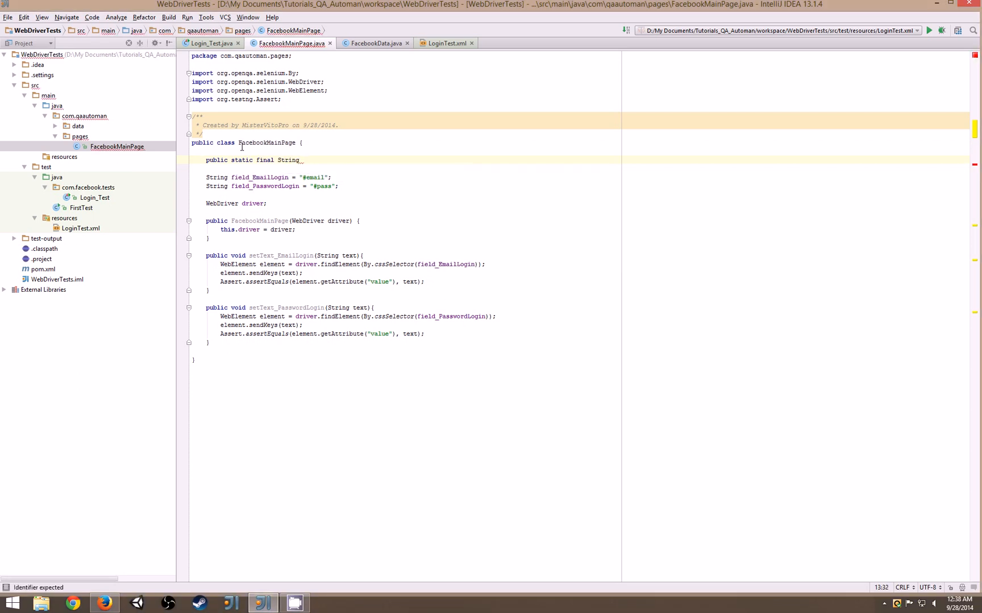
text(PAGE_)
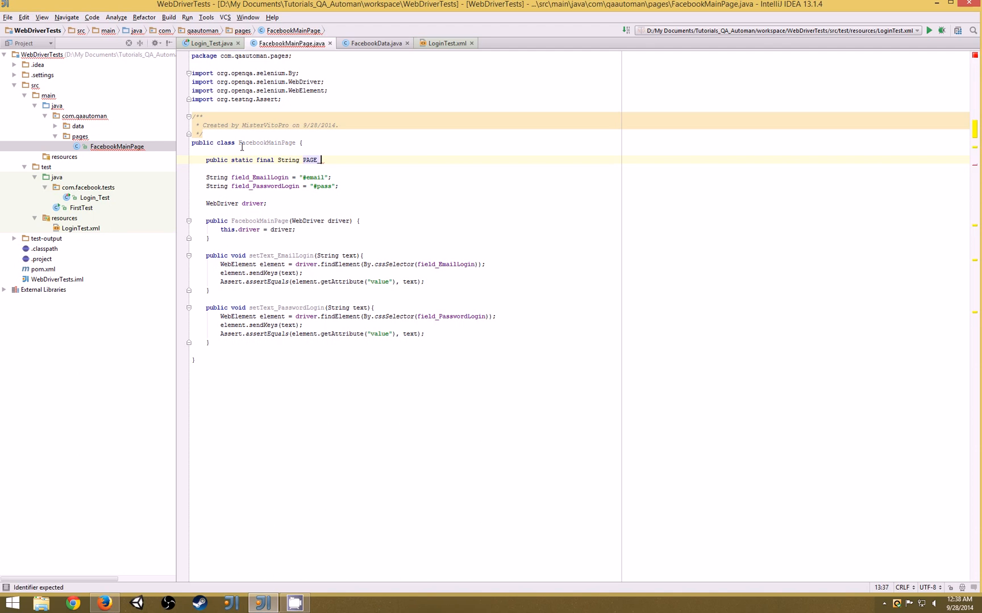
text(TITLE =)
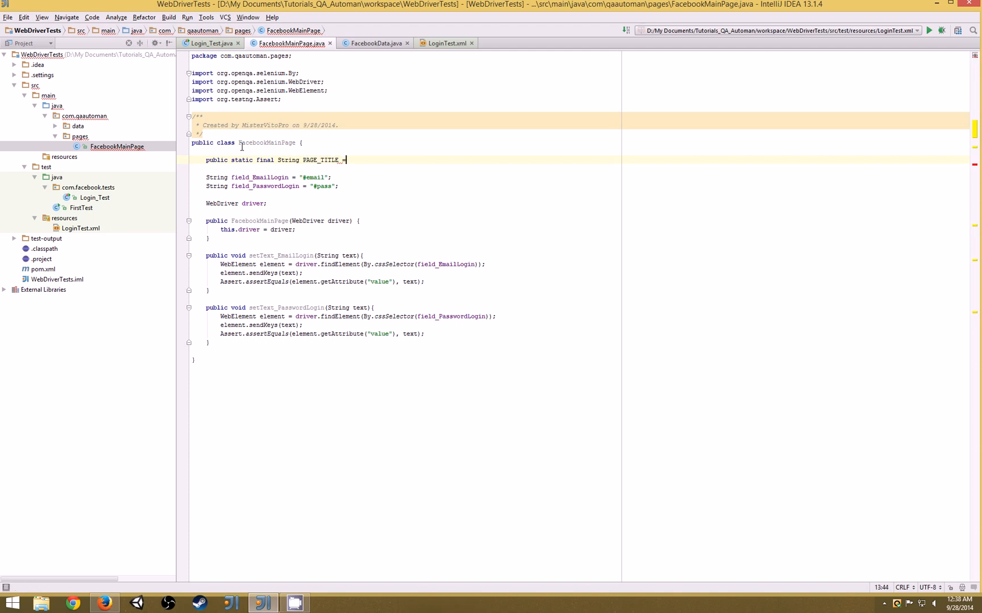
text(field_Passw)
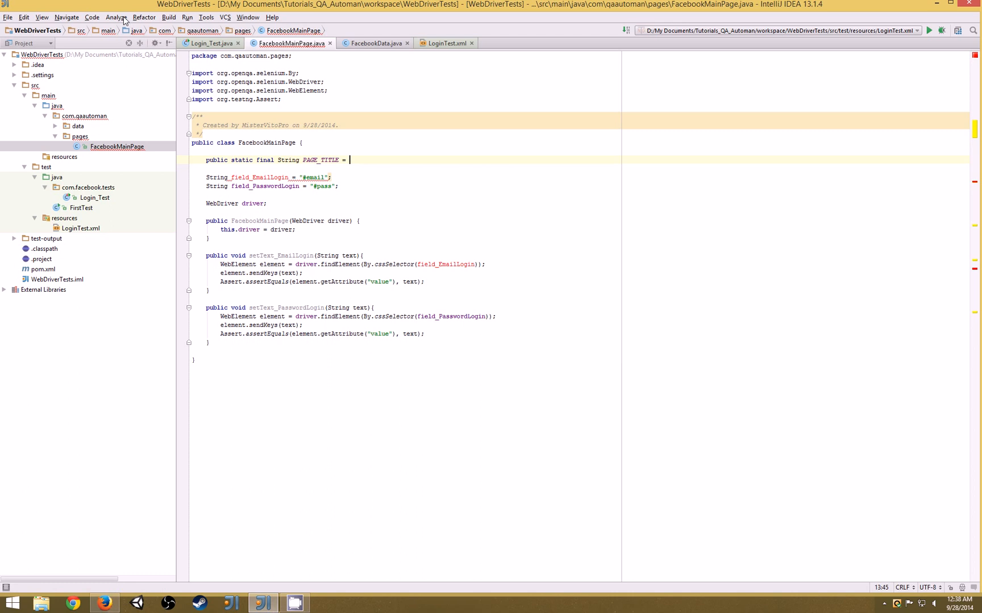
click(208, 43)
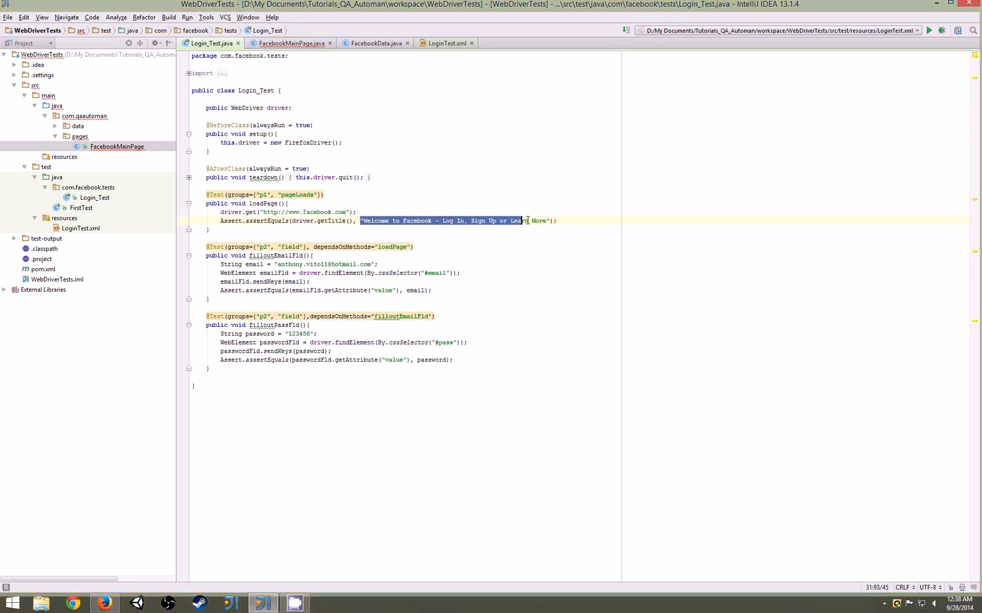
click(290, 42)
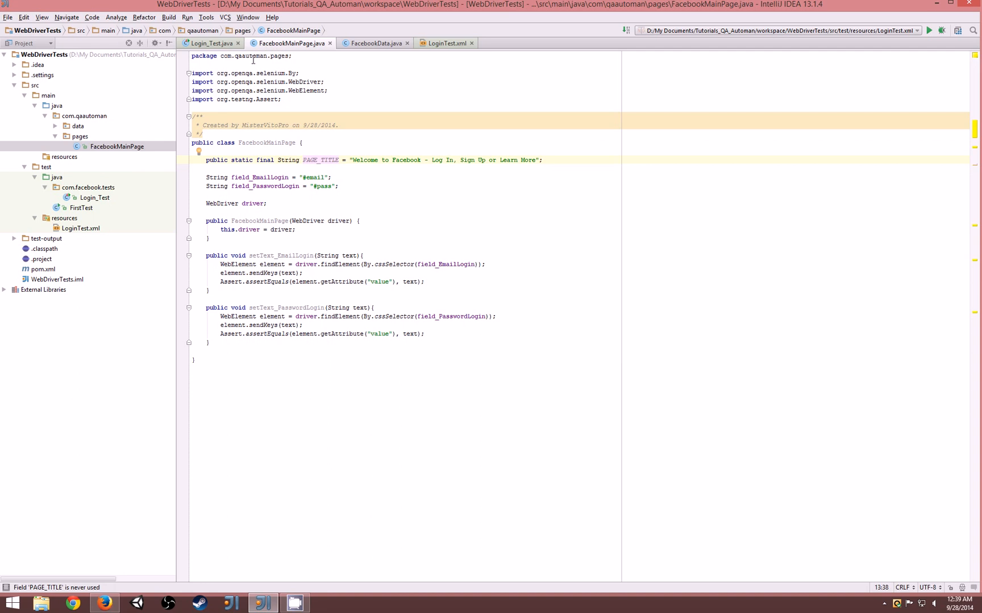
click(208, 44)
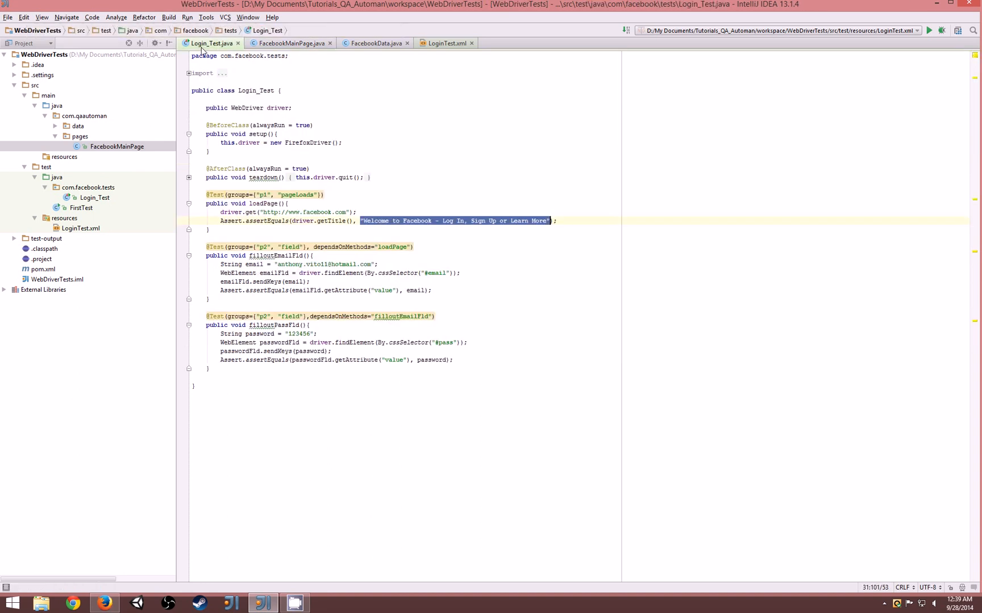
mouse_move(264, 212)
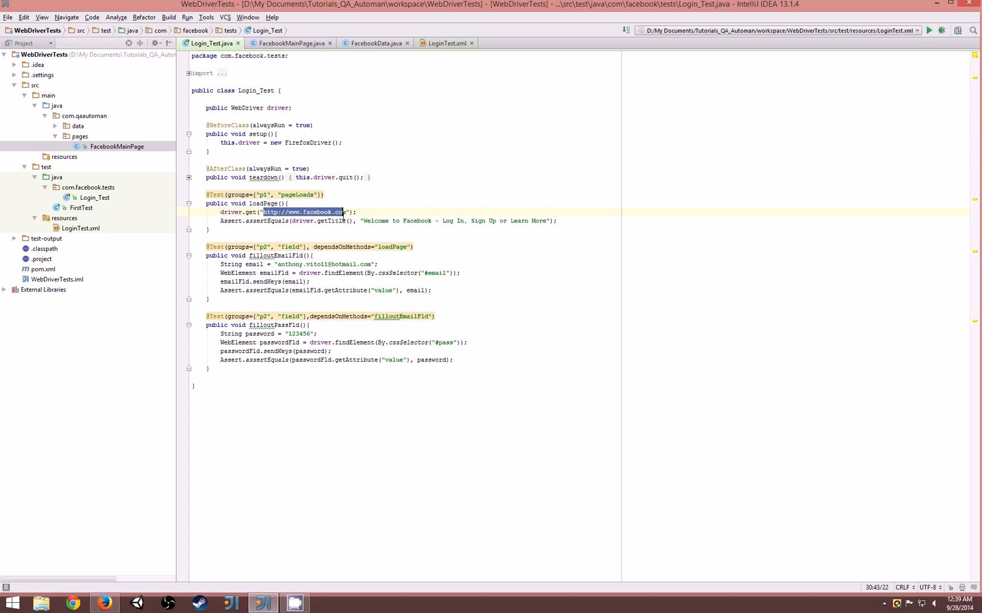
click(289, 42)
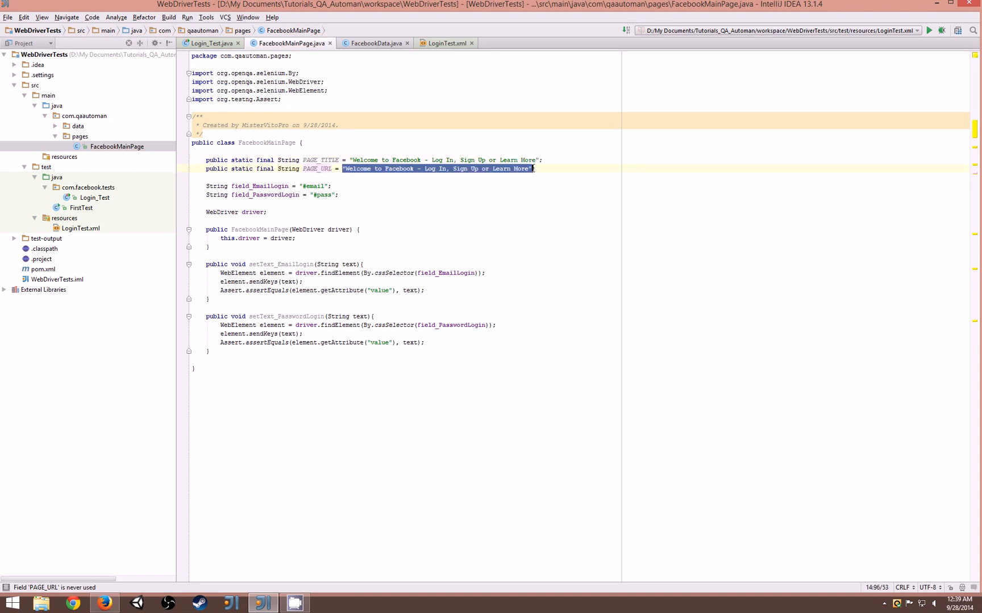
text(http://www.facebook.com)
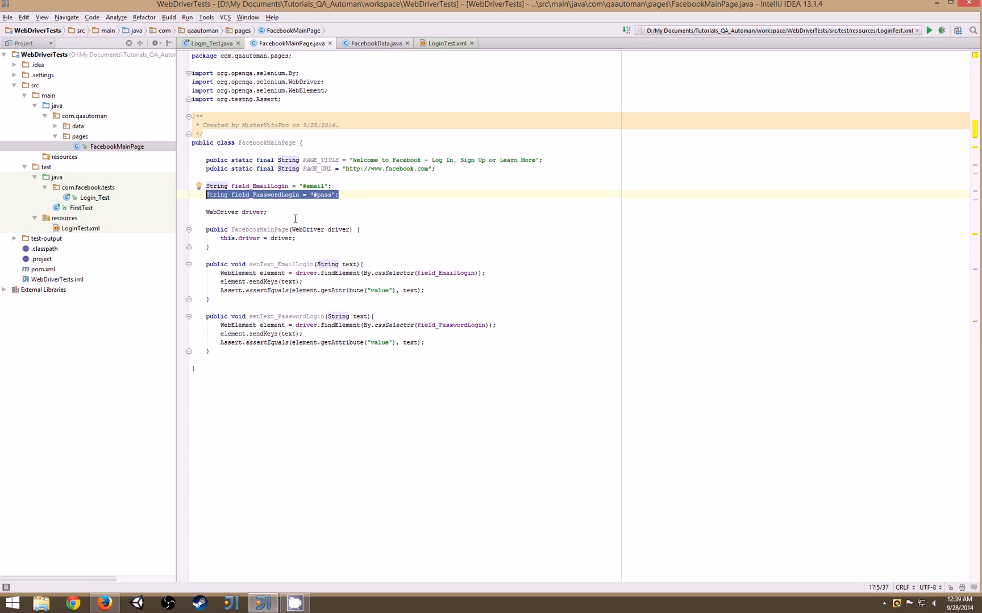
mouse_move(274, 264)
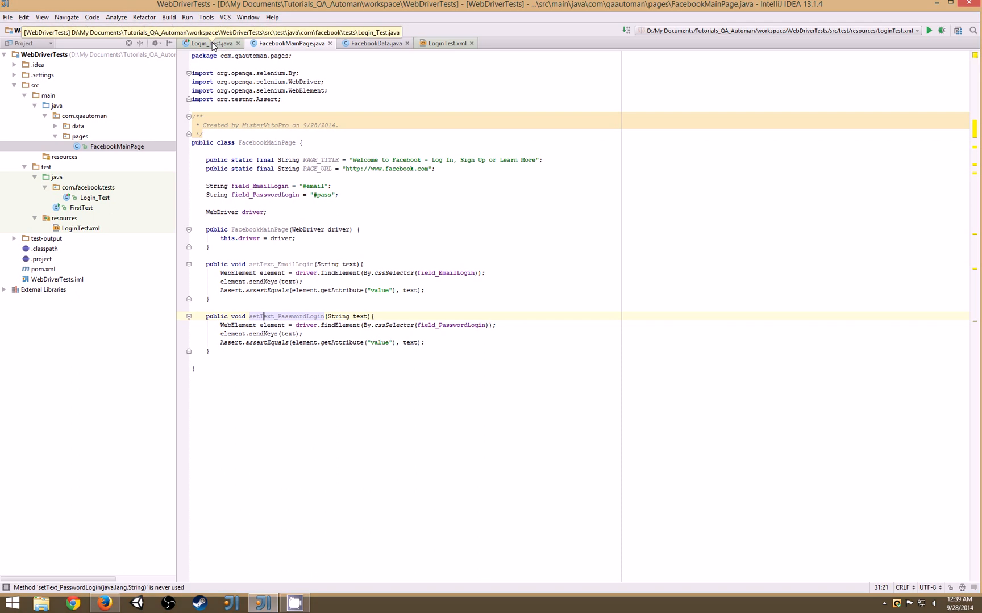
Step: Declare a FacebookMainPage fbMainPage field in Login_Test
click(207, 43)
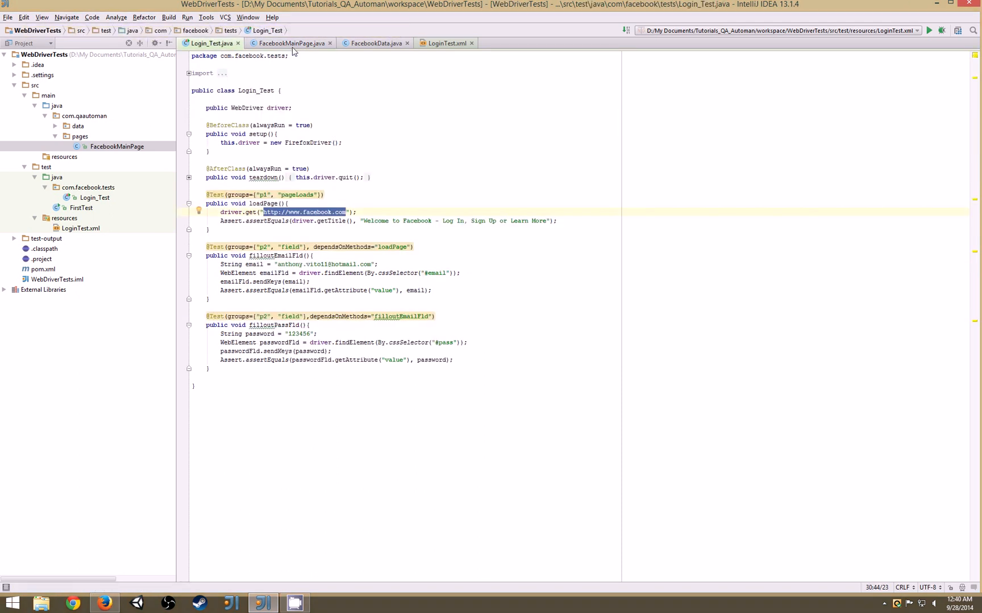
mouse_move(272, 117)
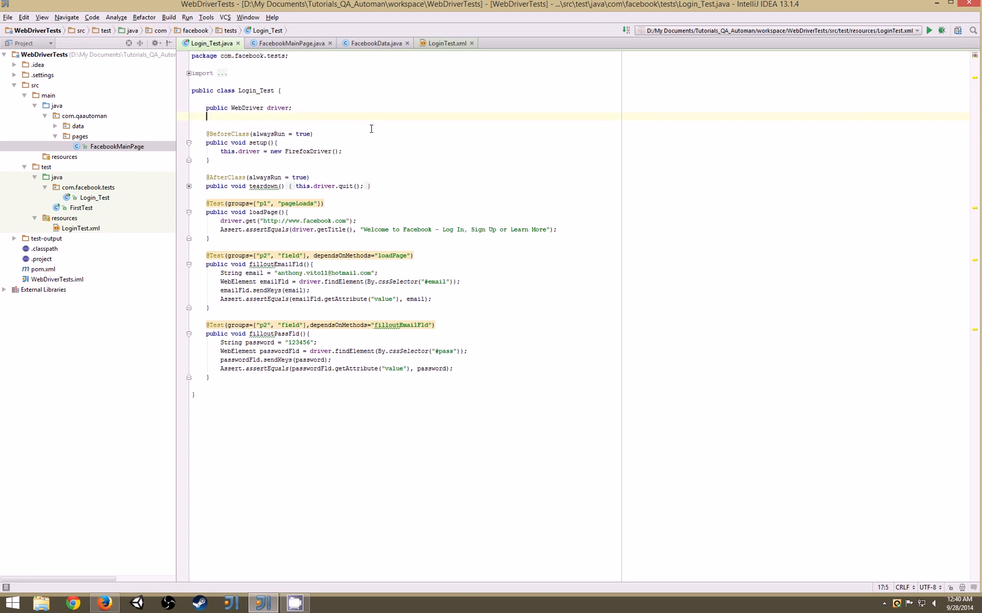
text(FacebookMainPage)
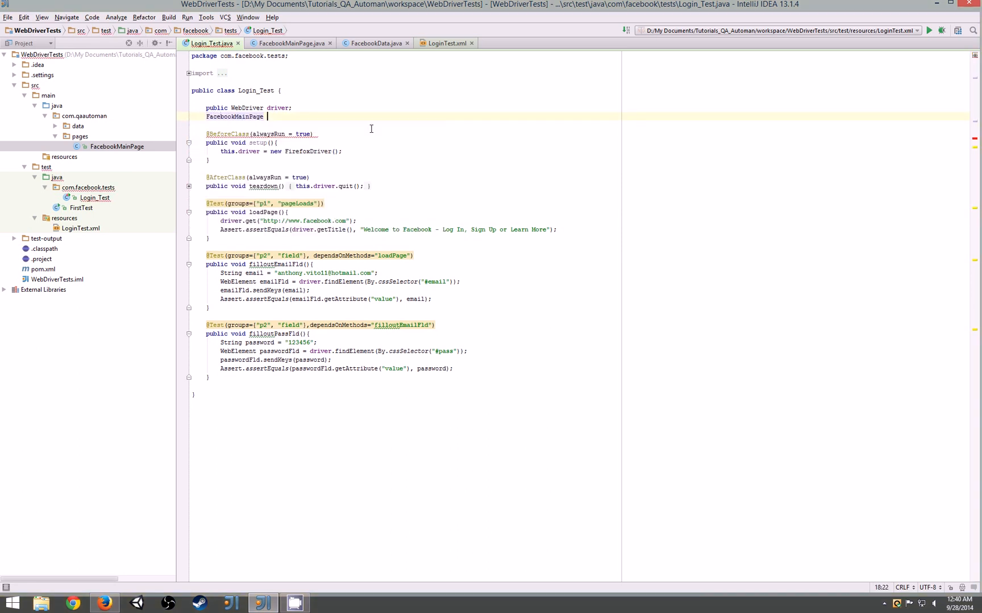
text(fbMainPage;)
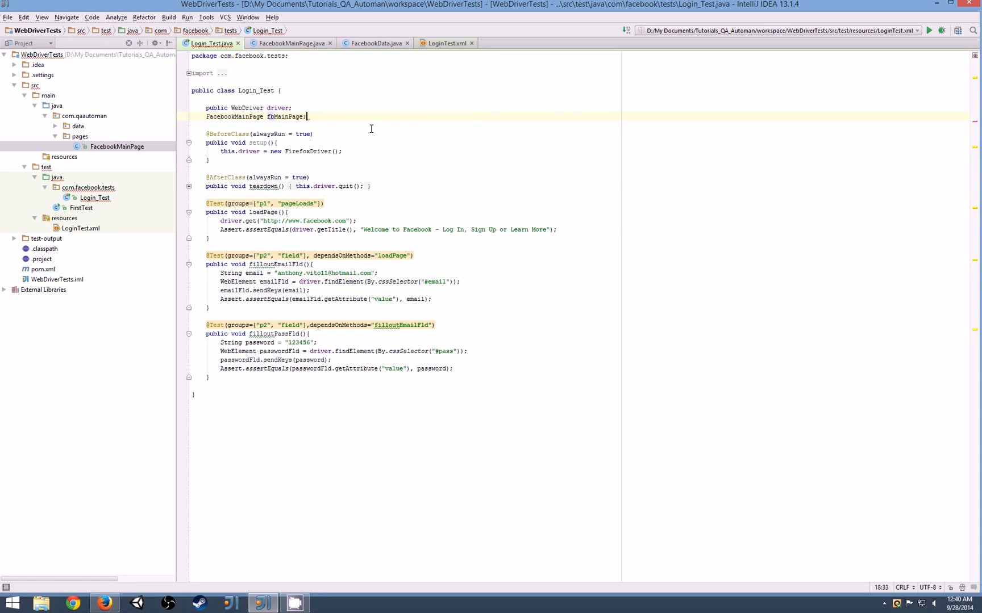
Step: Initialize fbMainPage in setup() as new FacebookMainPage(driver)
double_click(286, 116)
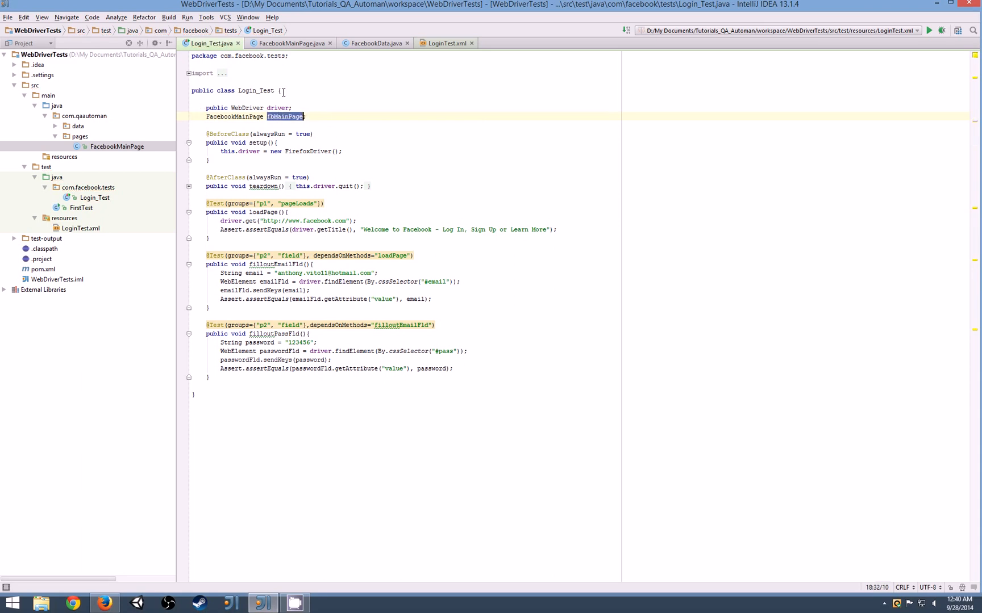
mouse_move(285, 116)
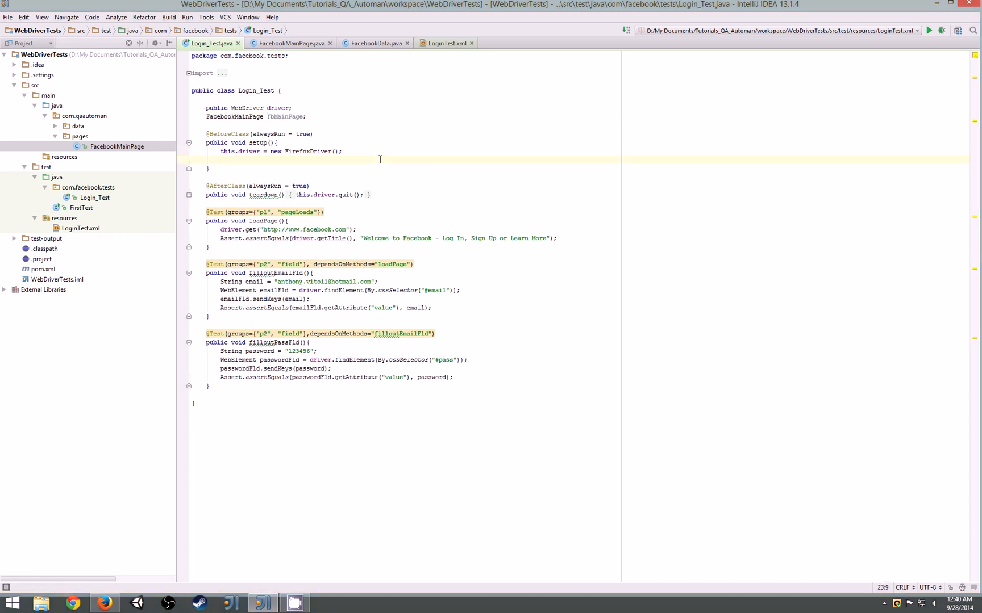
text(fbMainPage = new)
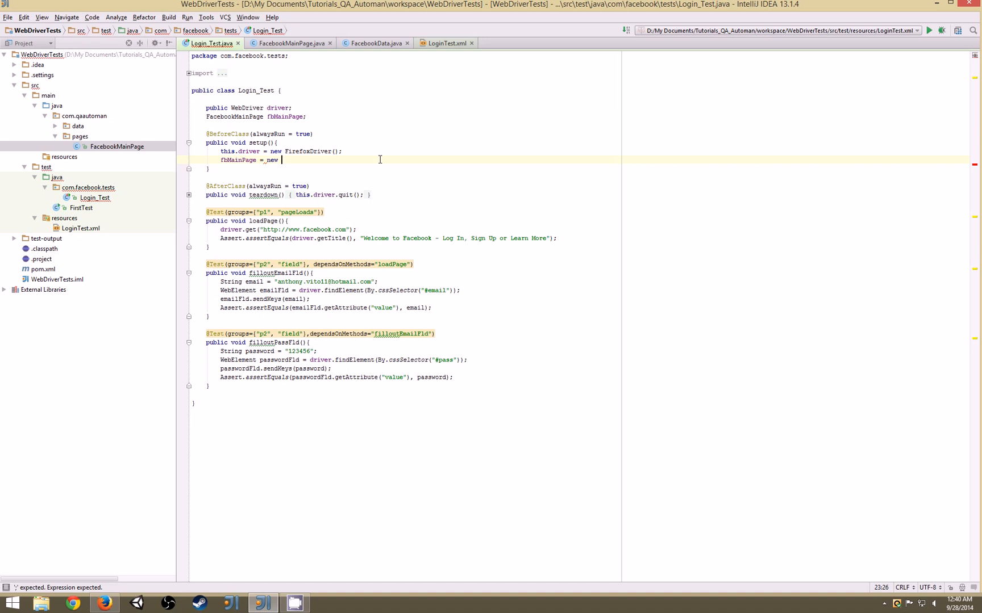
text(FacebookMainPage()
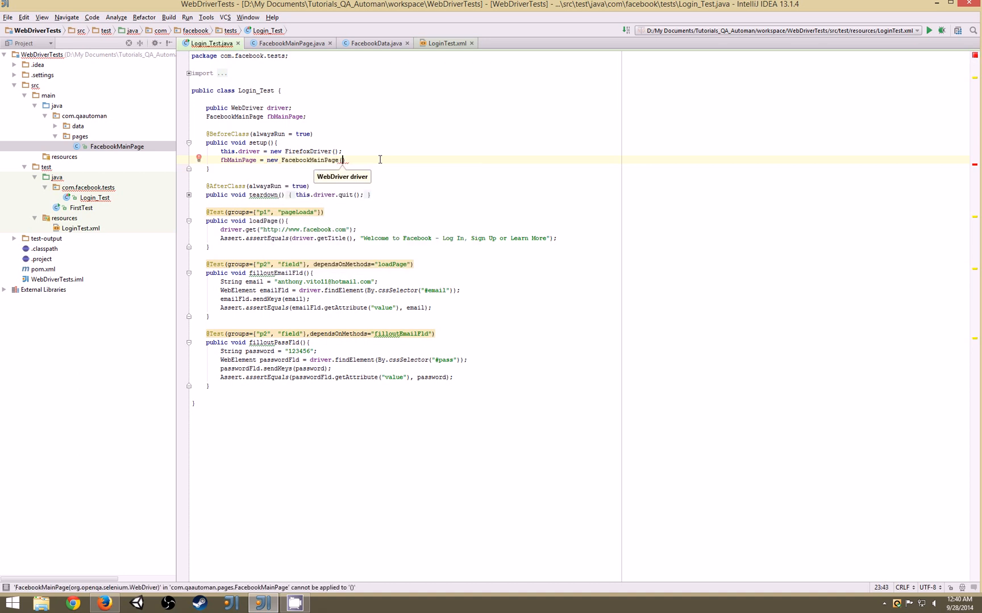
mouse_move(319, 165)
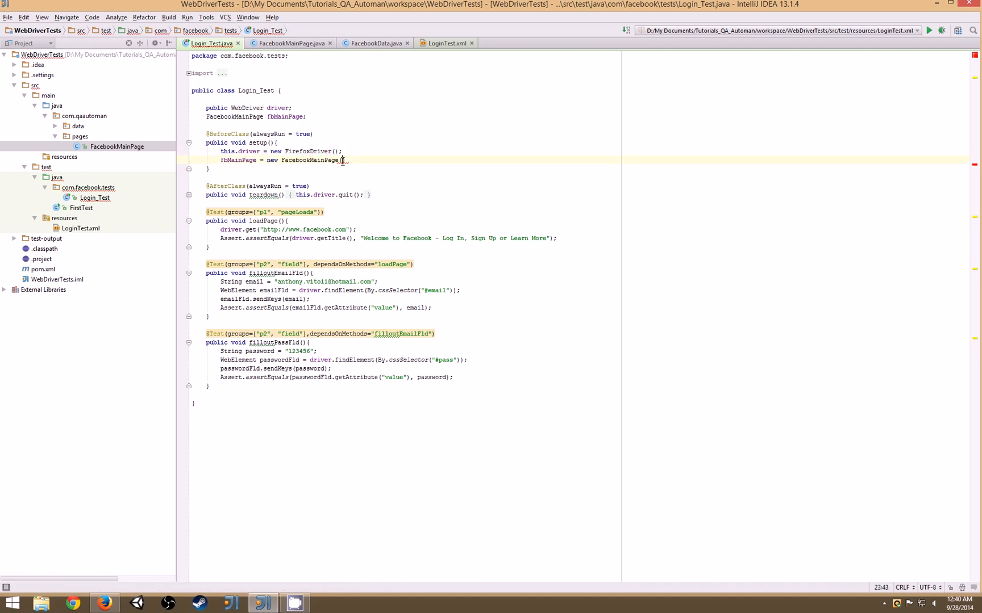
text(driver)
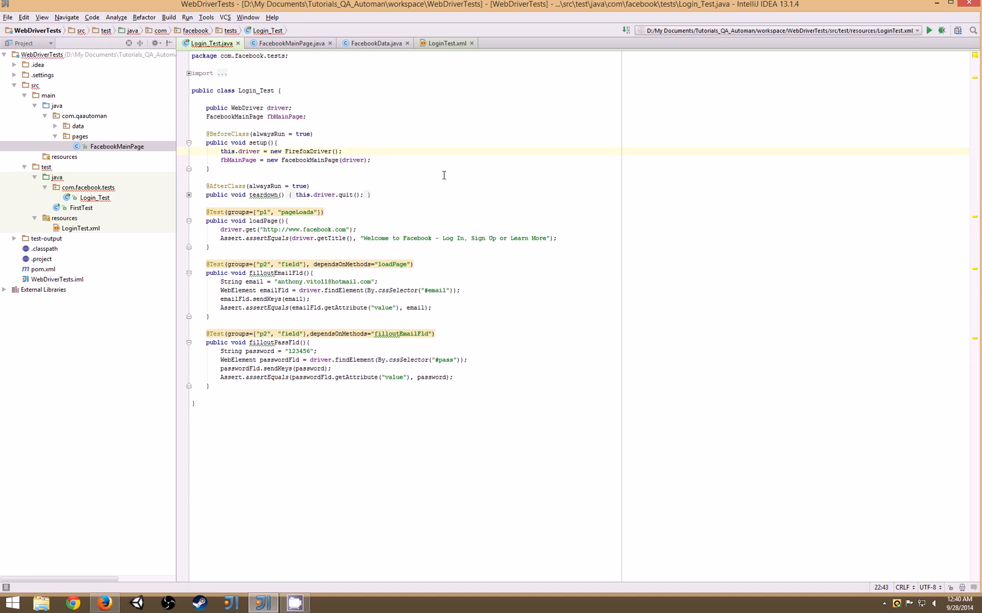
mouse_move(385, 221)
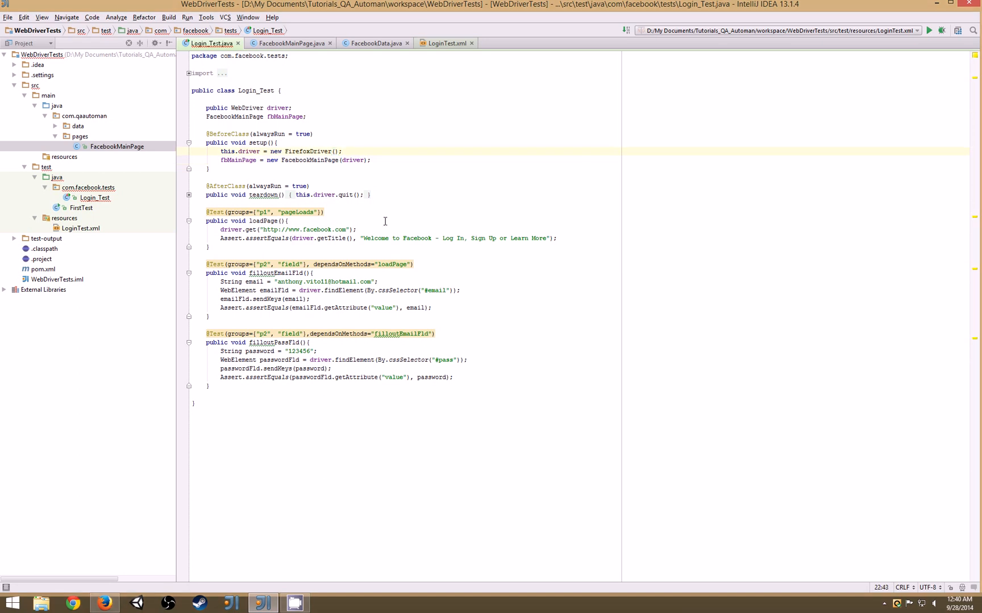
mouse_move(233, 163)
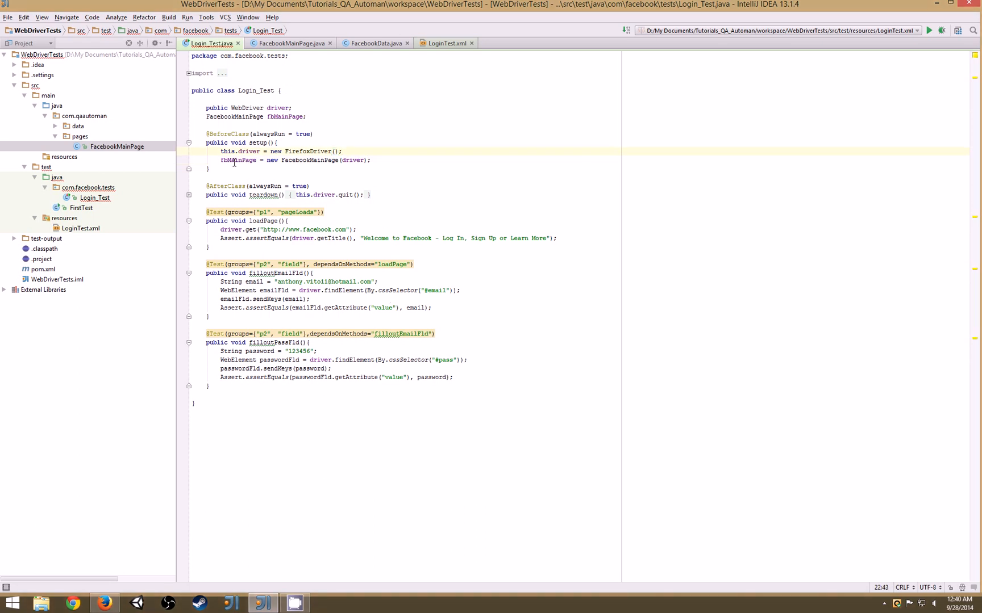
Step: Replace the hard-coded Facebook URL in loadPage with fbMainPage.PAGE_URL
double_click(238, 159)
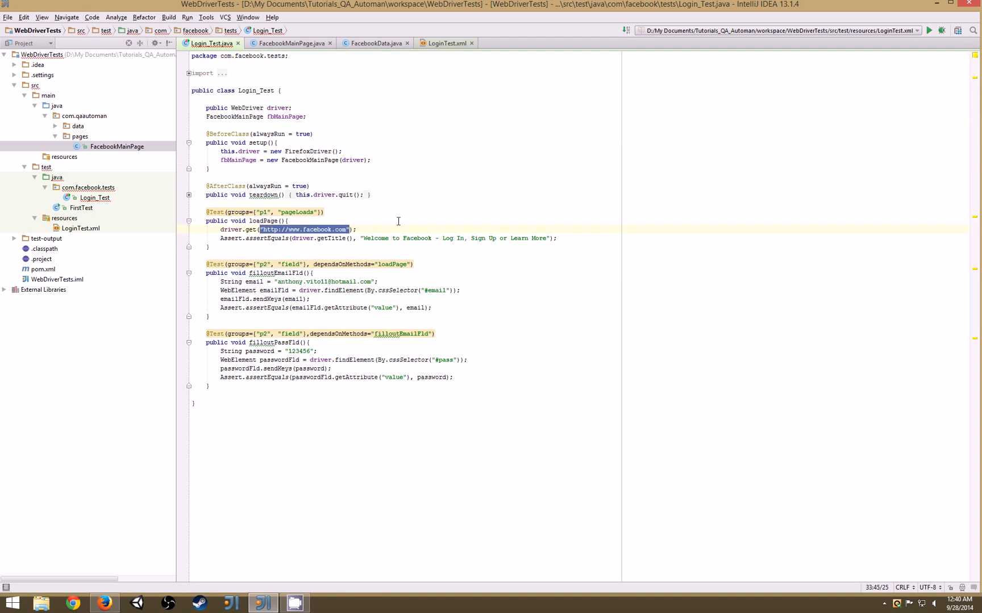
text(fbMainPage.);)
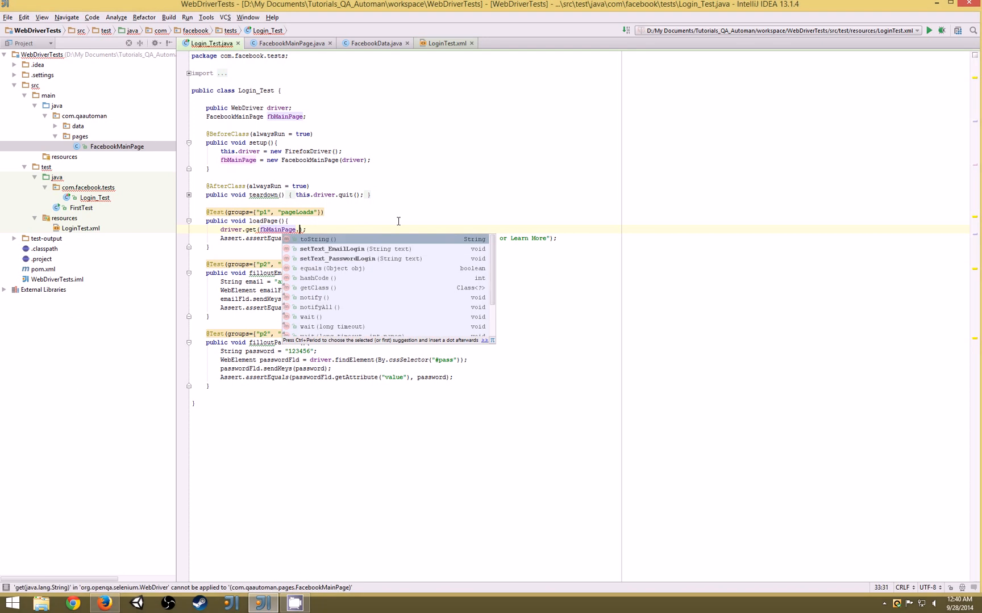
text(PAGE_URL)
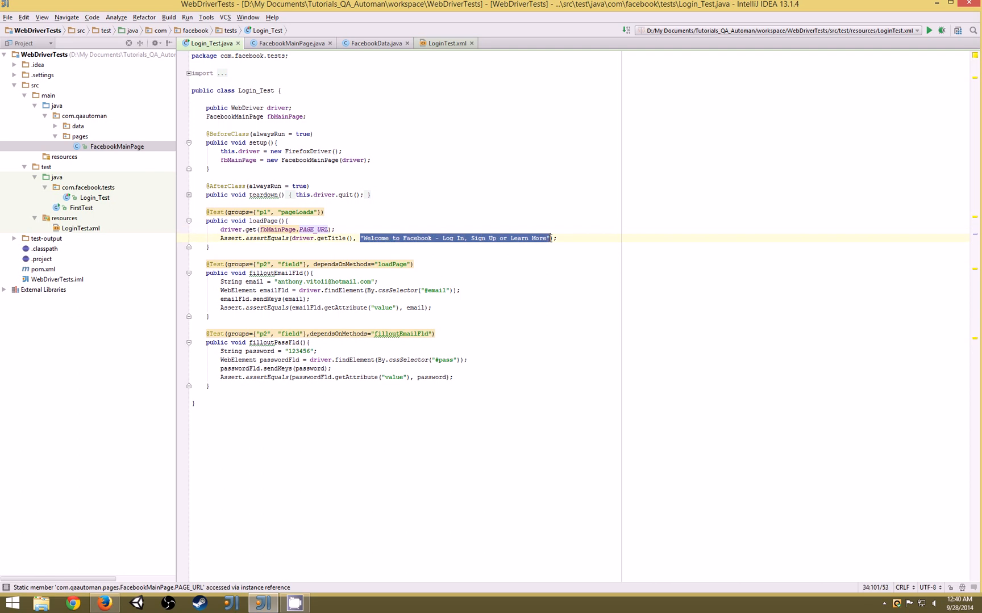
Step: Make the title assertion's second argument fbMainPage.PAGE_URL
text(fbMainPage.);)
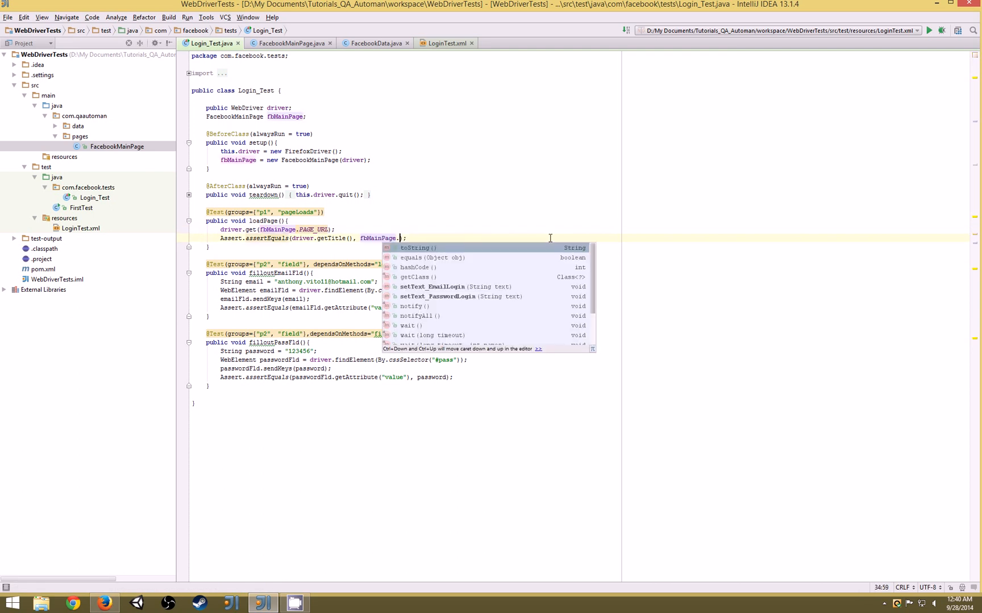
text(P)
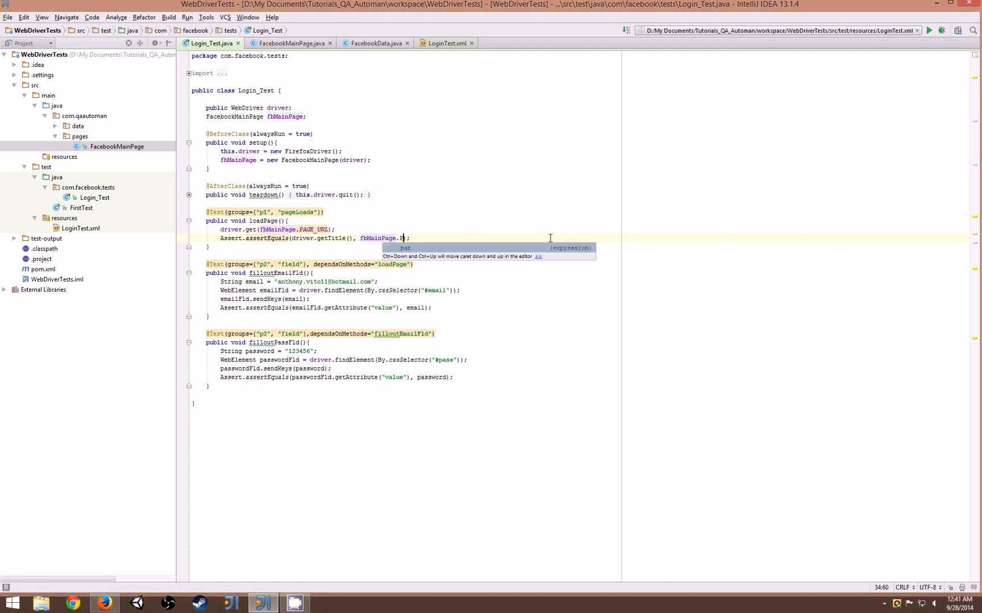
key(BackSpace)
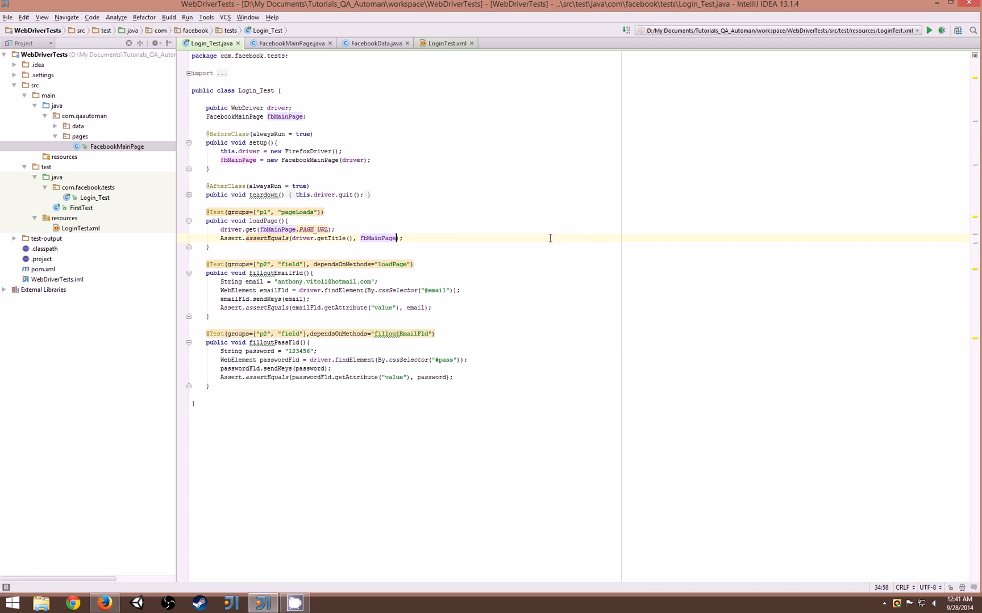
text(.)
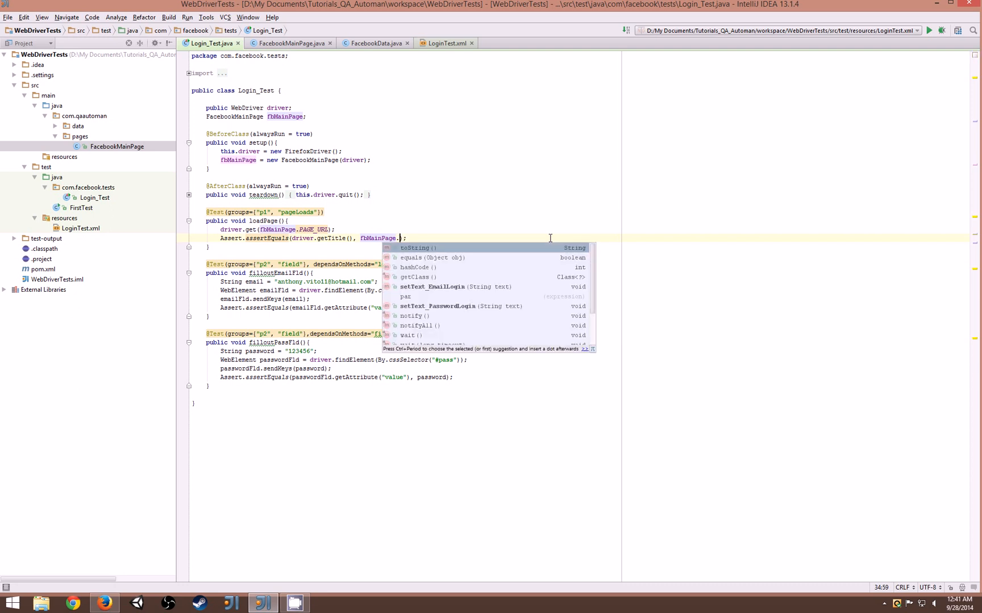
key(Escape)
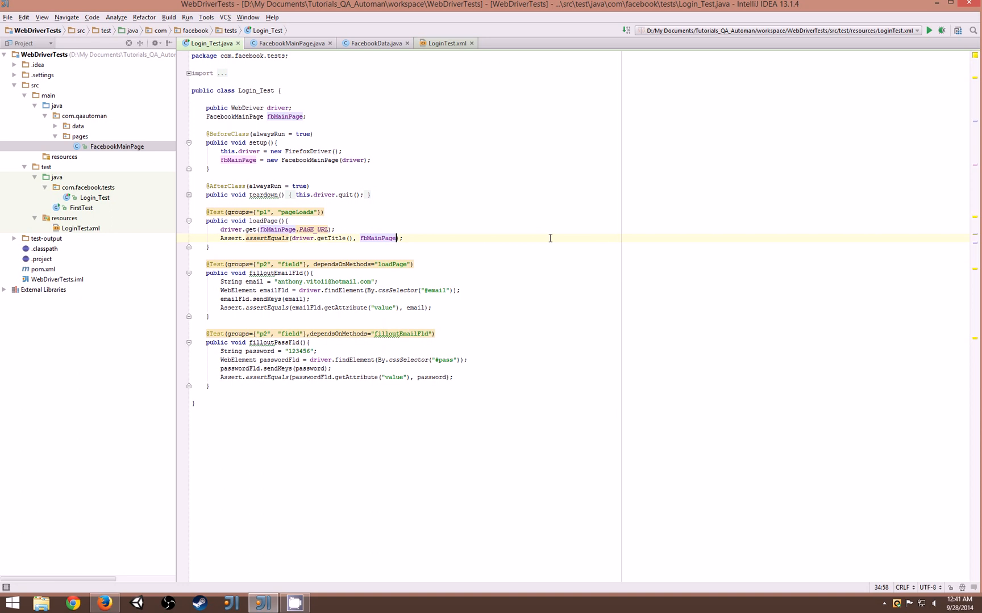
text(.t)
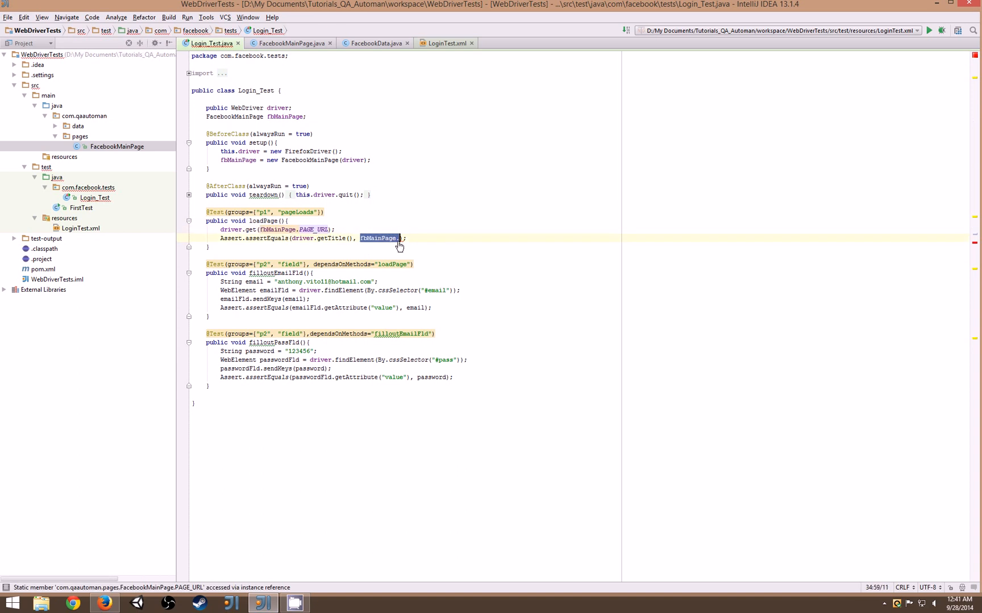
text(PAGE_URL)
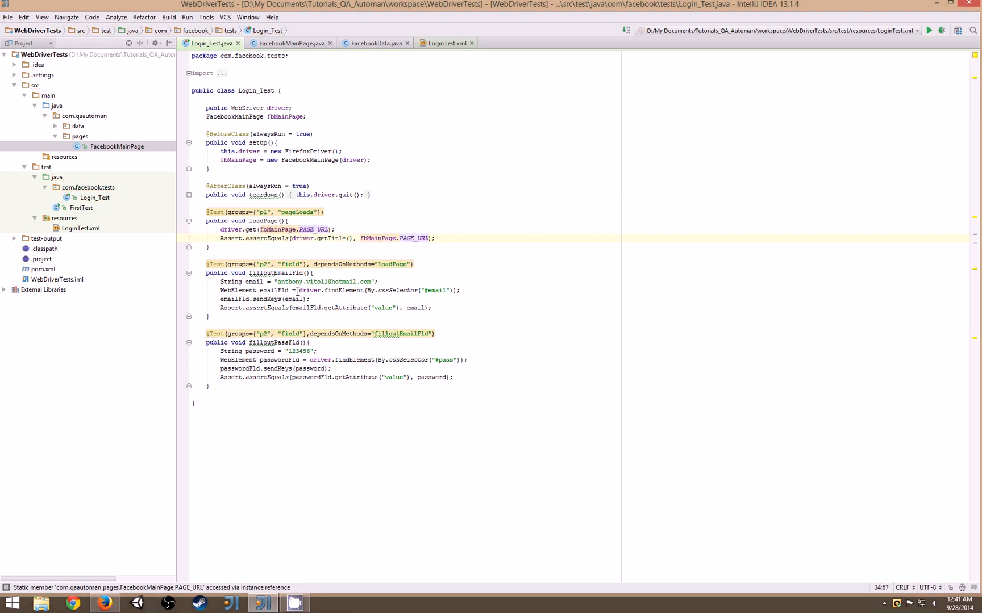
mouse_move(258, 299)
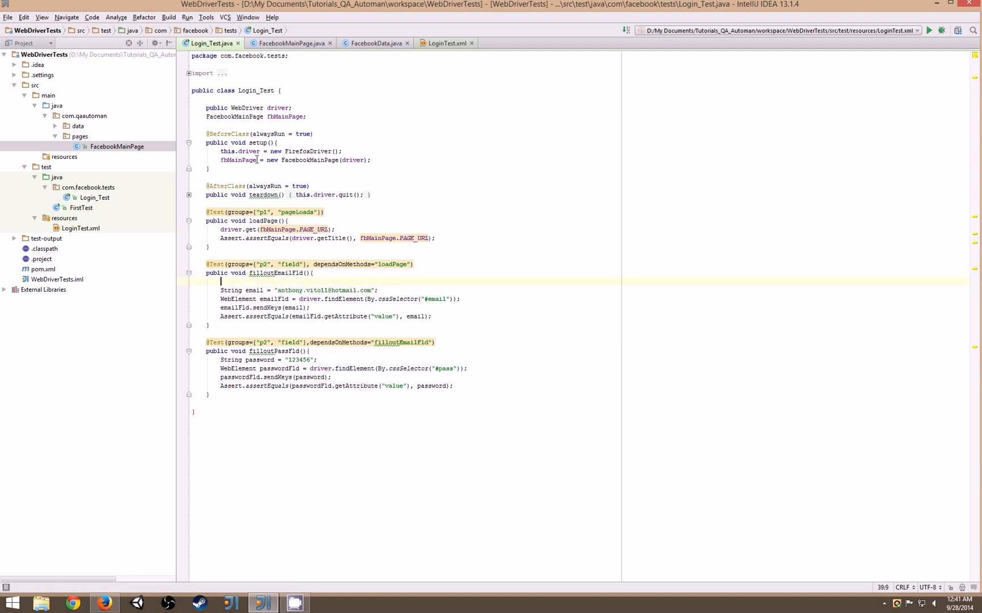
Step: Replace the email test's old lines with a single fbMainPage.setText_EmailLogin() call
text(fbMainPage)
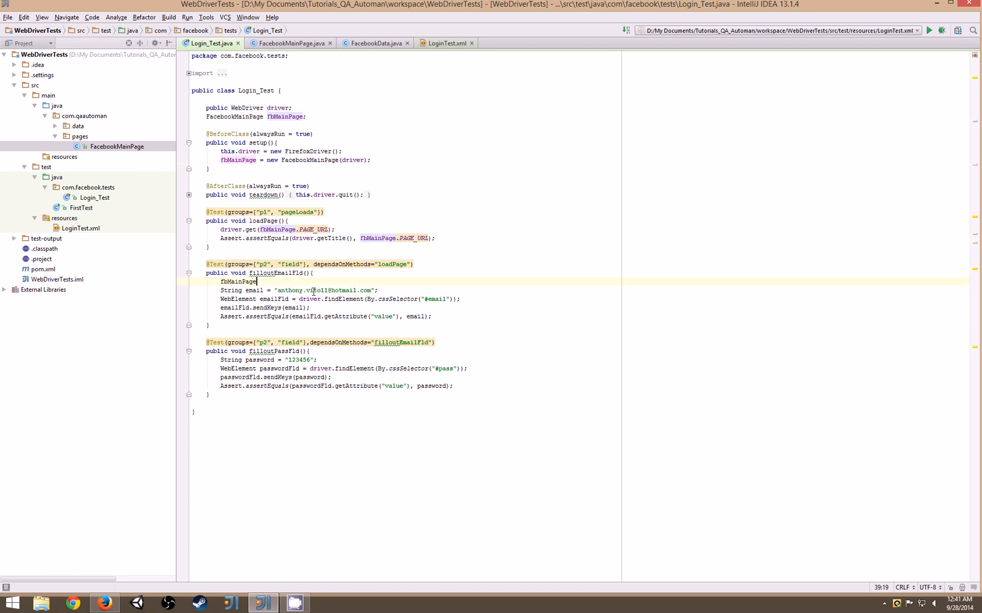
text(.setText_EmailLogin();)
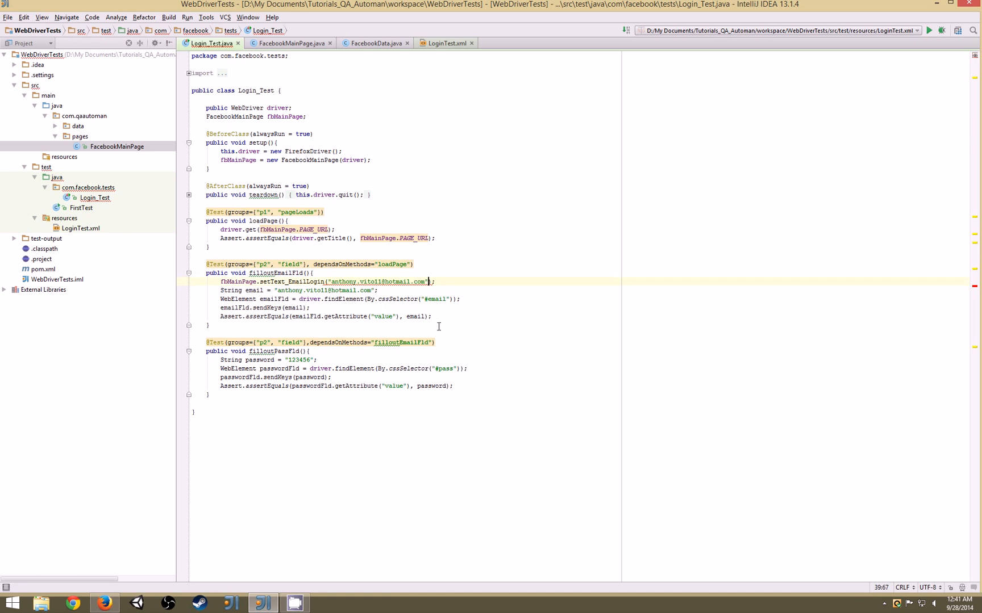
drag(220, 290, 431, 316)
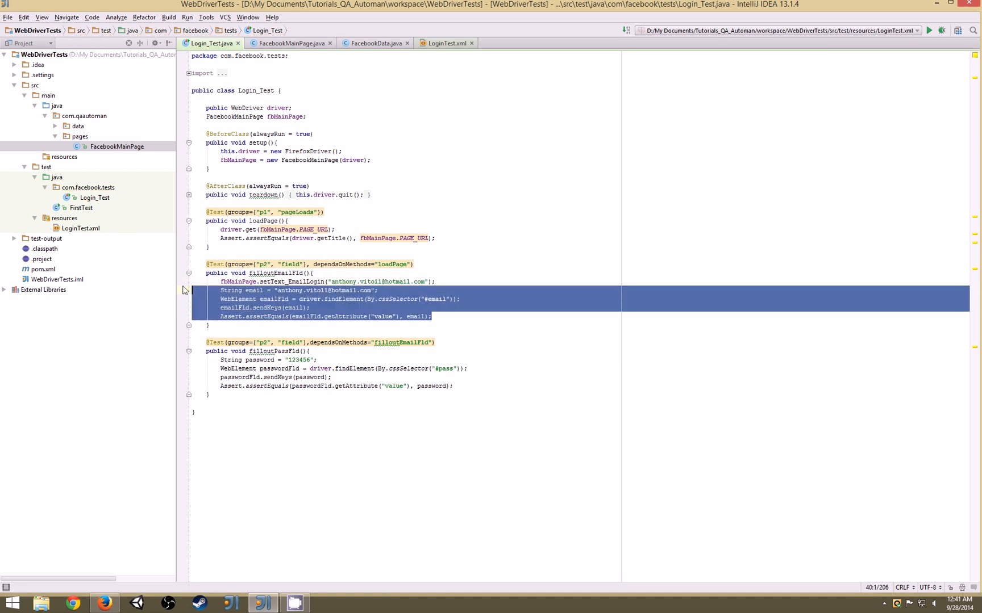
key(Delete)
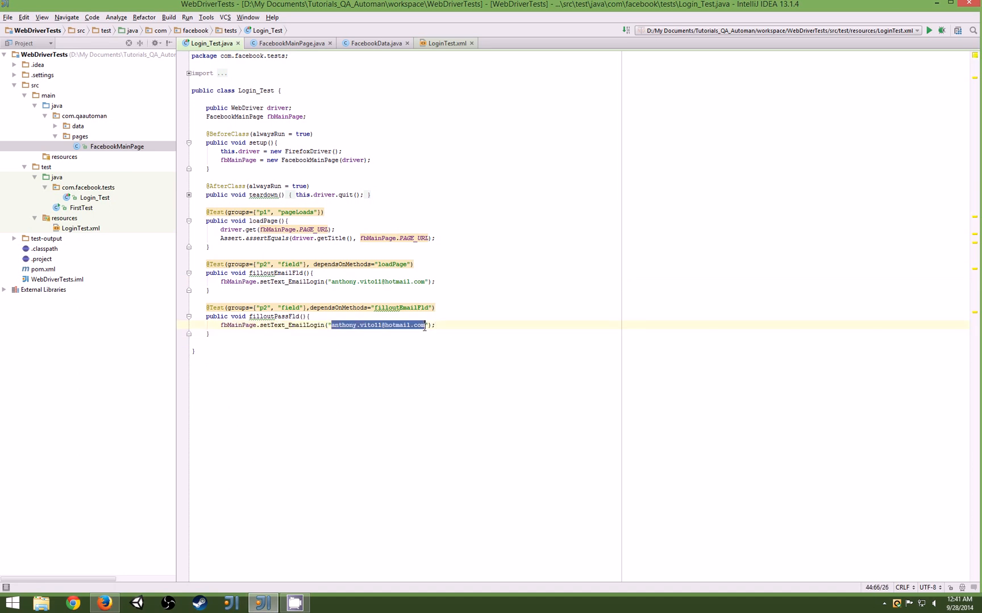
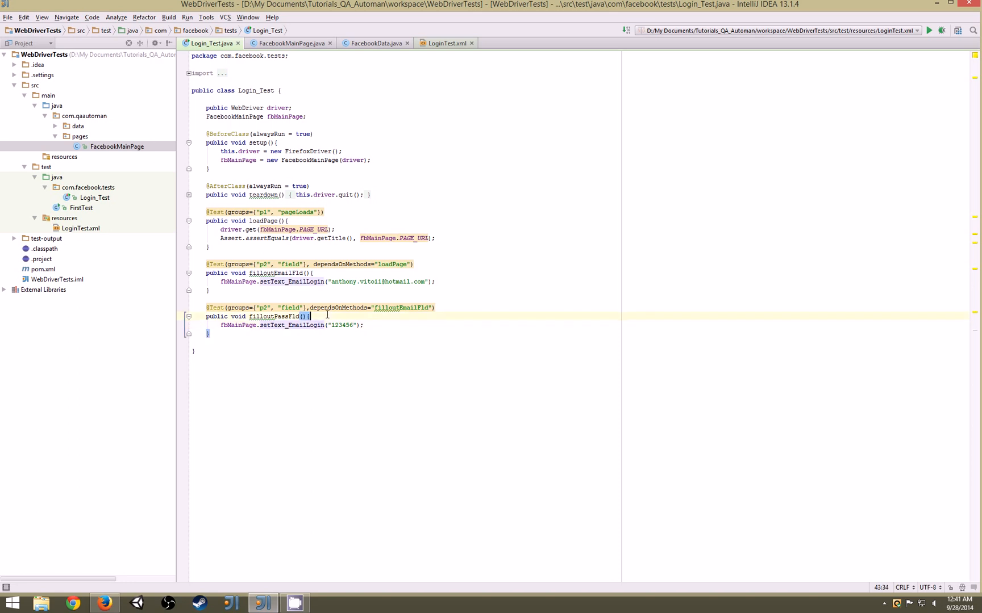
double_click(292, 325)
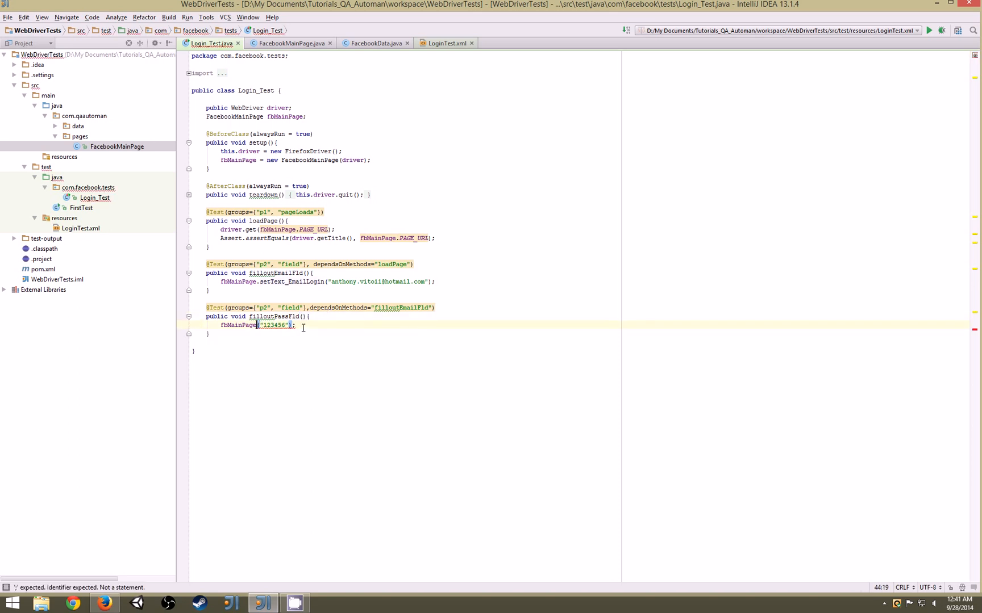
text(.)
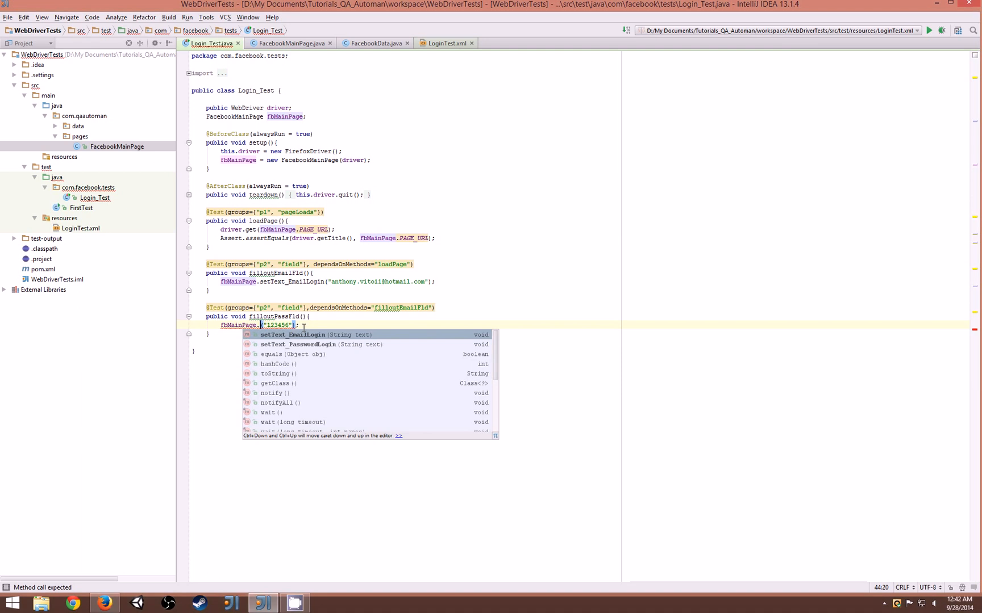
key(Down)
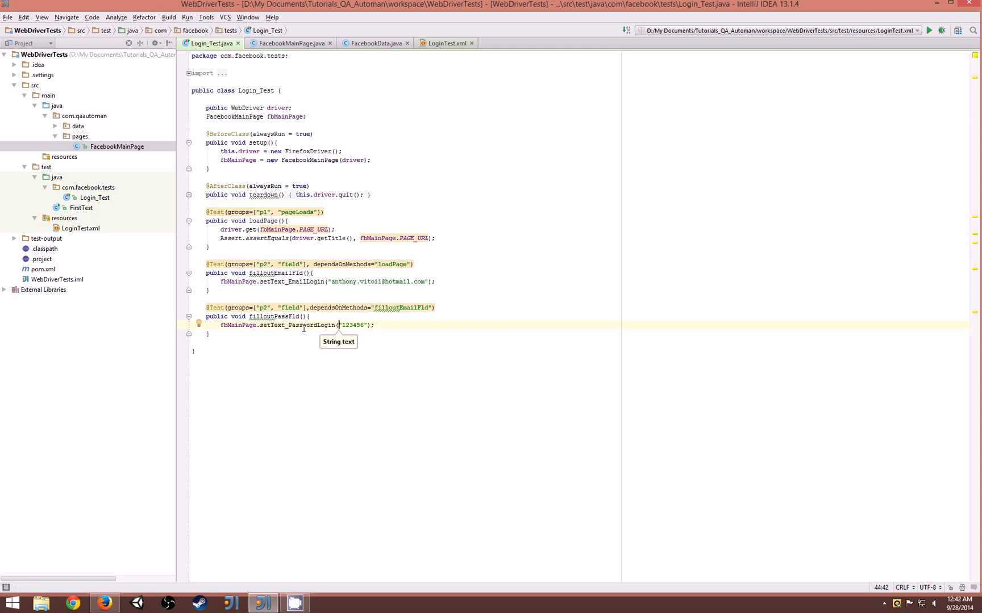
mouse_move(311, 328)
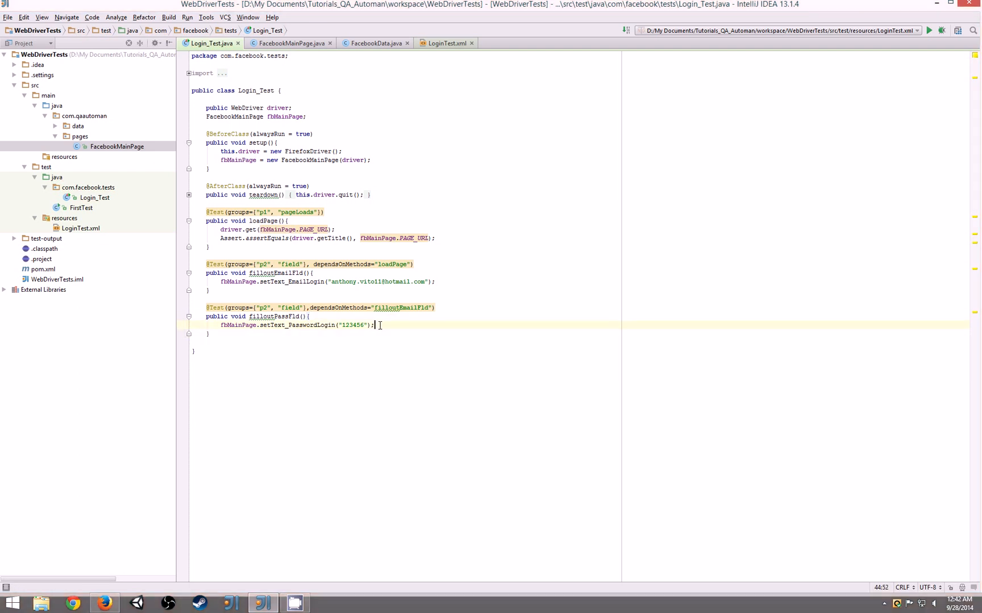
text(fbMainPage.)
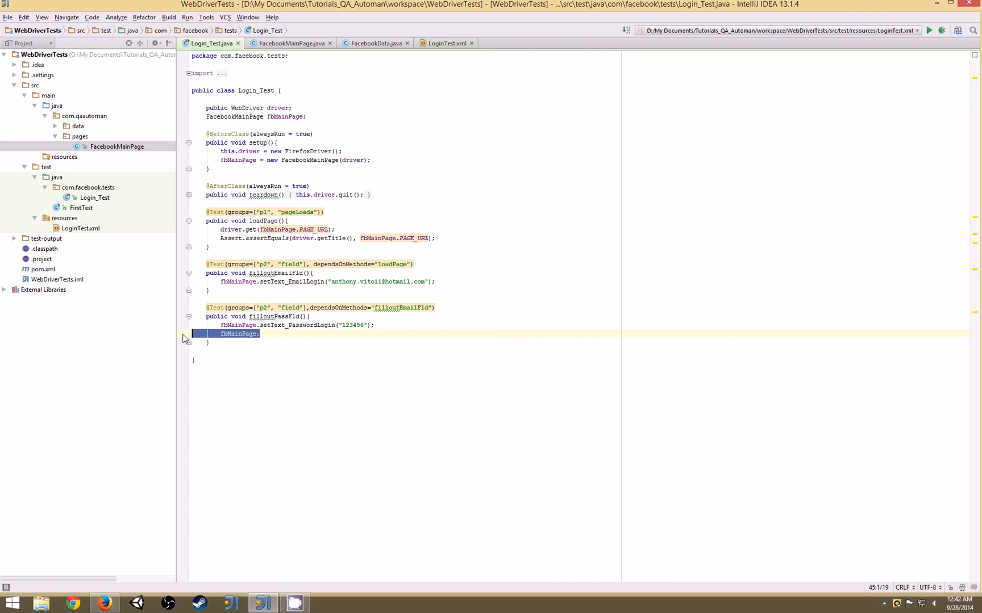
key(Backspace)
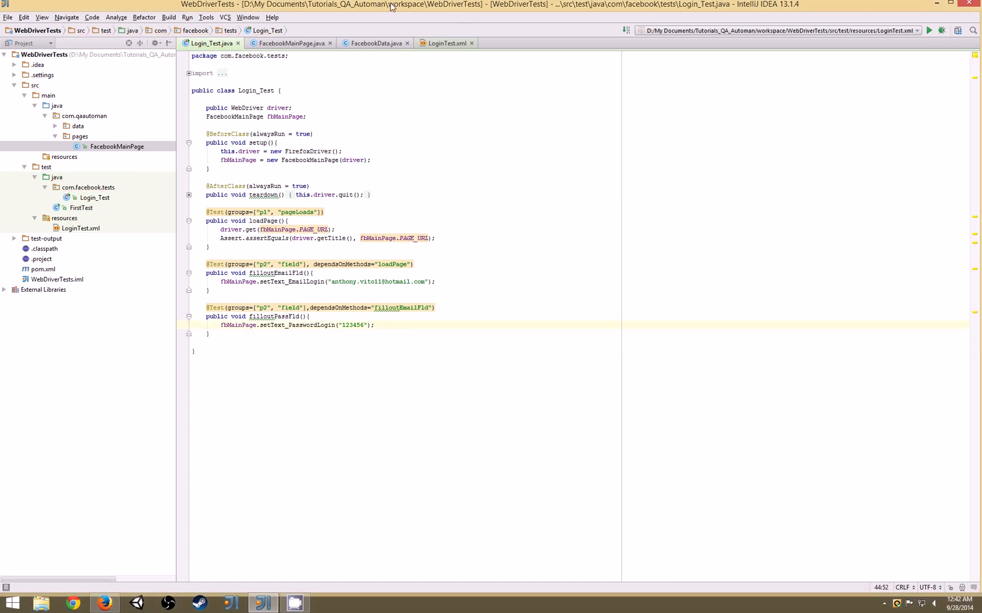
click(289, 43)
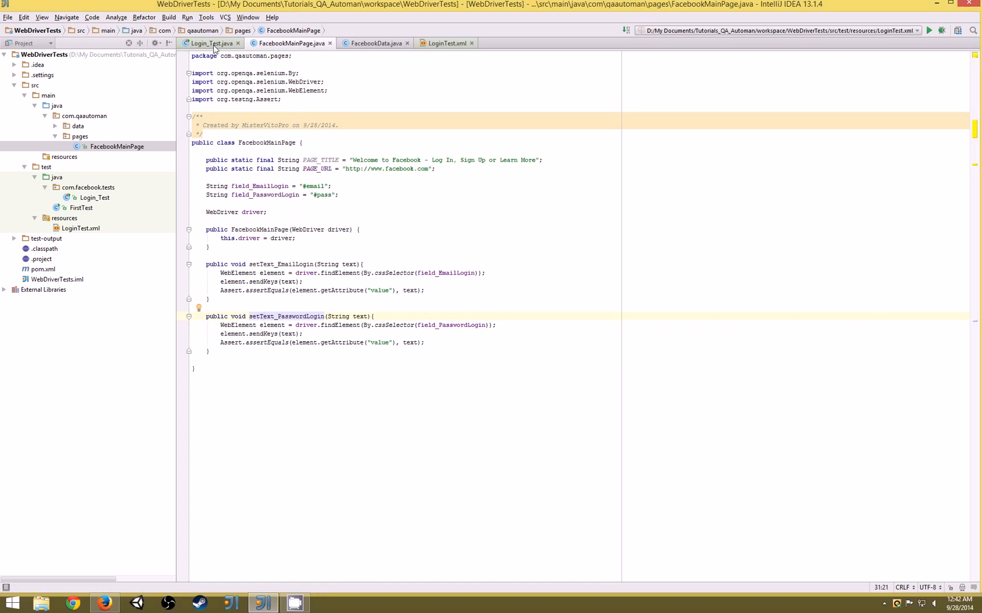
Step: Duplicate the <include name="p1"/> line in LoginTest.xml and change it to p2
click(211, 43)
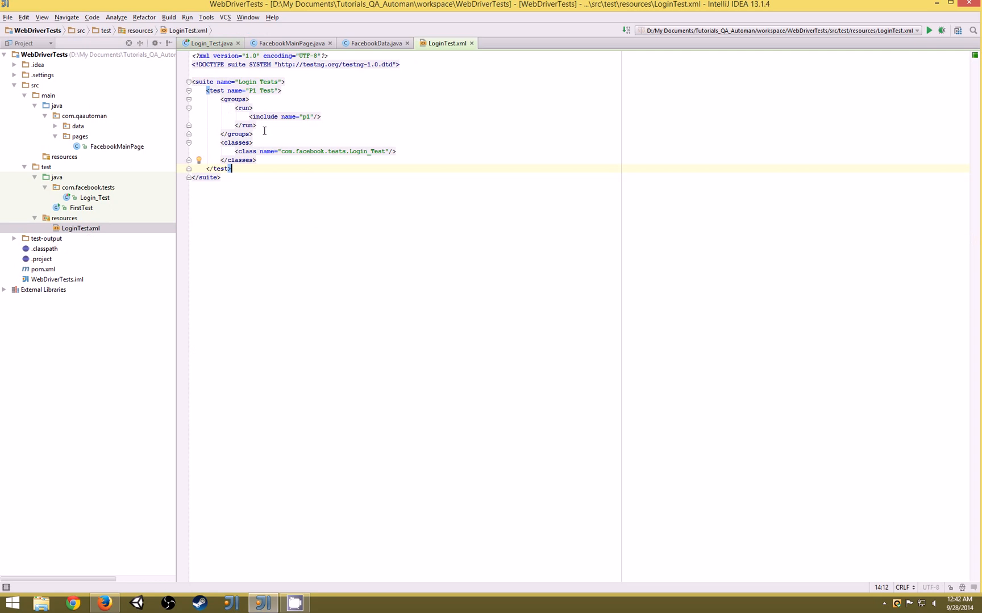
drag(253, 108, 322, 133)
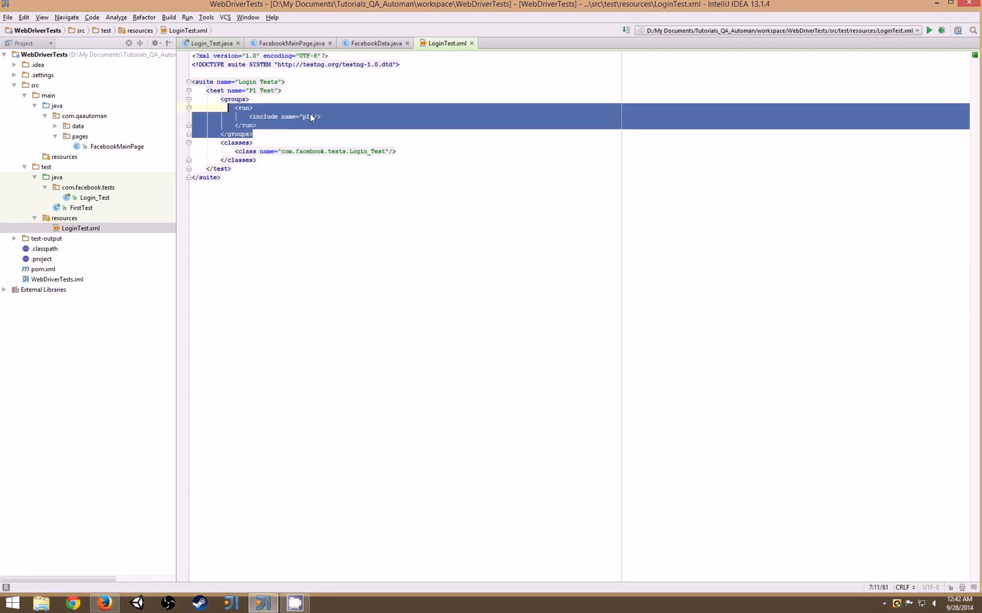
text(<include name="p1"/>)
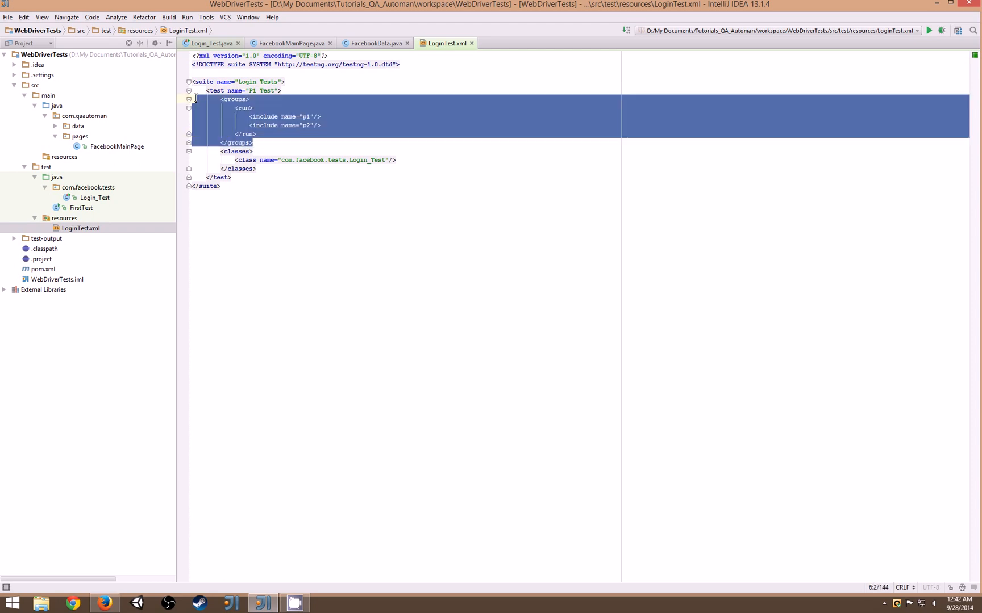
key(Delete)
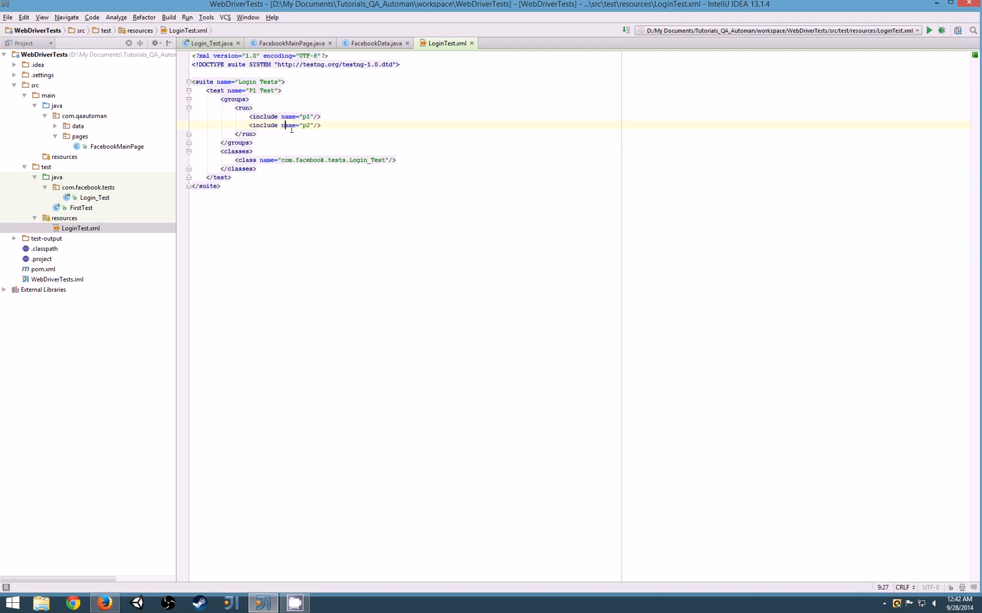
right_click(79, 228)
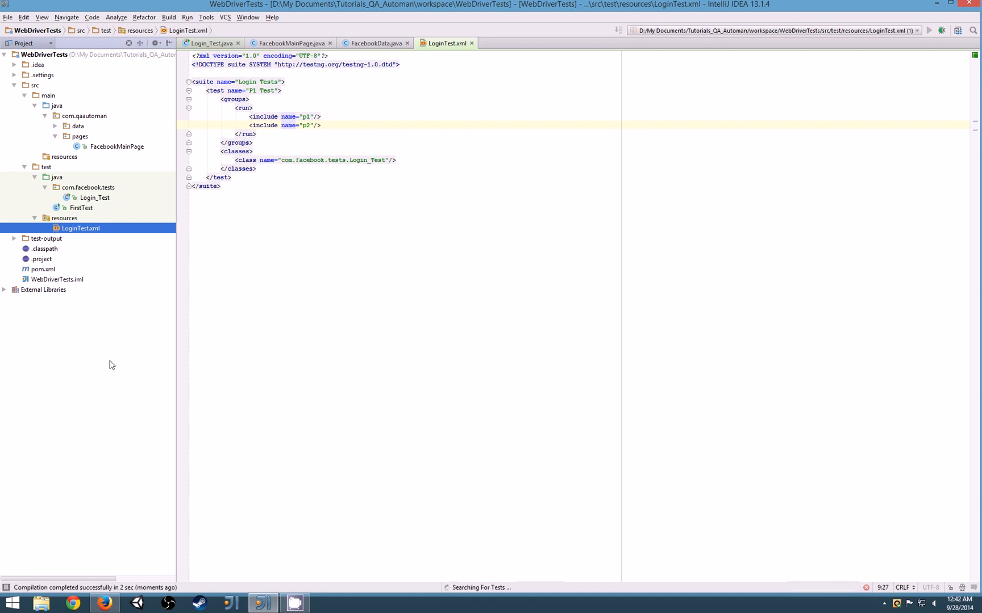
Step: Run the LoginTest.xml suite, see loadPage fail, and open FacebookMainPage's constants
click(937, 32)
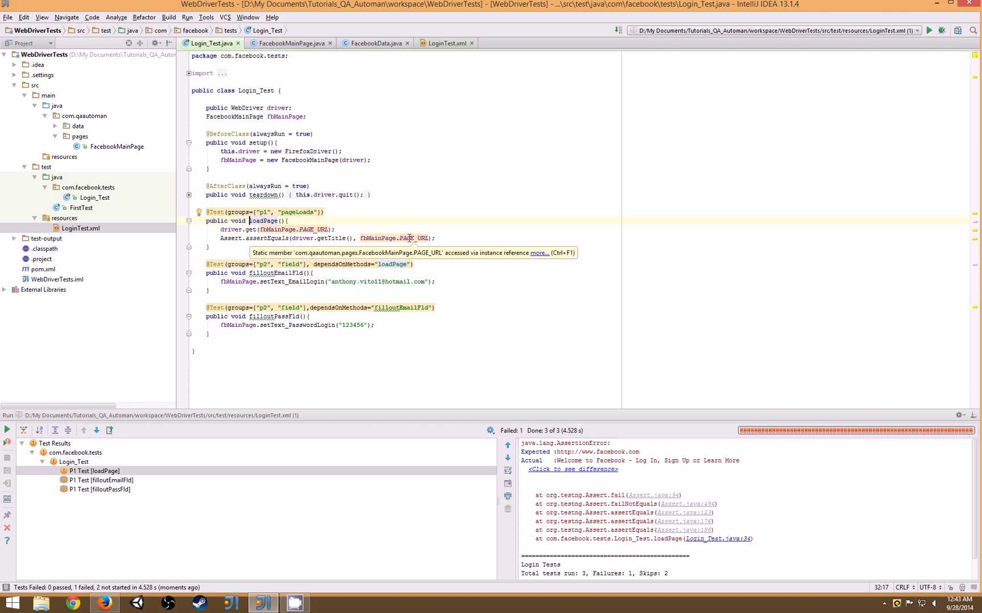
click(288, 42)
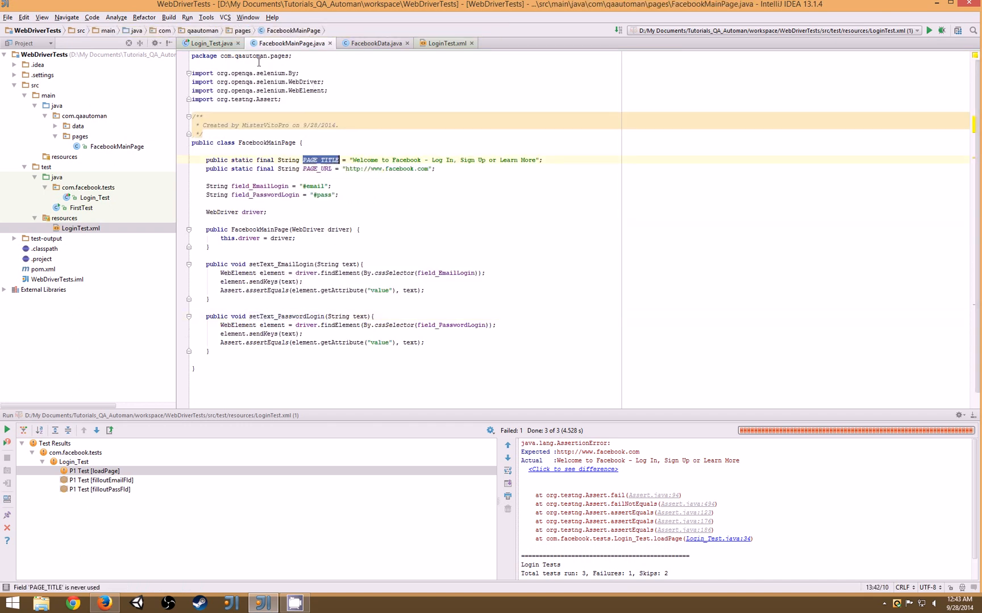
Step: Switch the loadPage assertion to fbMainPage.PAGE_TITLE, rerun, and view all 3 tests passing
click(207, 44)
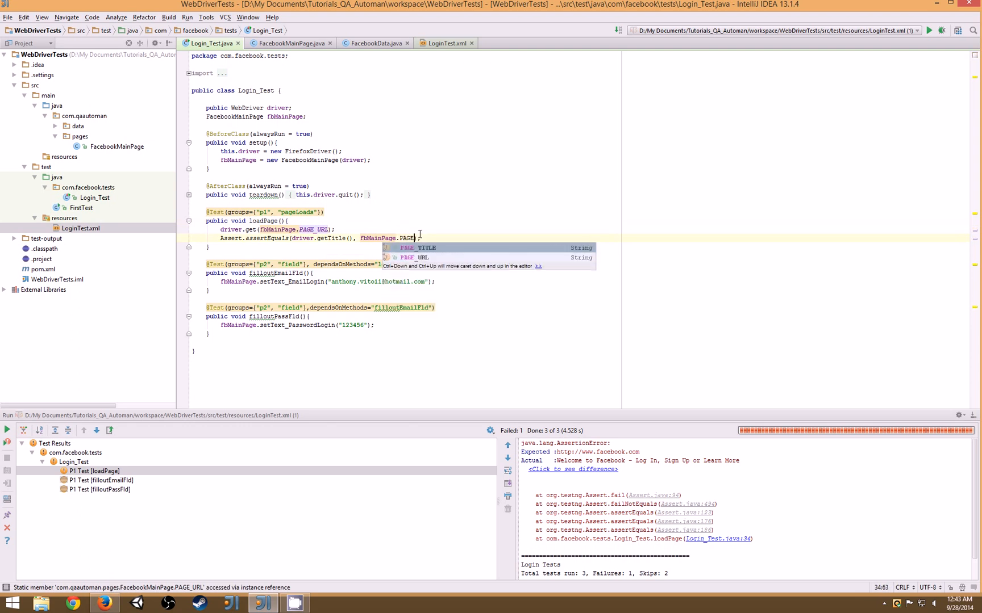
key(Enter)
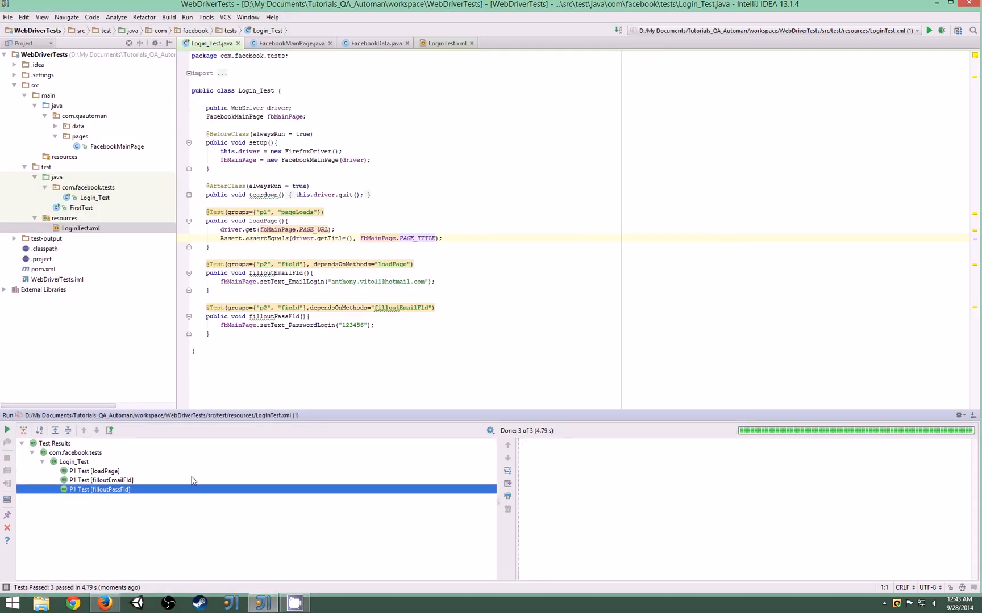
click(53, 443)
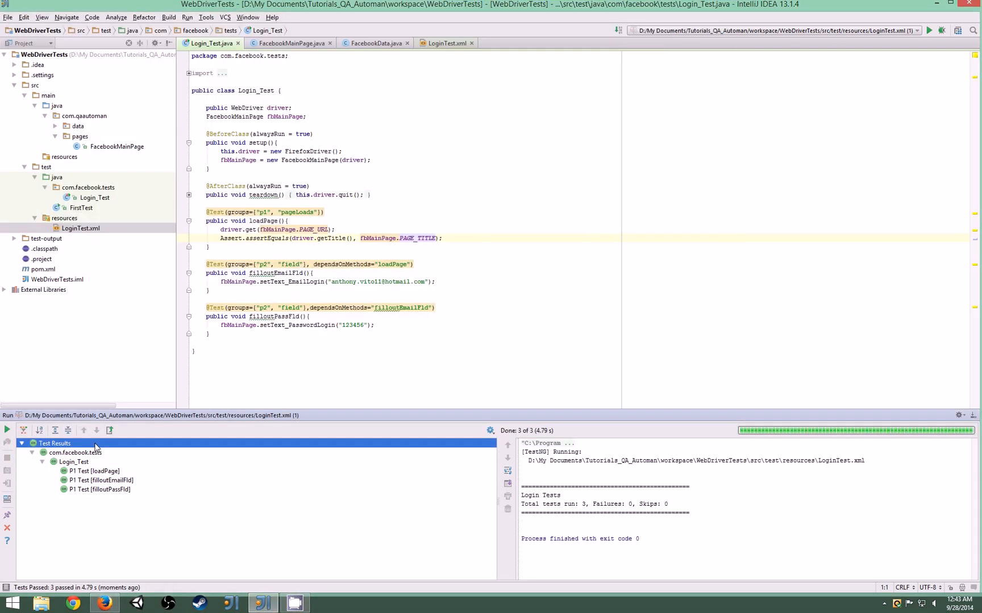